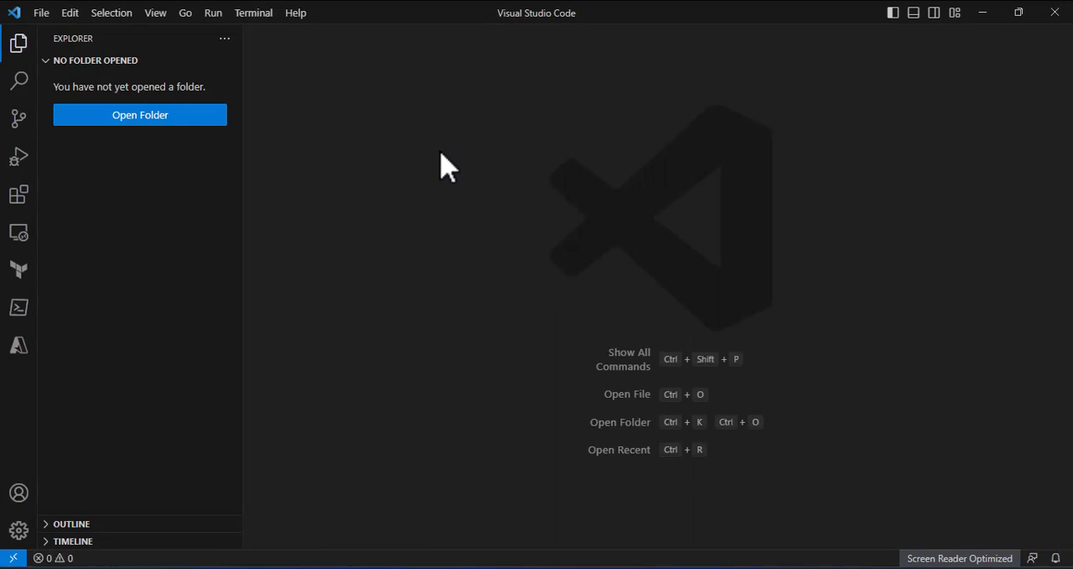
pyautogui.moveTo(19, 233)
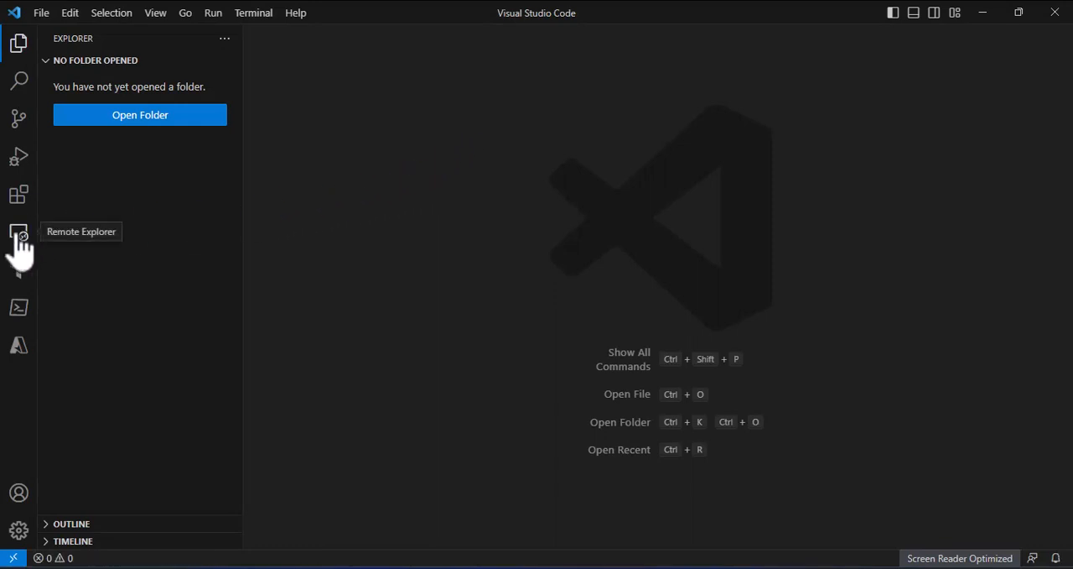
# Step: Connect over SSH to 192.168.1.10 and open the homelab-k8s workspace in a window
pyautogui.click(18, 233)
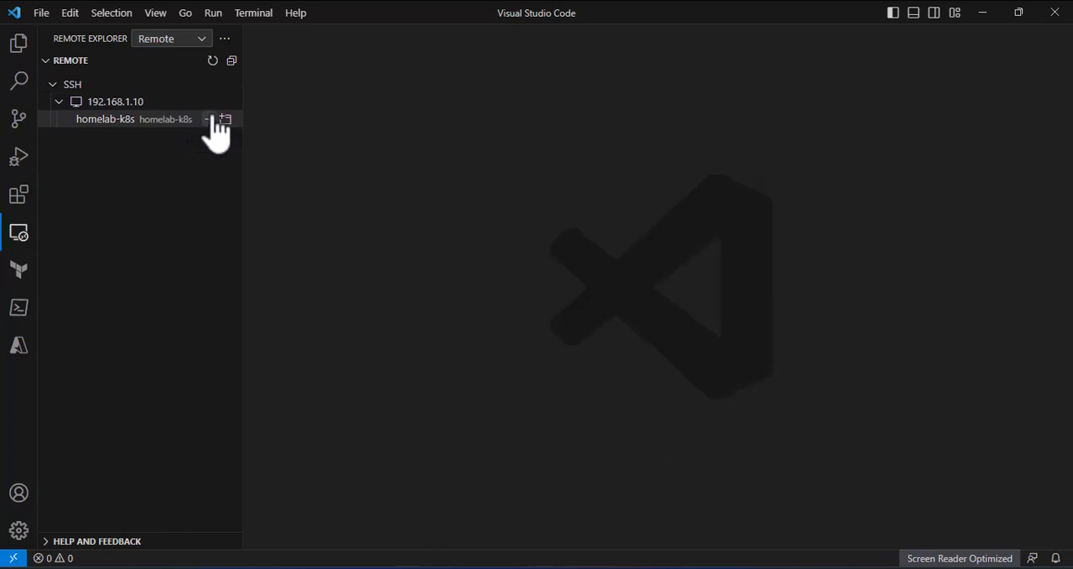
pyautogui.click(224, 118)
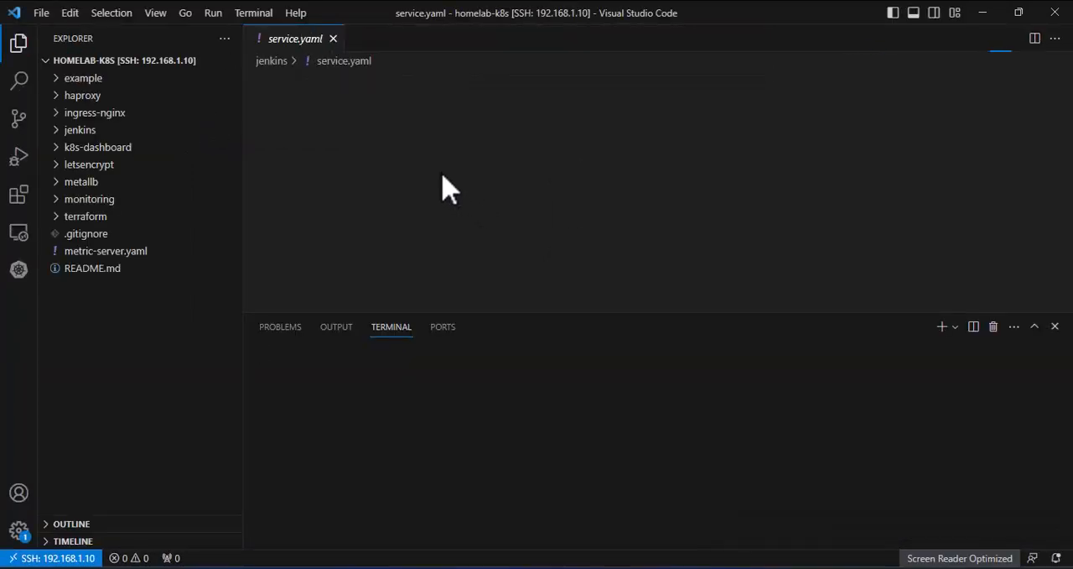
# Step: Close service.yaml and review the Jenkins deployment.yaml manifest
pyautogui.click(80, 129)
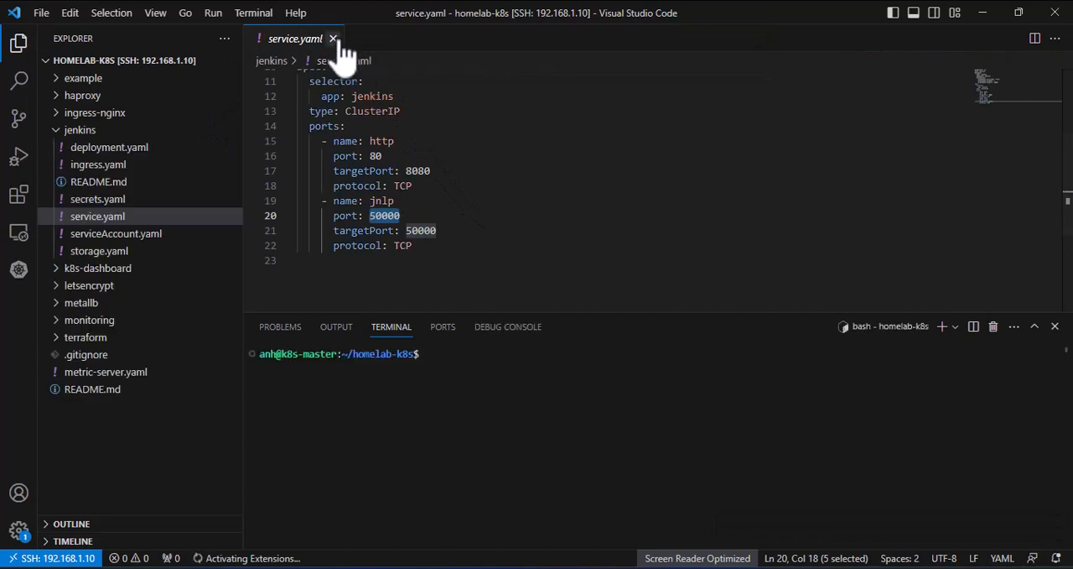
pyautogui.moveTo(333, 39)
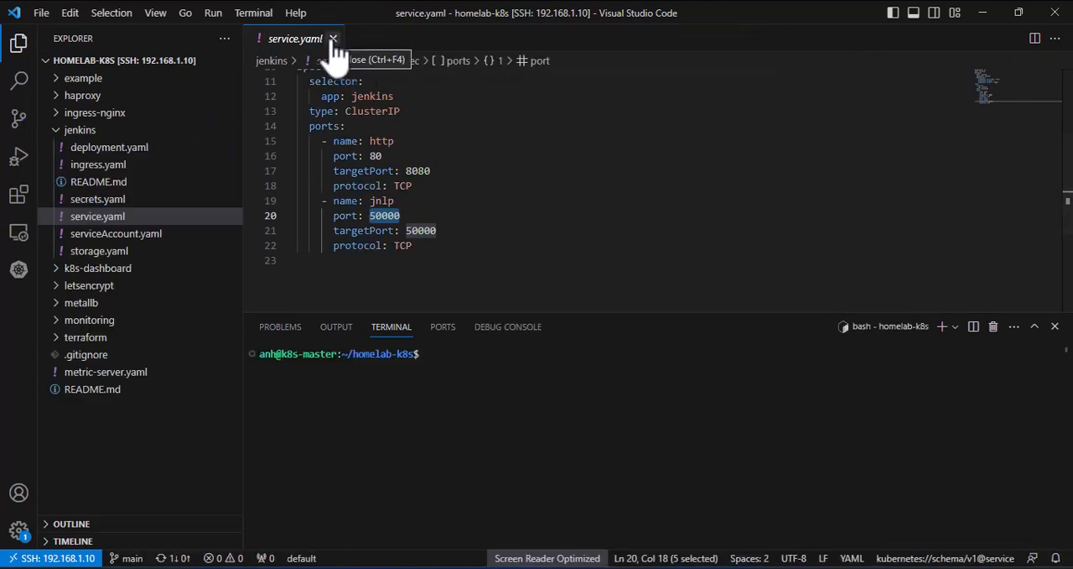
pyautogui.click(333, 38)
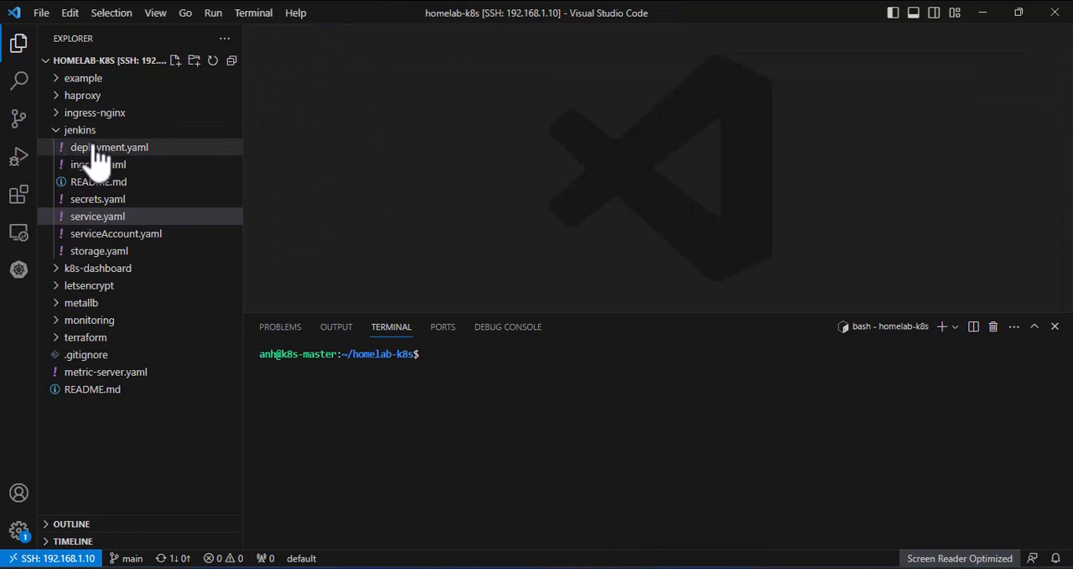
pyautogui.click(109, 146)
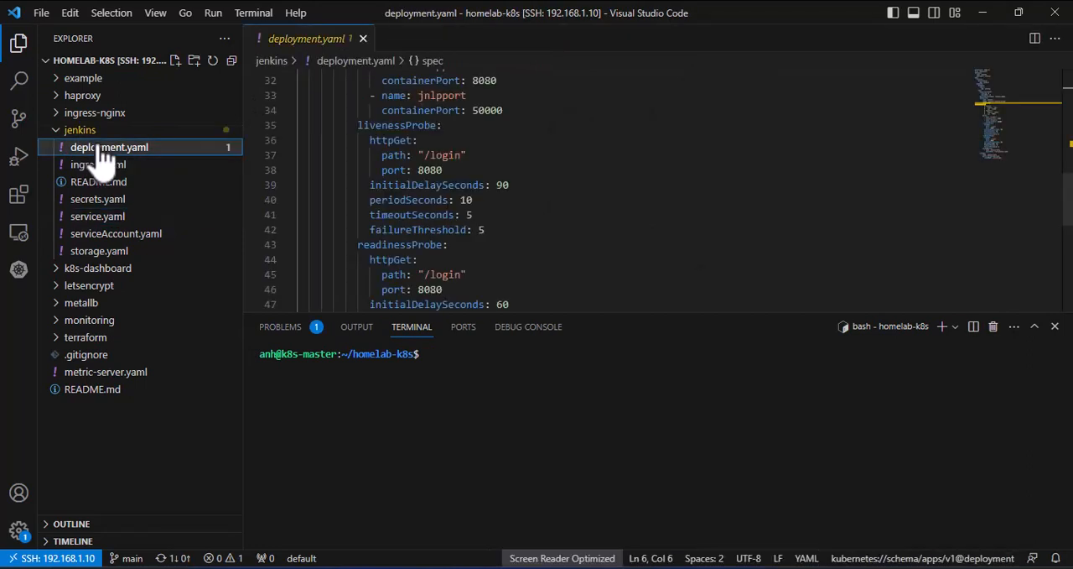
pyautogui.click(1055, 326)
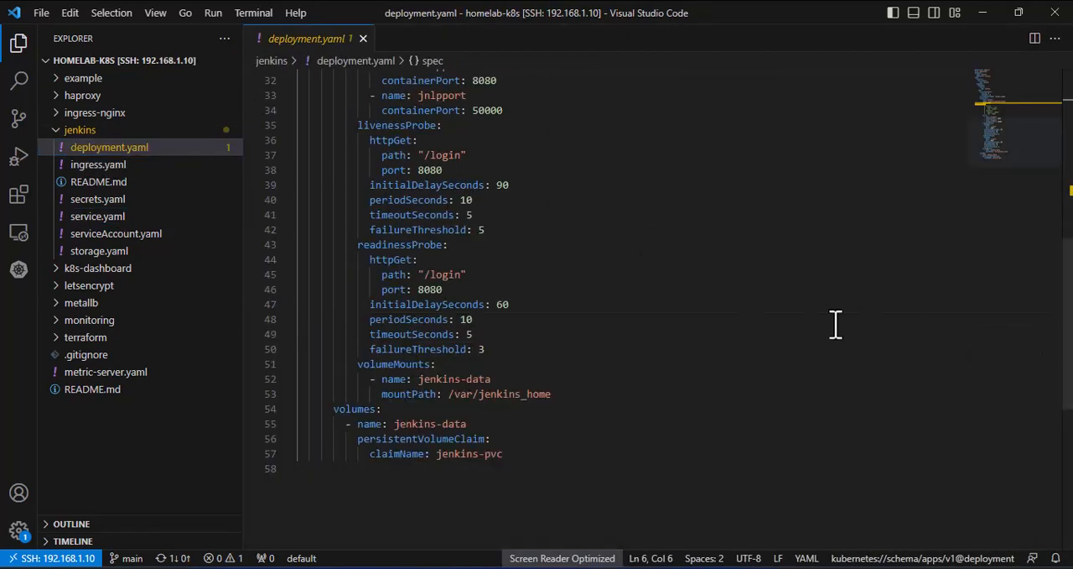
pyautogui.scroll(3)
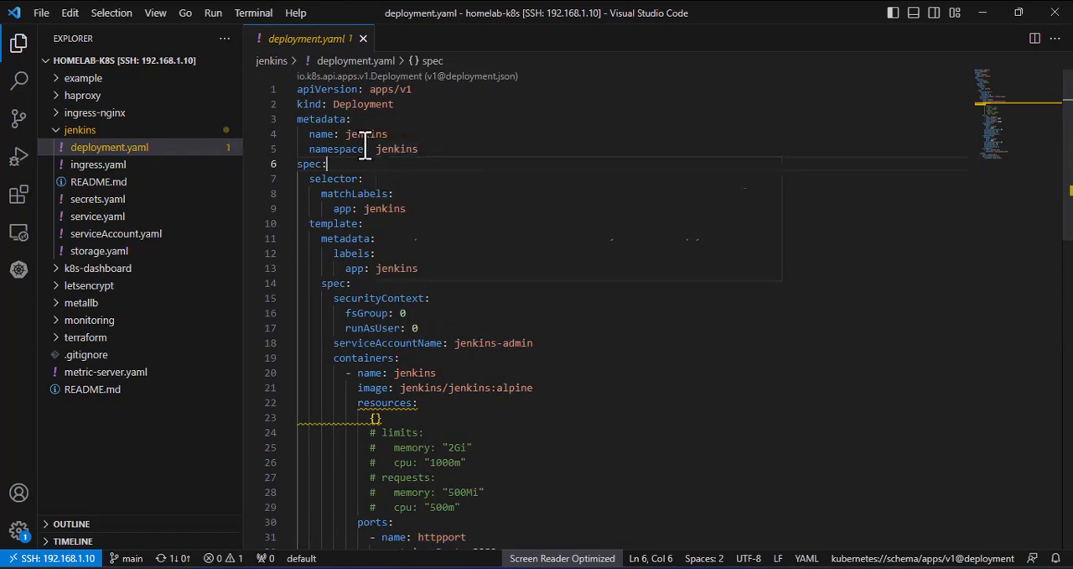
pyautogui.moveTo(99, 251)
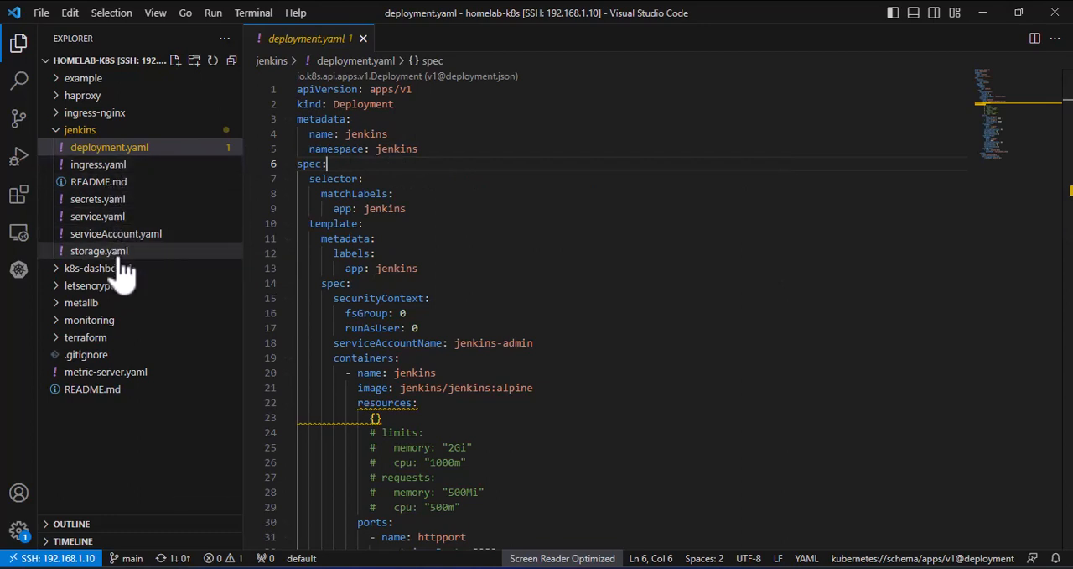
# Step: Open storage.yaml and select the NFS path /mnt/kubernetes/data/jenkins
pyautogui.click(99, 251)
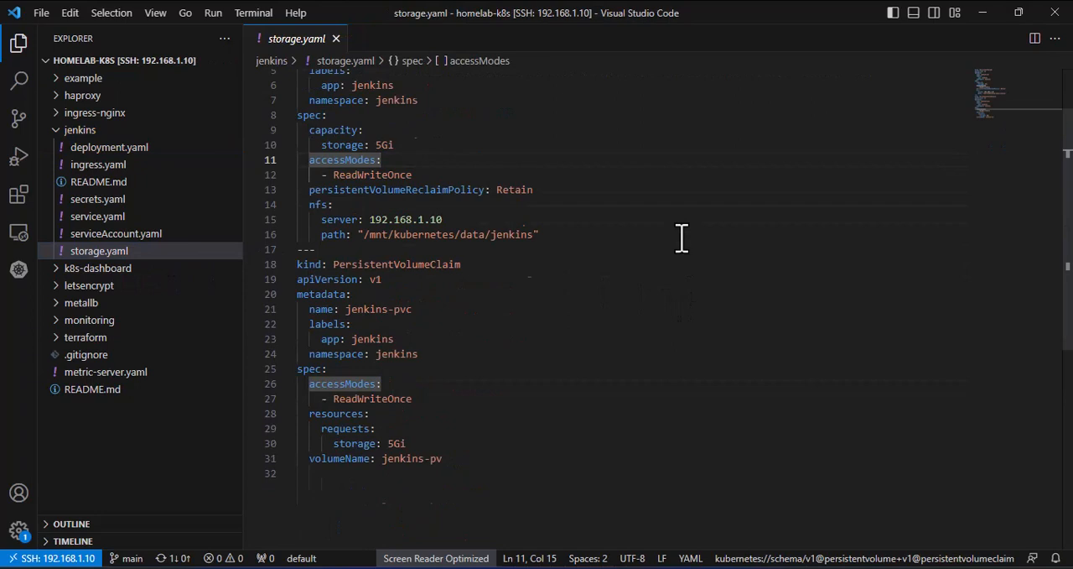
pyautogui.doubleClick(513, 234)
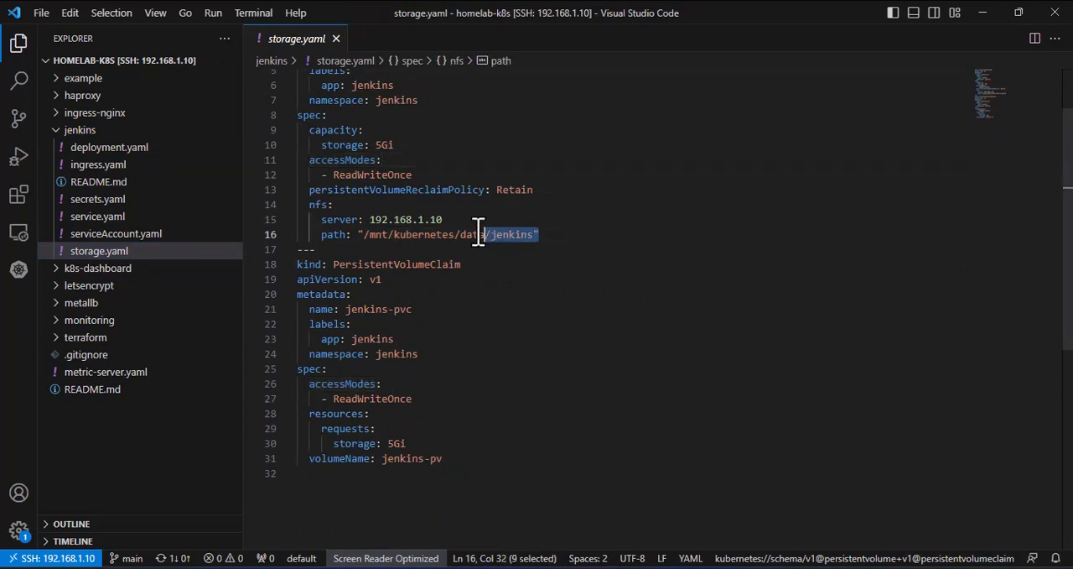
pyautogui.moveTo(482, 234); pyautogui.dragTo(311, 204)
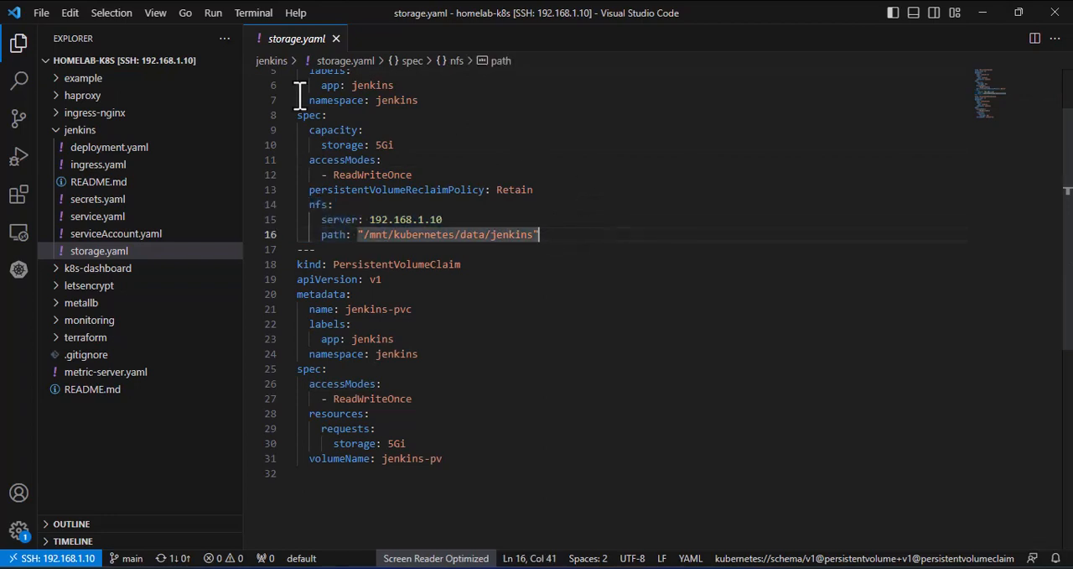
# Step: In a new terminal, create the jenkins namespace with kubectl create namespace jenkins
pyautogui.click(253, 12)
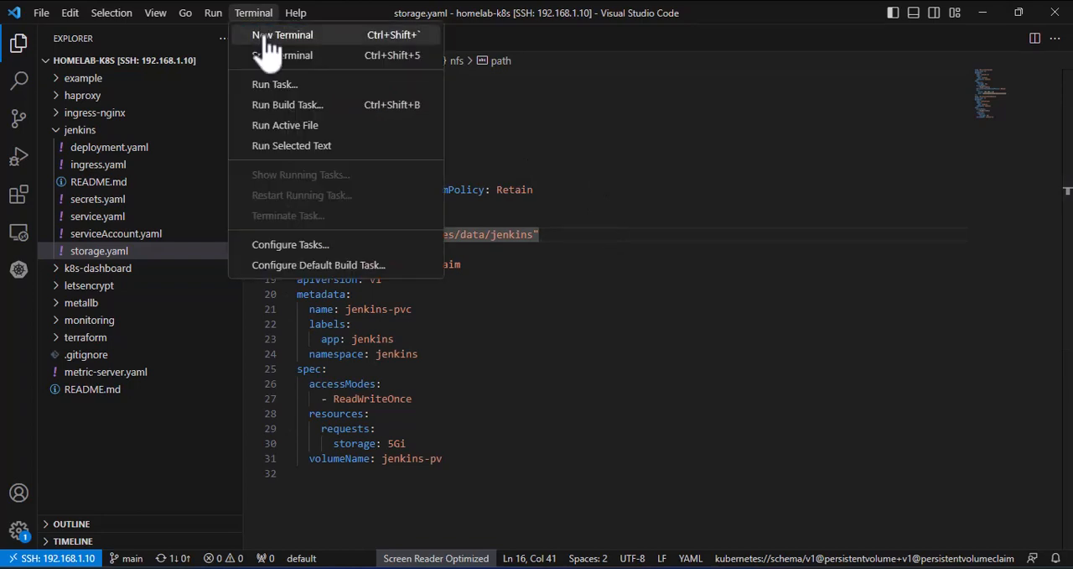
pyautogui.click(282, 34)
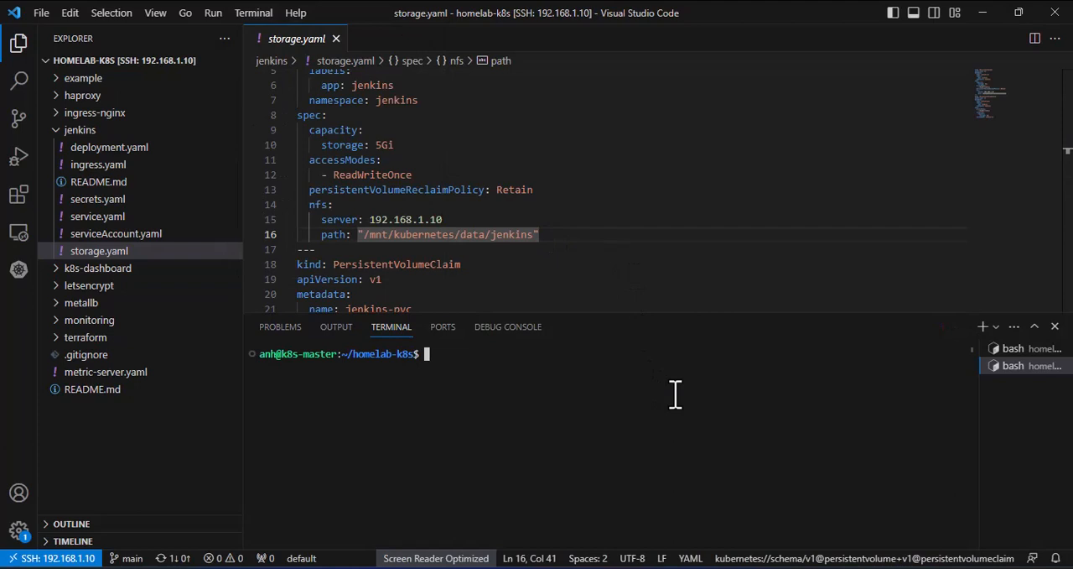
pyautogui.write('kubectl')
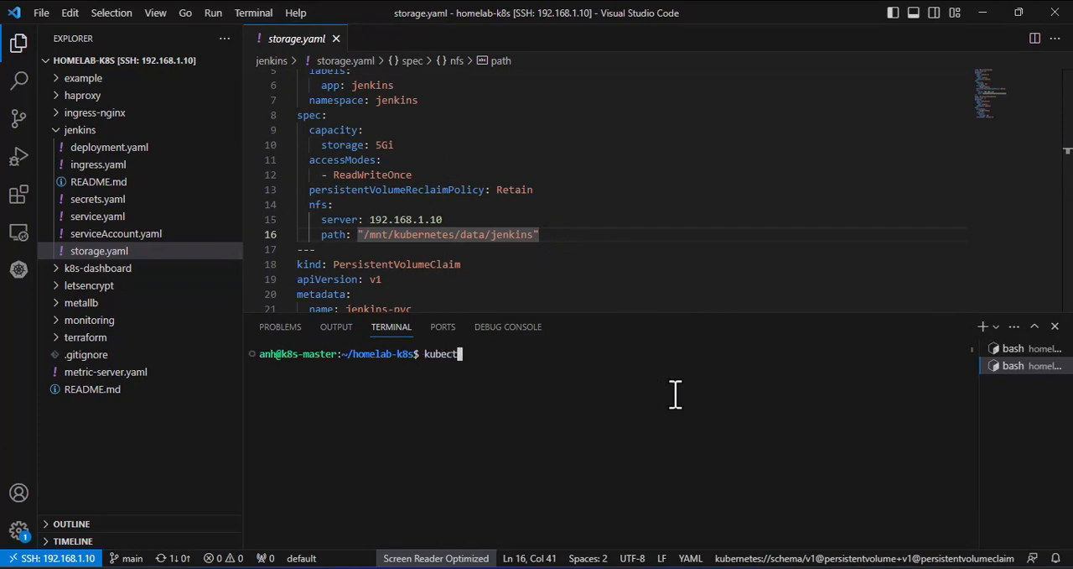
pyautogui.write('crea')
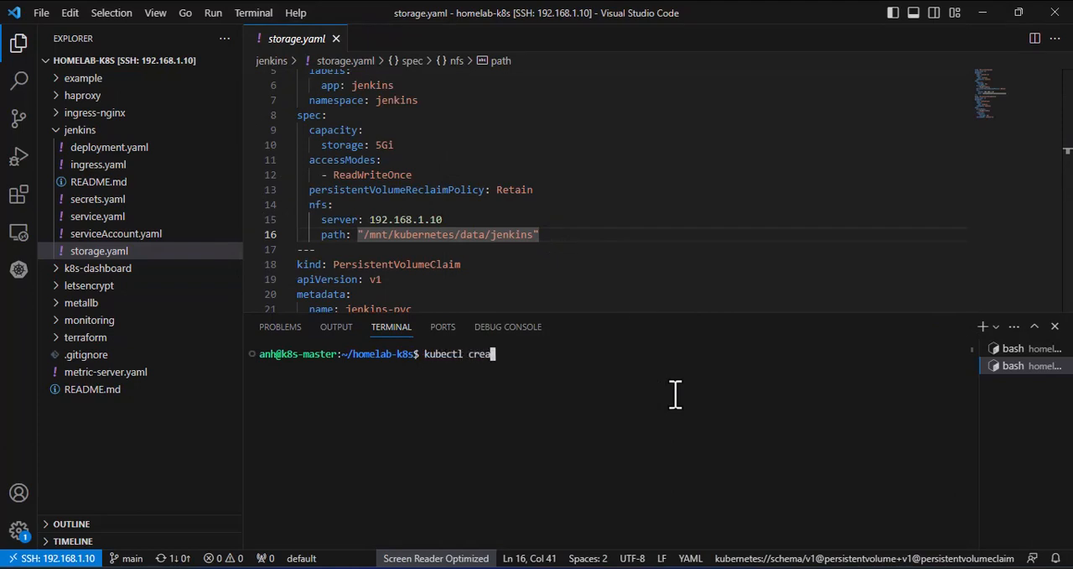
pyautogui.write('te names')
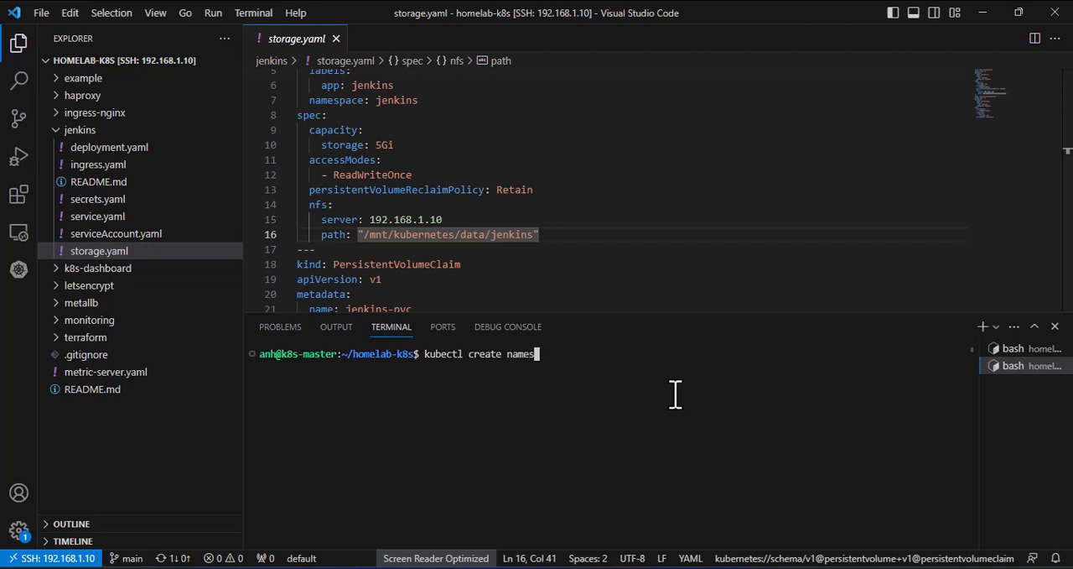
pyautogui.write('pace jenkins')
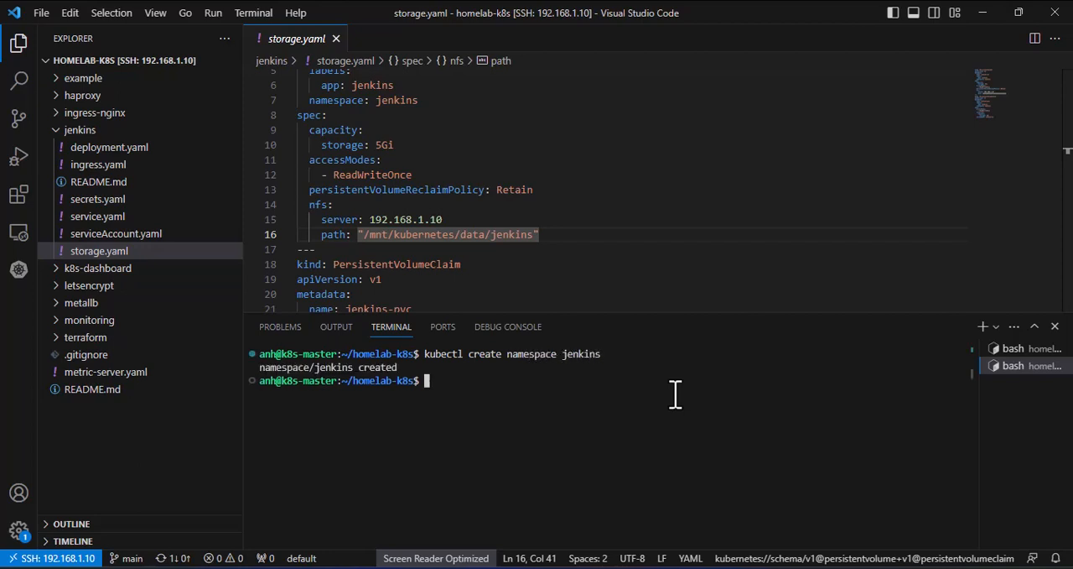
# Step: Change into jenkins/, apply every manifest with kubectl apply, and begin listing resources
pyautogui.write('c')
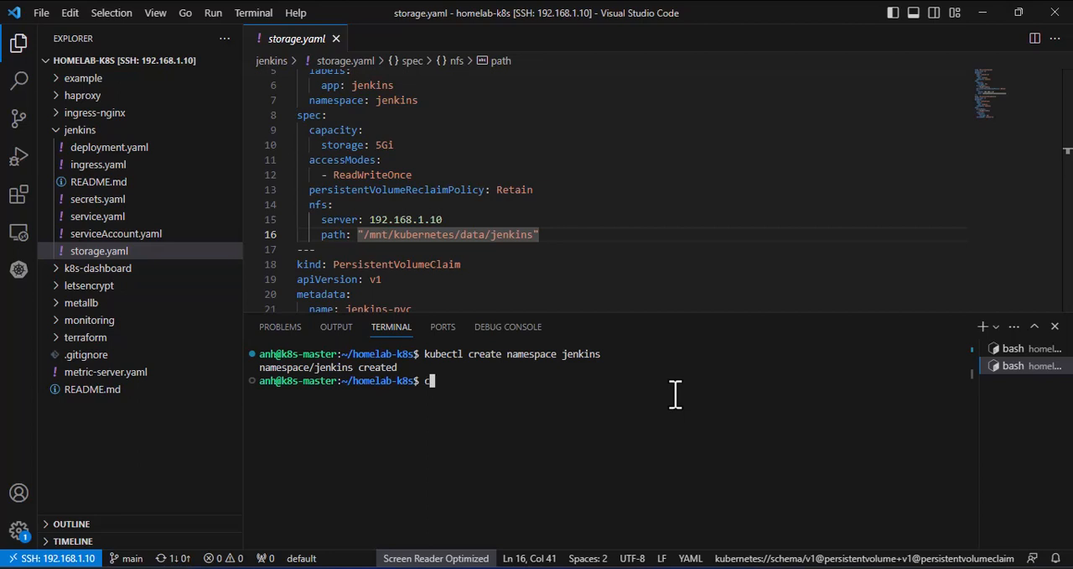
pyautogui.write('d jenkins/')
pyautogui.write('ls')
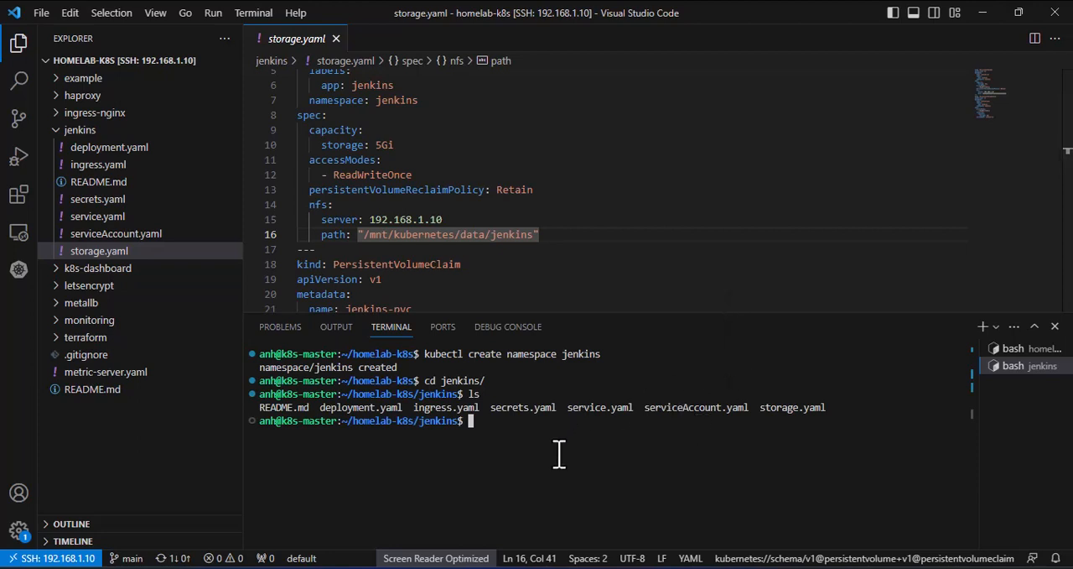
pyautogui.write('kubectl app')
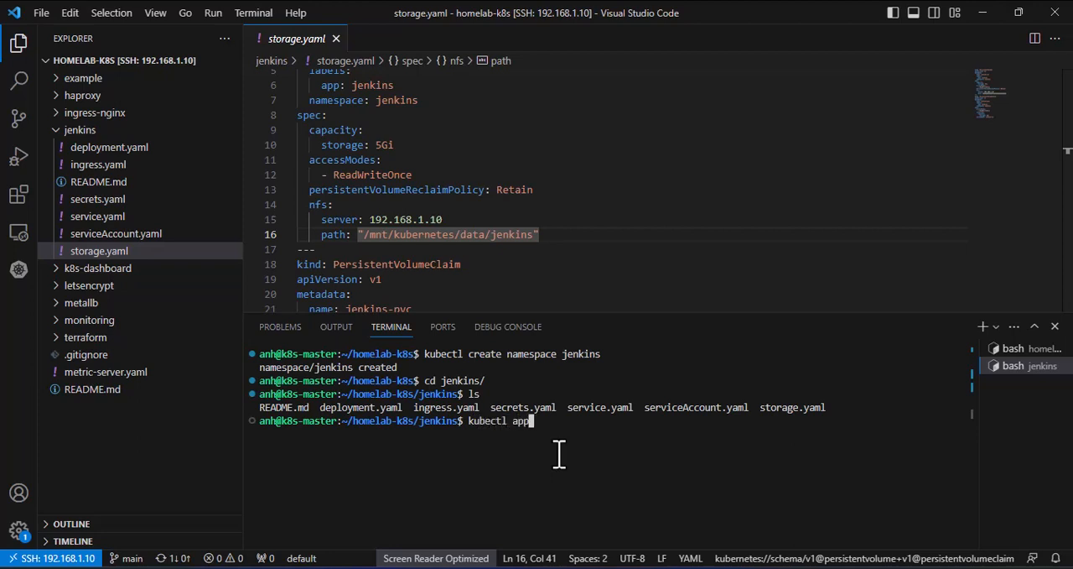
pyautogui.press('Return')
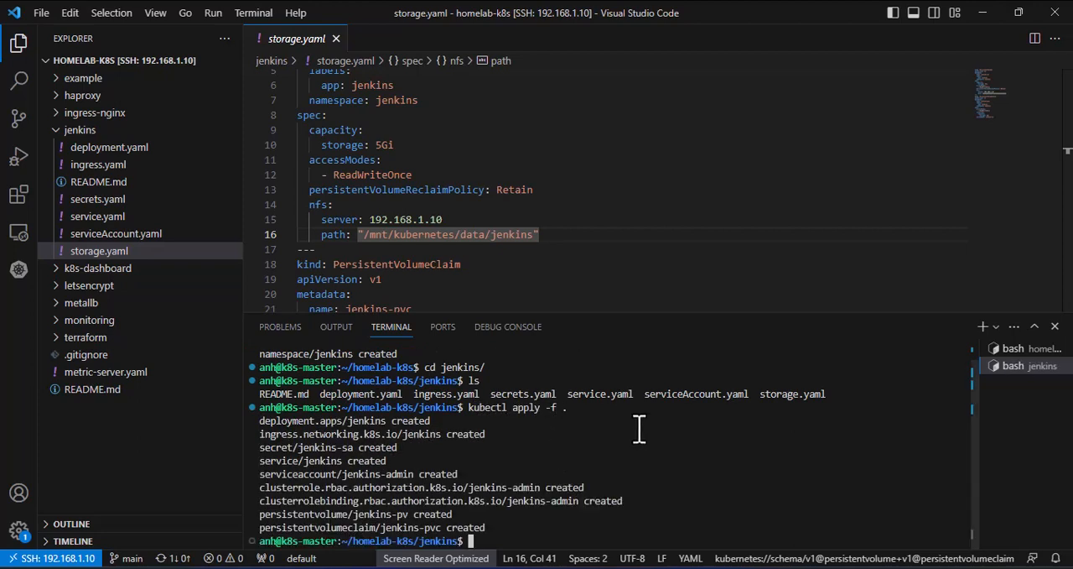
pyautogui.moveTo(281, 421)
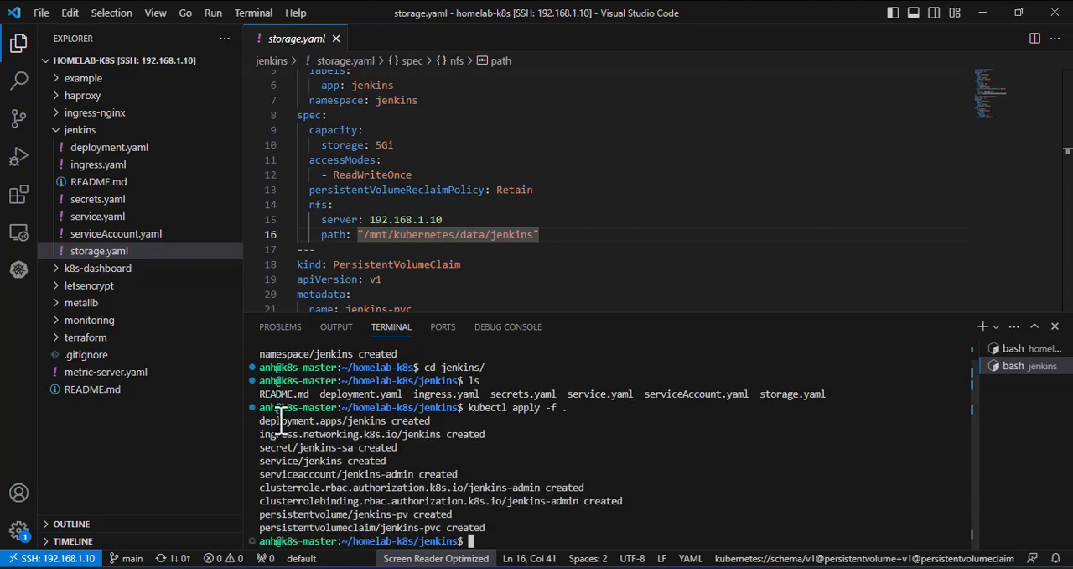
pyautogui.moveTo(743, 466)
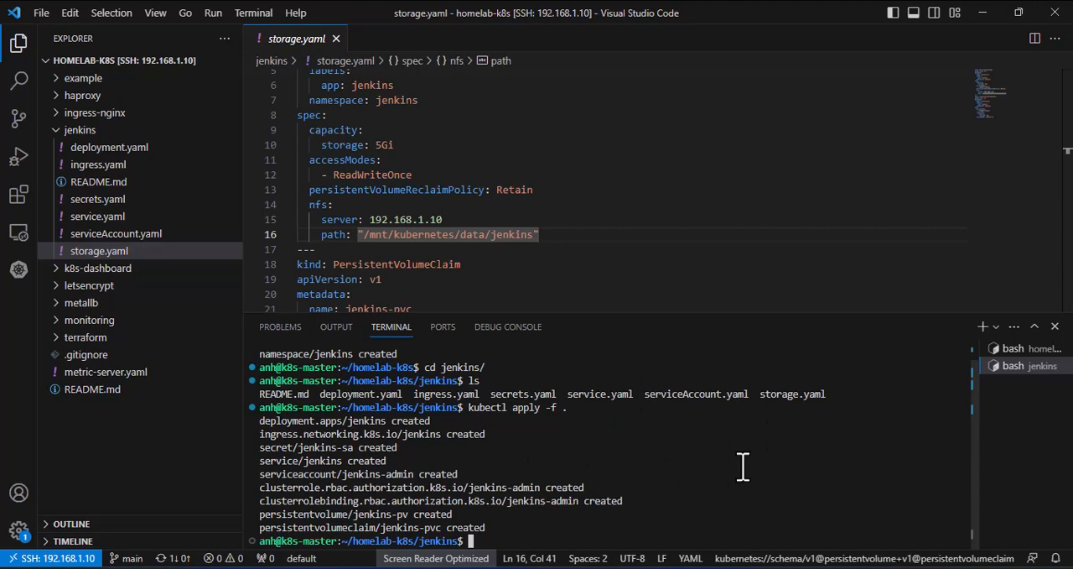
pyautogui.write('kubectl get all -')
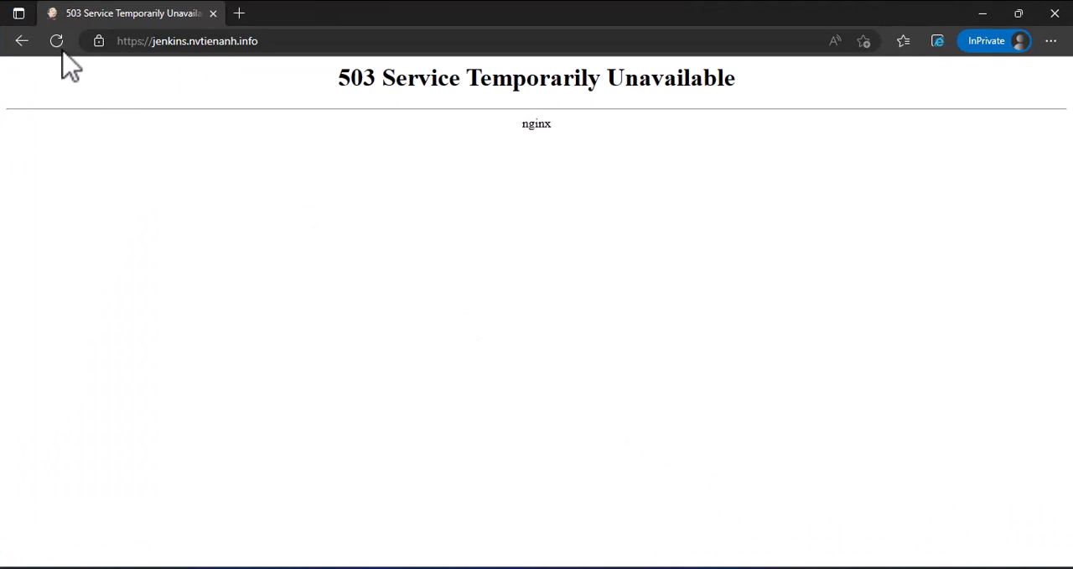
# Step: Reload the Jenkins site until the Unlock Jenkins page replaces the 503 error
pyautogui.click(56, 40)
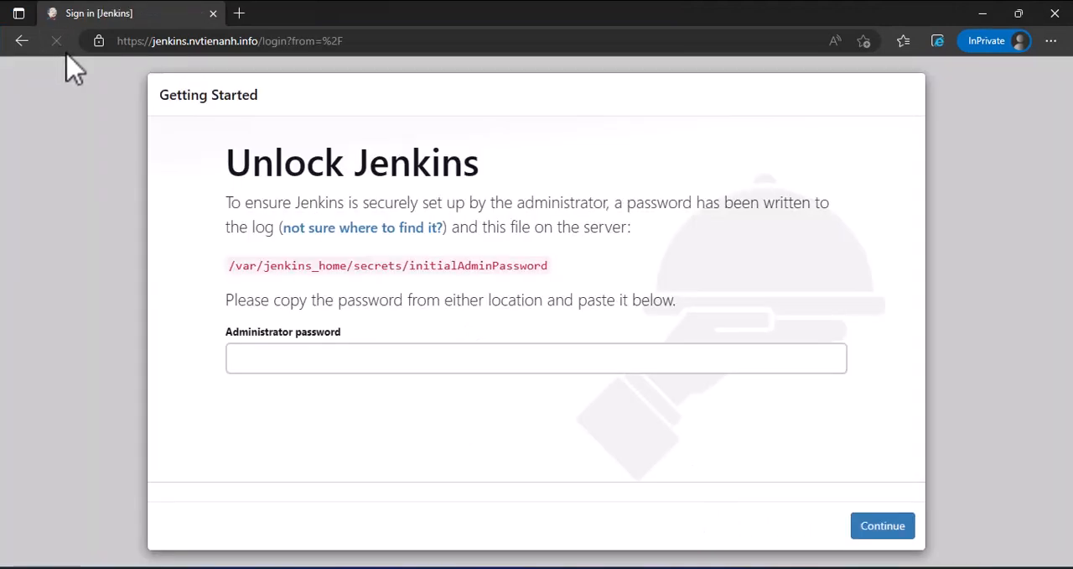
pyautogui.moveTo(235, 281)
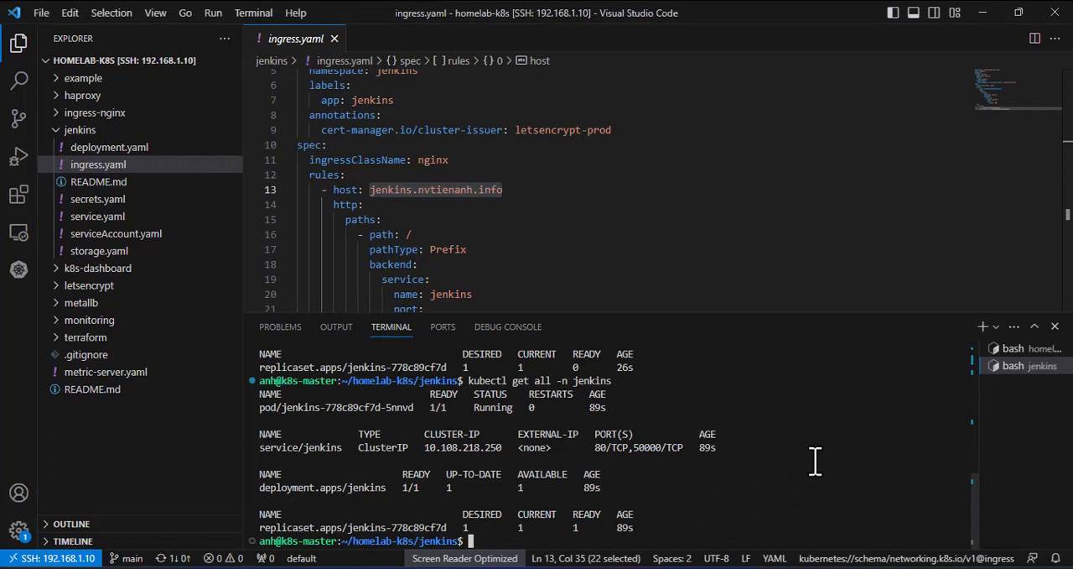
# Step: Compose kubectl exec -it -n jenkins jenkins-778c89cf7d-5nnvd -- bash in the terminal
pyautogui.write('kubectl')
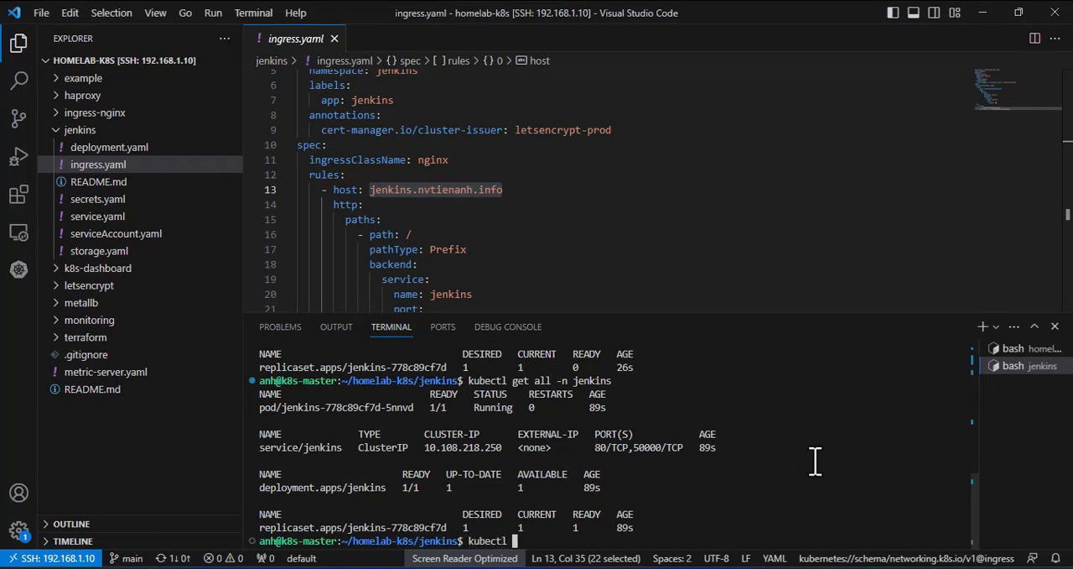
pyautogui.write('exec')
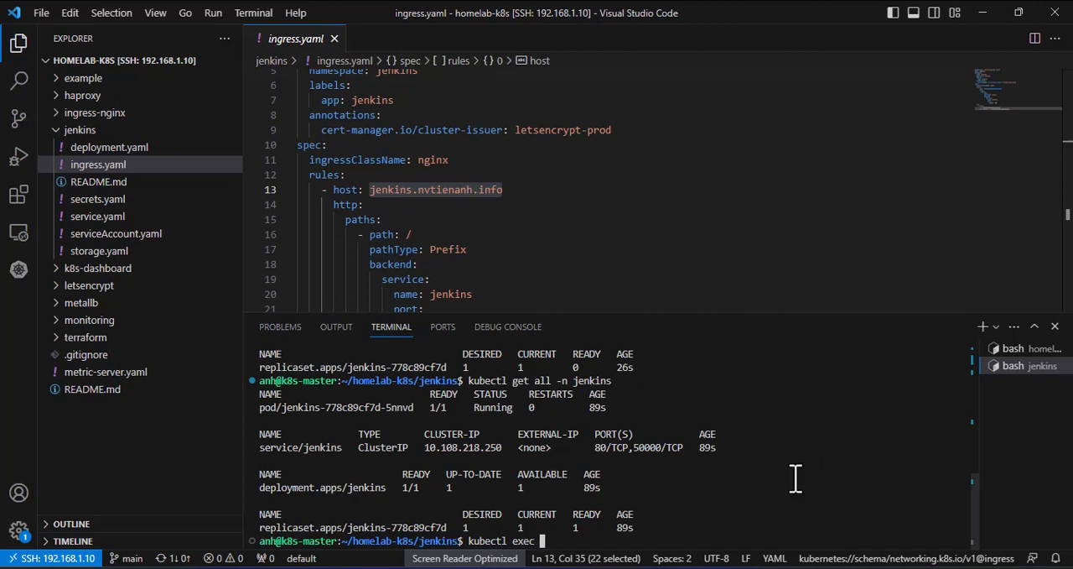
pyautogui.write('-it -n jenkins')
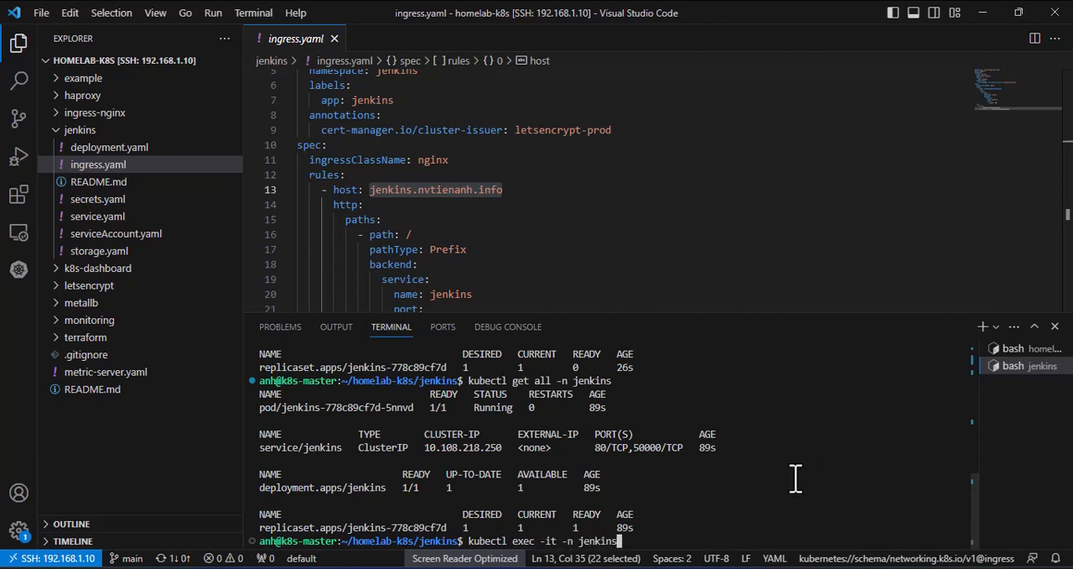
pyautogui.doubleClick(345, 407)
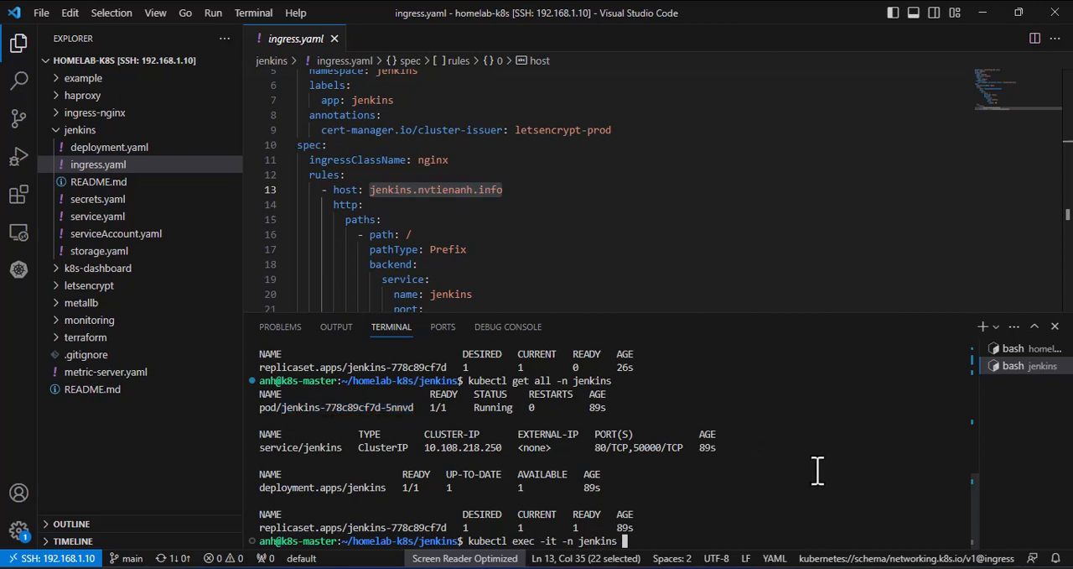
pyautogui.write('jenkins-778c89cf7d-5nnvd')
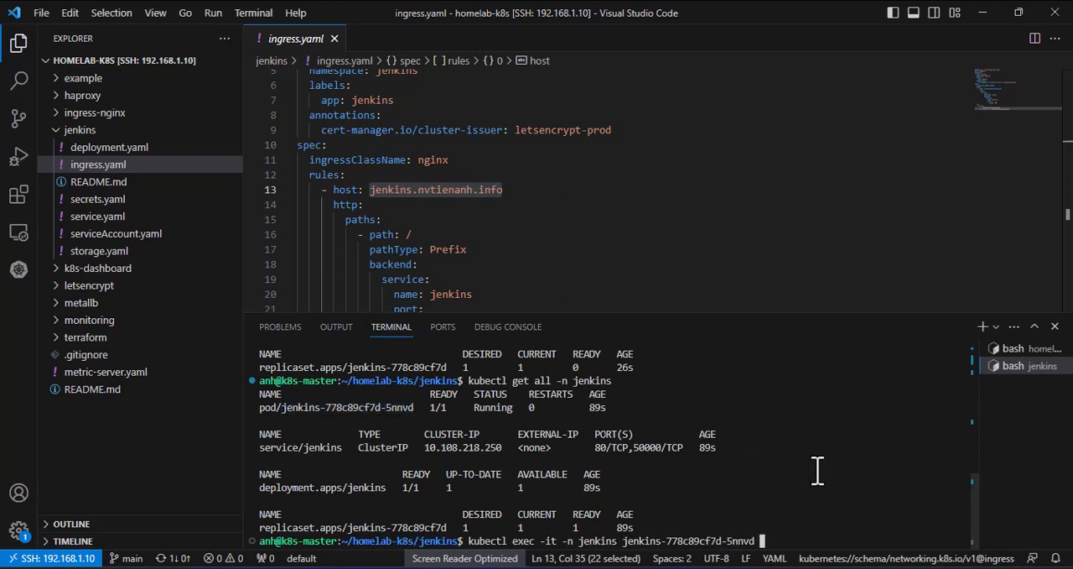
pyautogui.write('-- bash -')
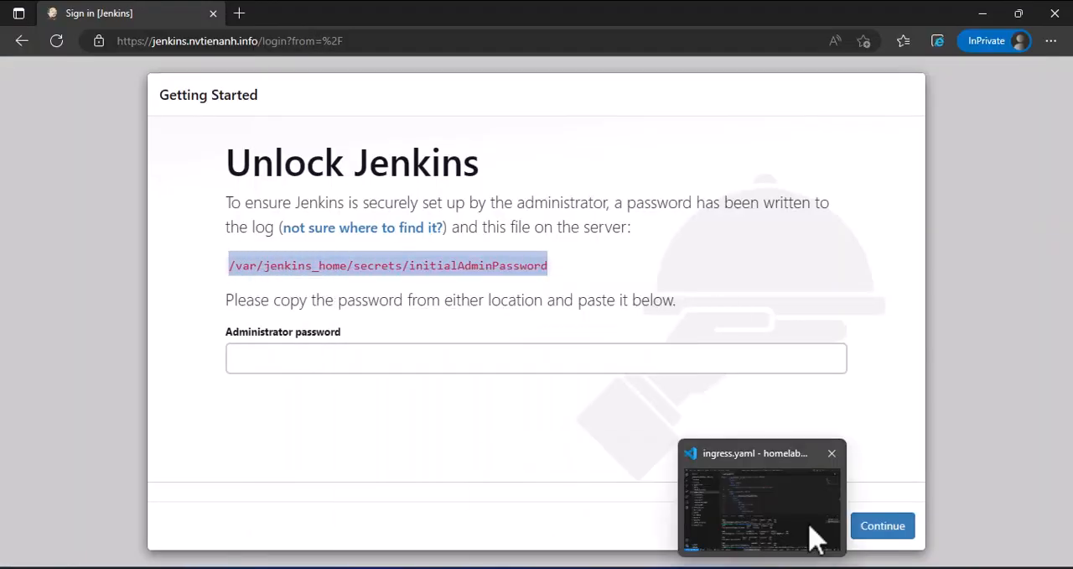
# Step: Enter the initialAdminPassword into the Administrator password field and continue
pyautogui.click(759, 499)
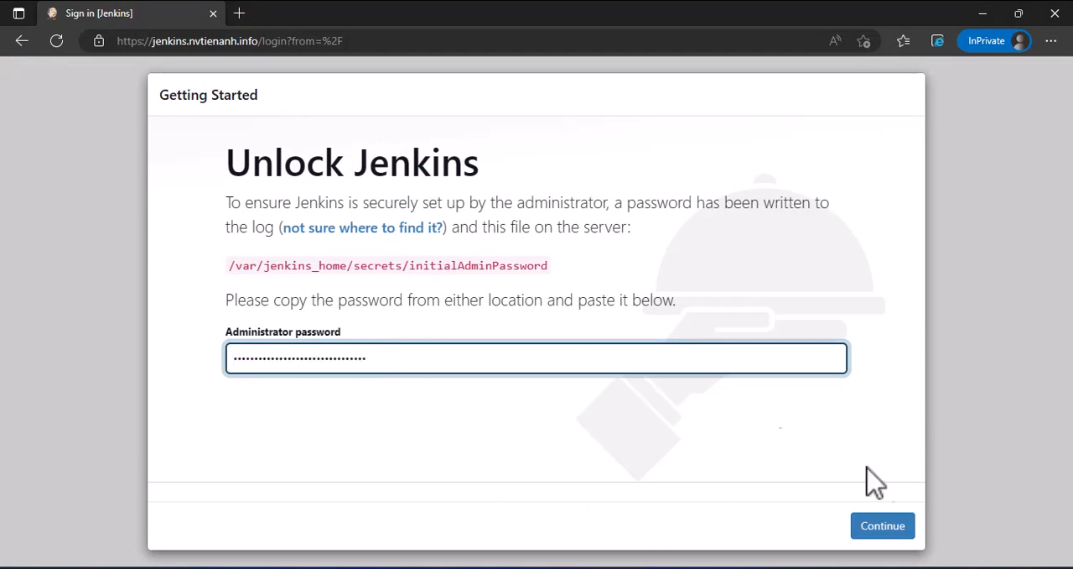
pyautogui.click(882, 525)
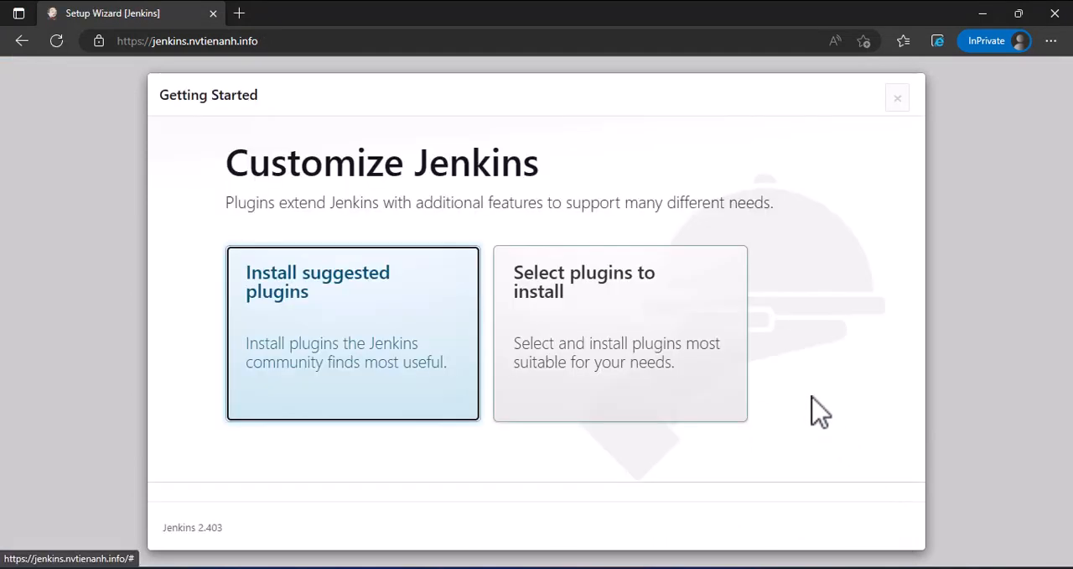
pyautogui.moveTo(377, 373)
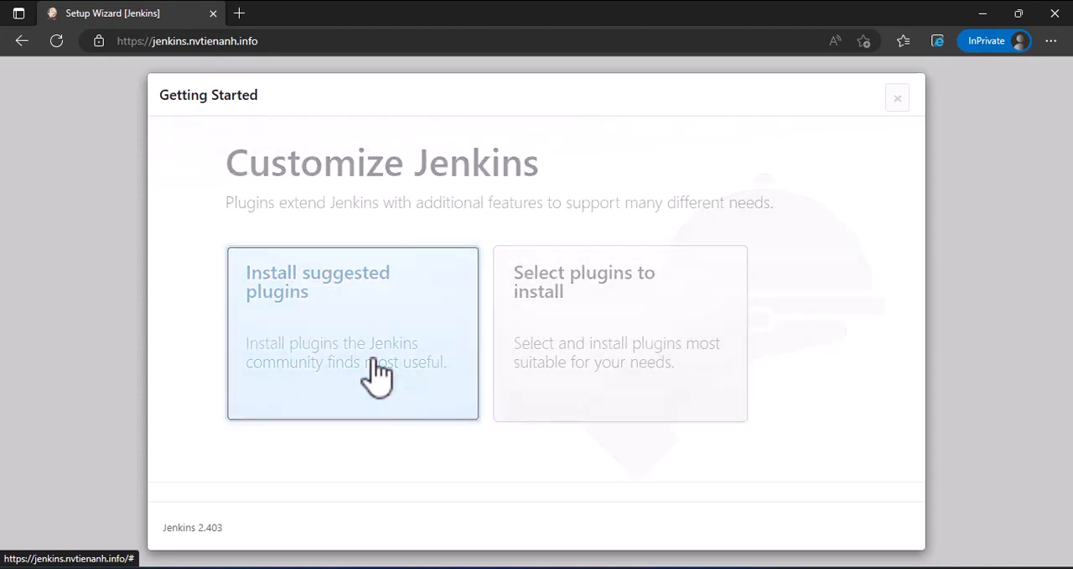
# Step: Install suggested plugins, create the admin user, and save the instance URL
pyautogui.click(621, 333)
pyautogui.write('a')
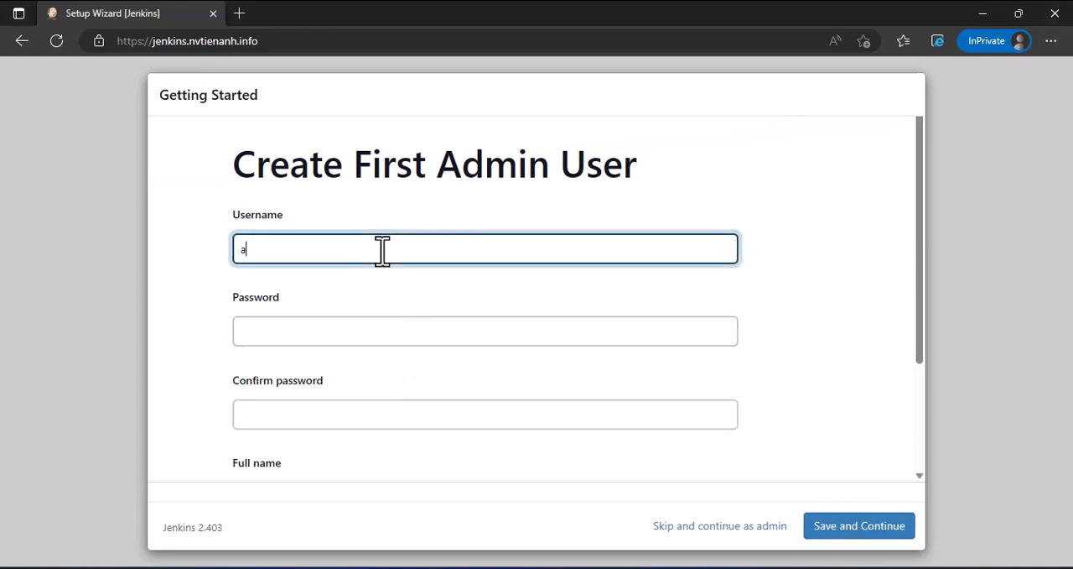
pyautogui.write('dmin')
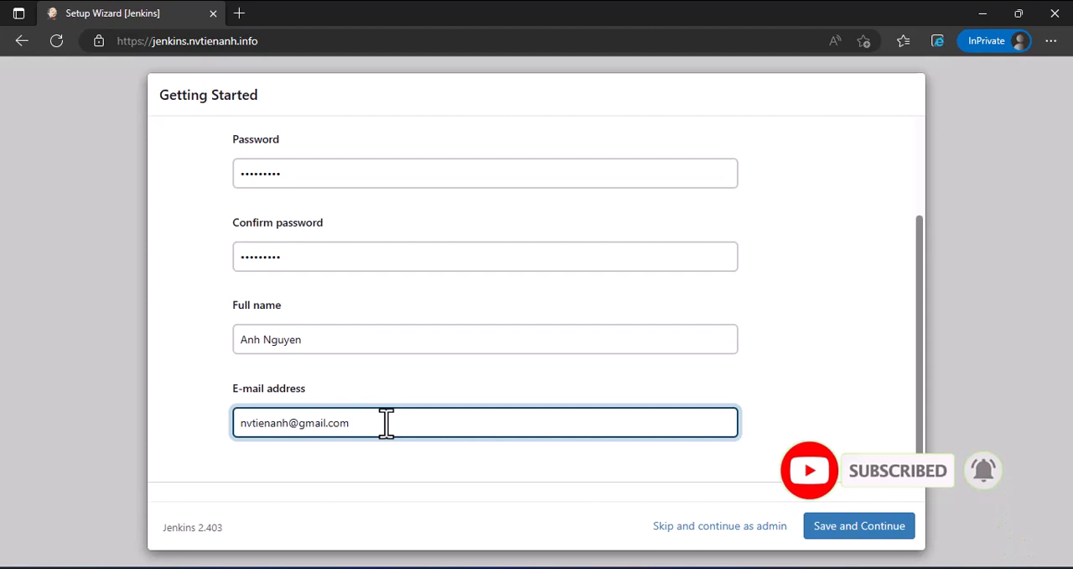
pyautogui.click(859, 525)
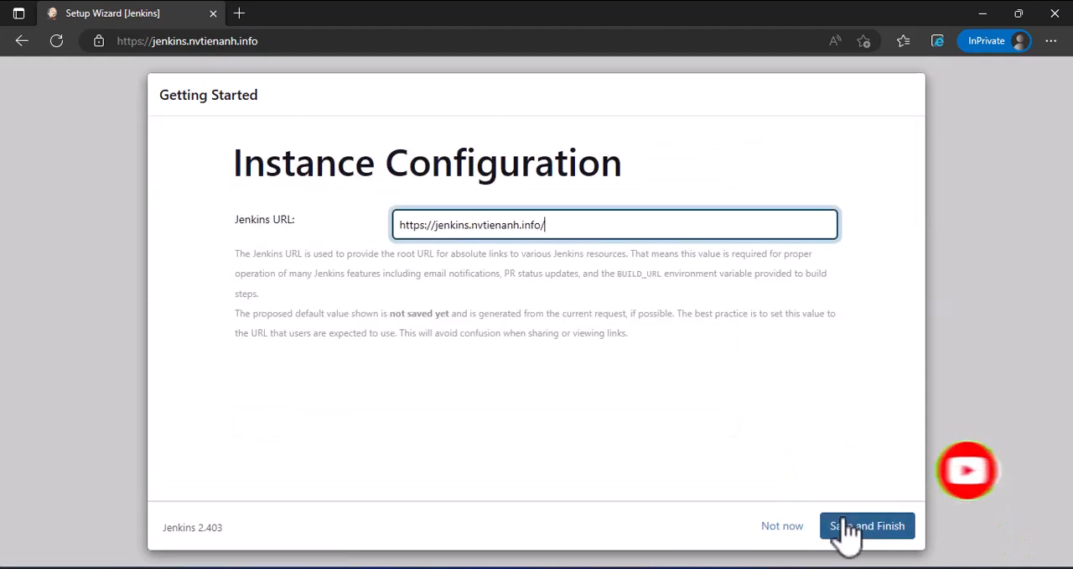
pyautogui.click(867, 525)
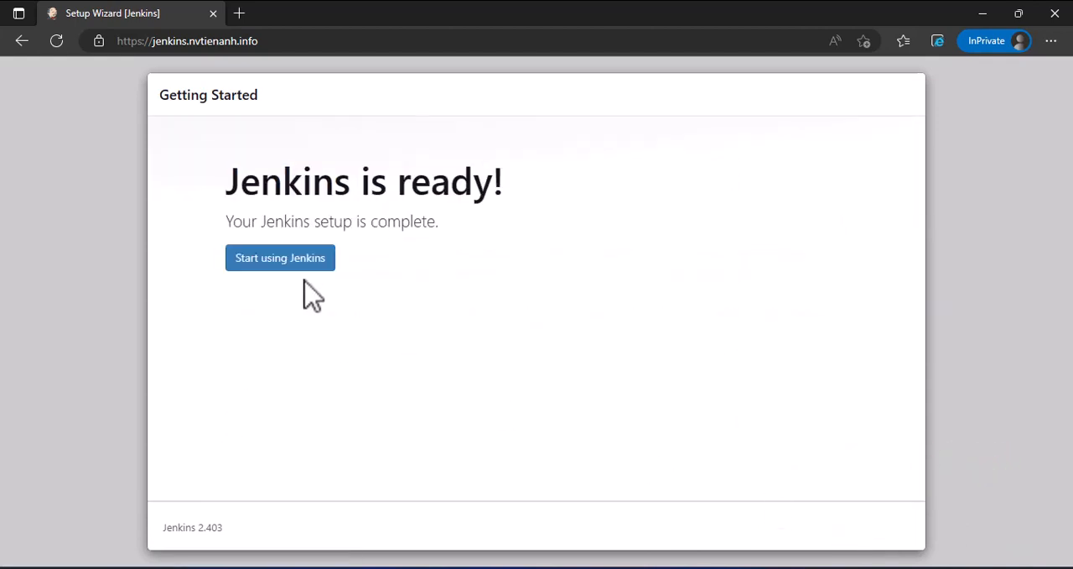
# Step: From Manage Jenkins > Set up cloud, browse cloud provider plugins and tick Kubernetes
pyautogui.click(280, 258)
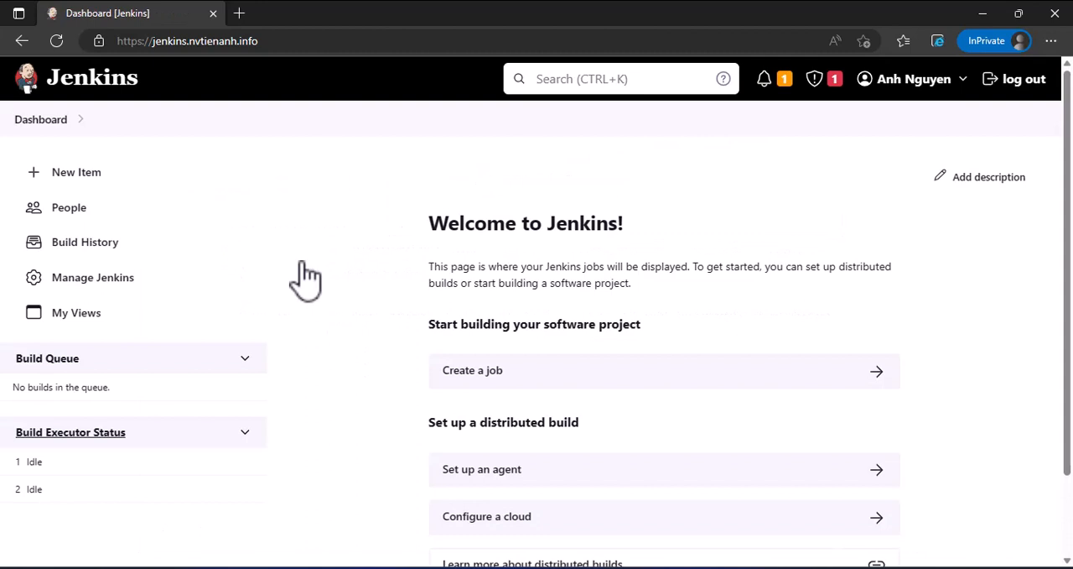
pyautogui.click(92, 277)
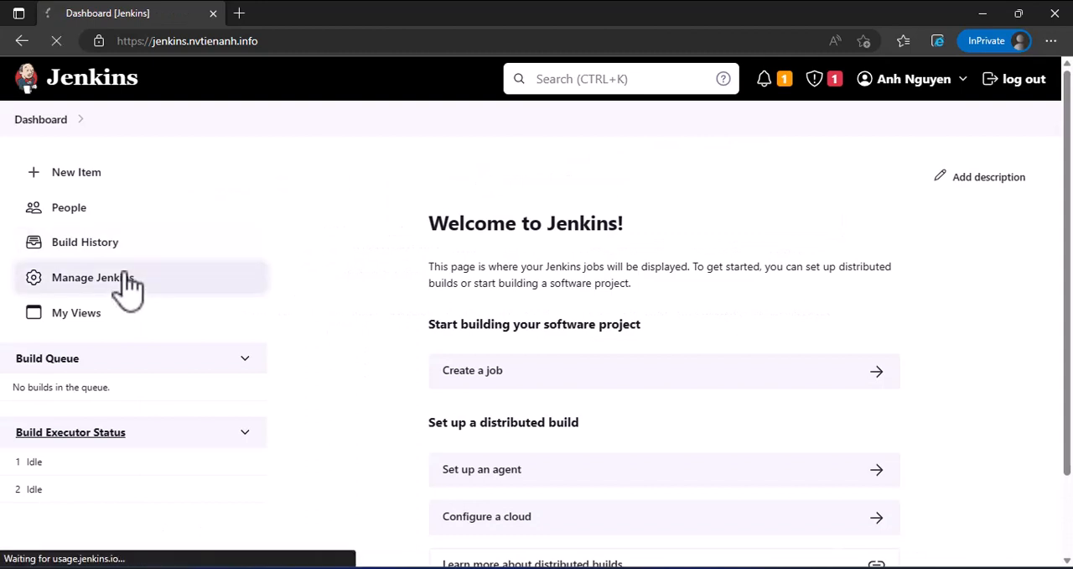
pyautogui.click(93, 276)
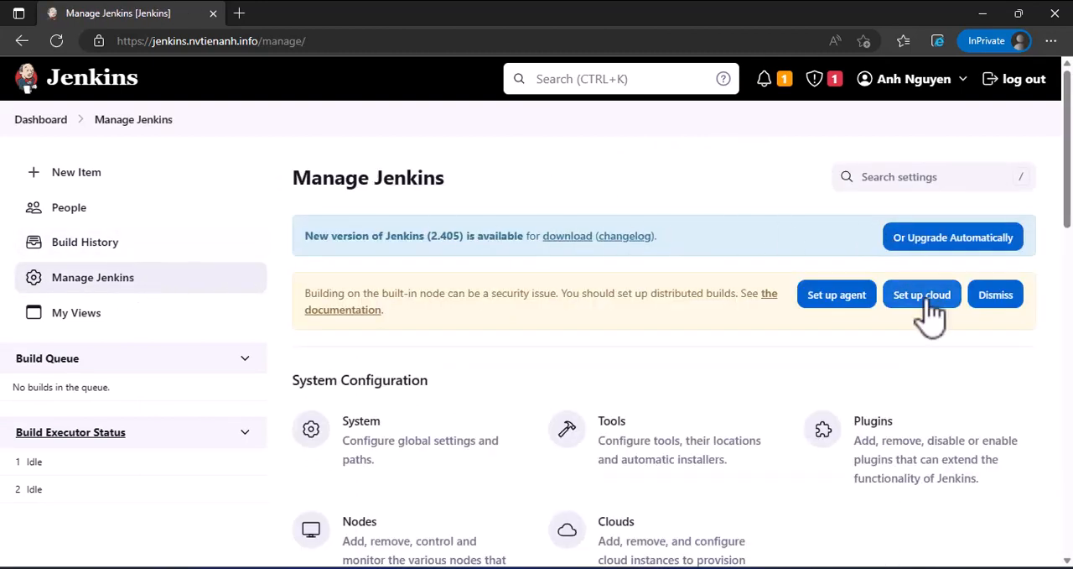
pyautogui.click(921, 294)
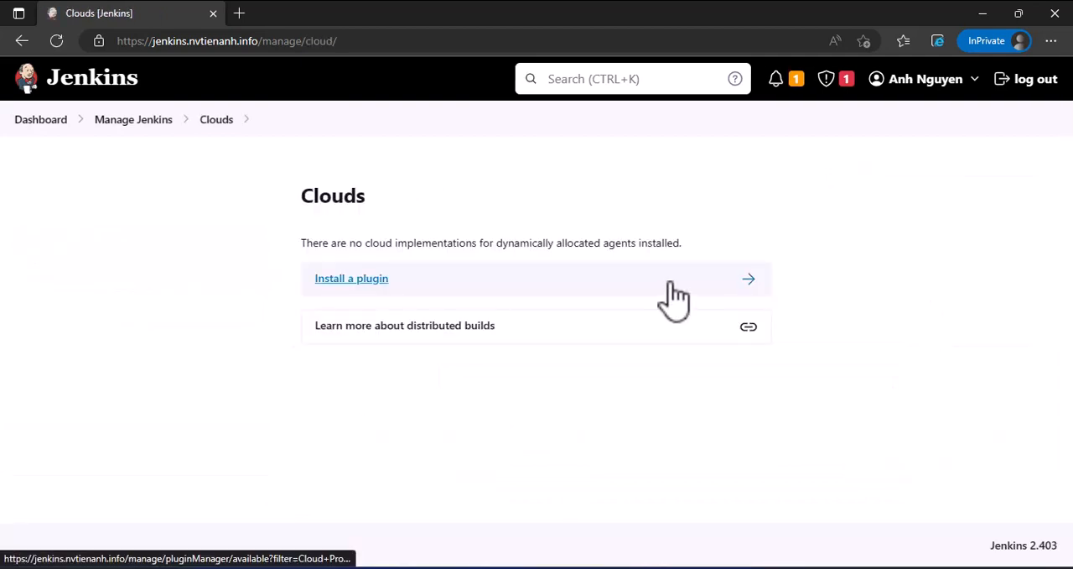
pyautogui.click(351, 278)
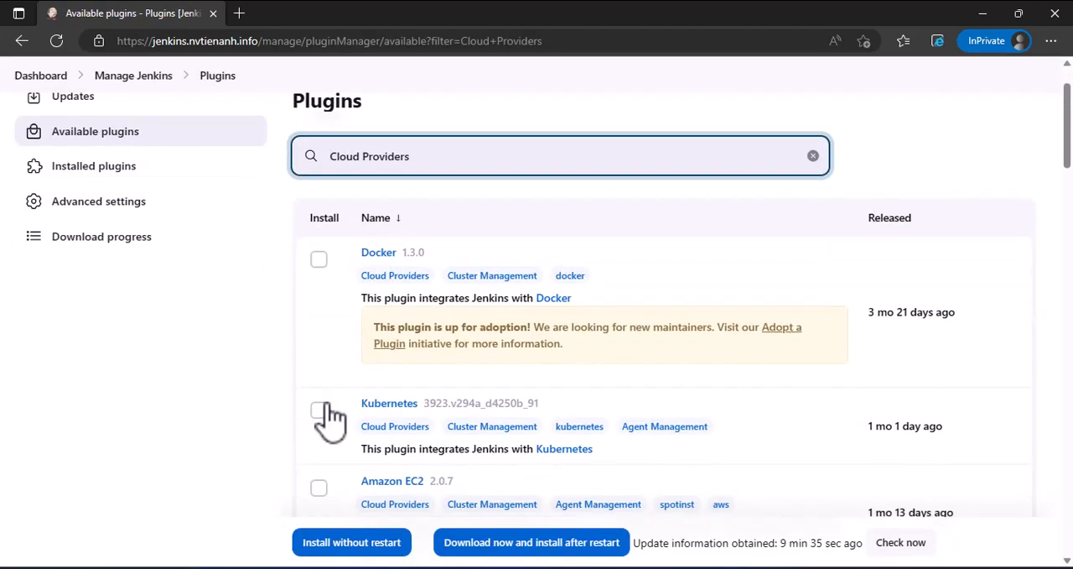
pyautogui.click(319, 411)
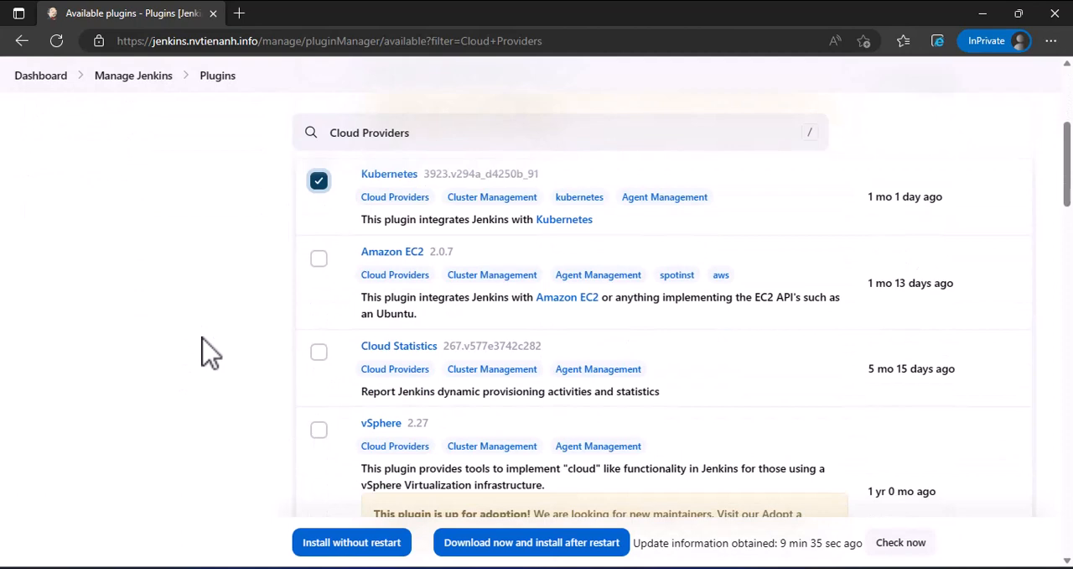
pyautogui.moveTo(351, 542)
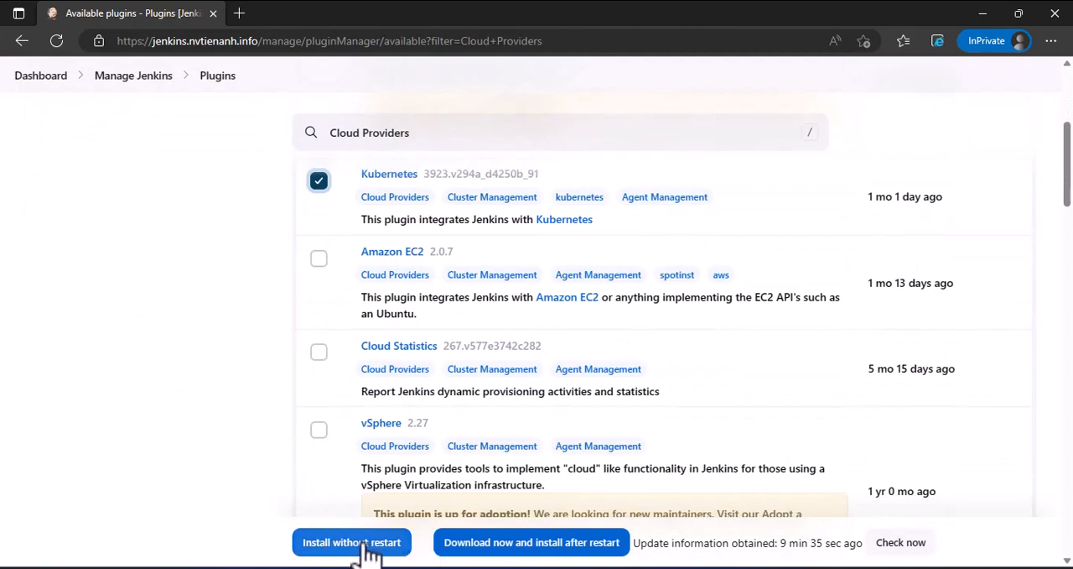
# Step: Install Kubernetes without restart, confirm all downloads succeed, and return to the dashboard
pyautogui.click(352, 542)
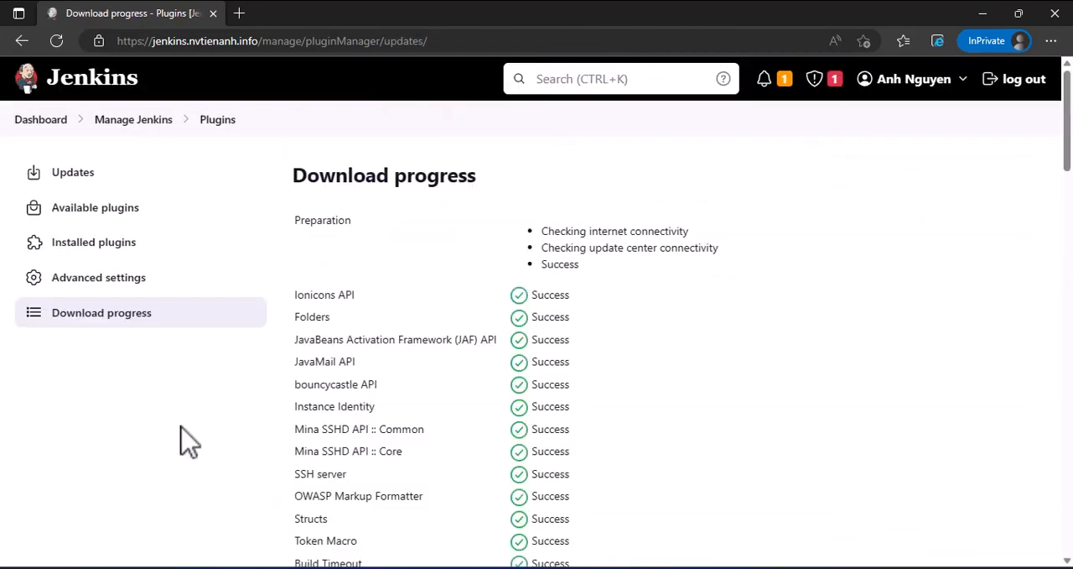
pyautogui.scroll(-3)
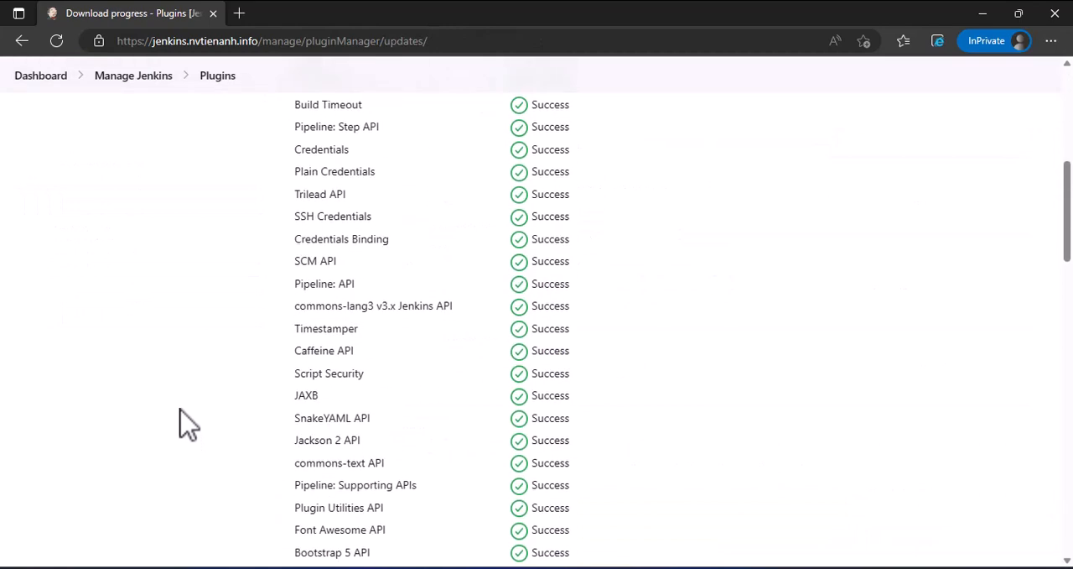
pyautogui.scroll(-3)
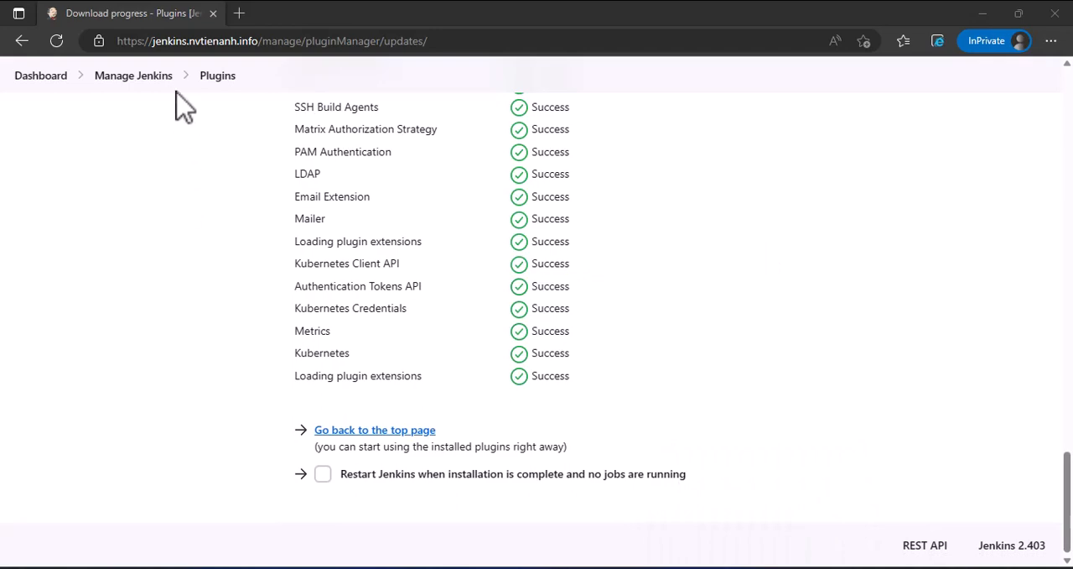
pyautogui.moveTo(742, 334)
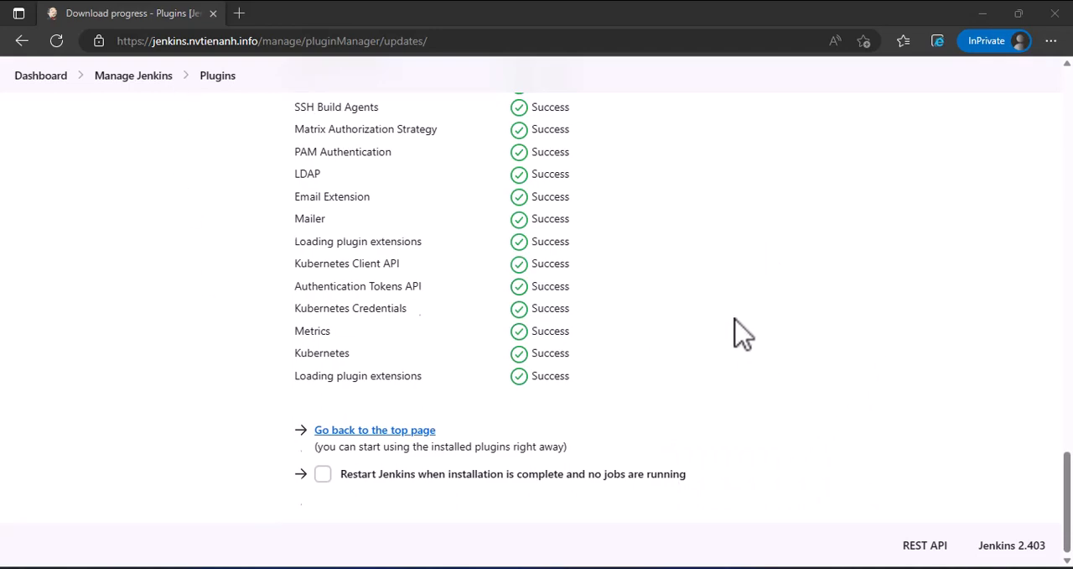
pyautogui.scroll(3)
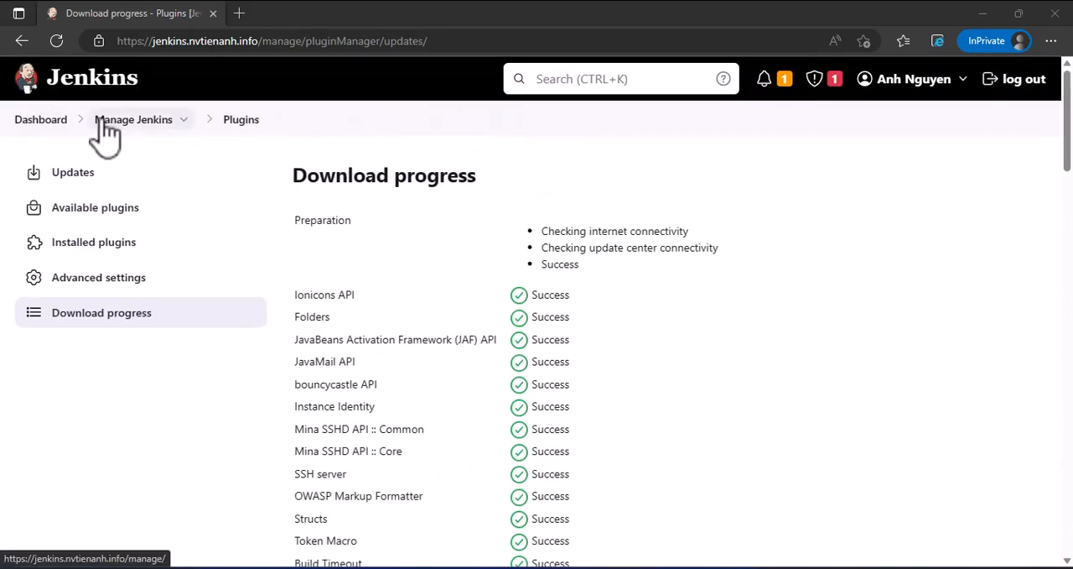
pyautogui.click(40, 119)
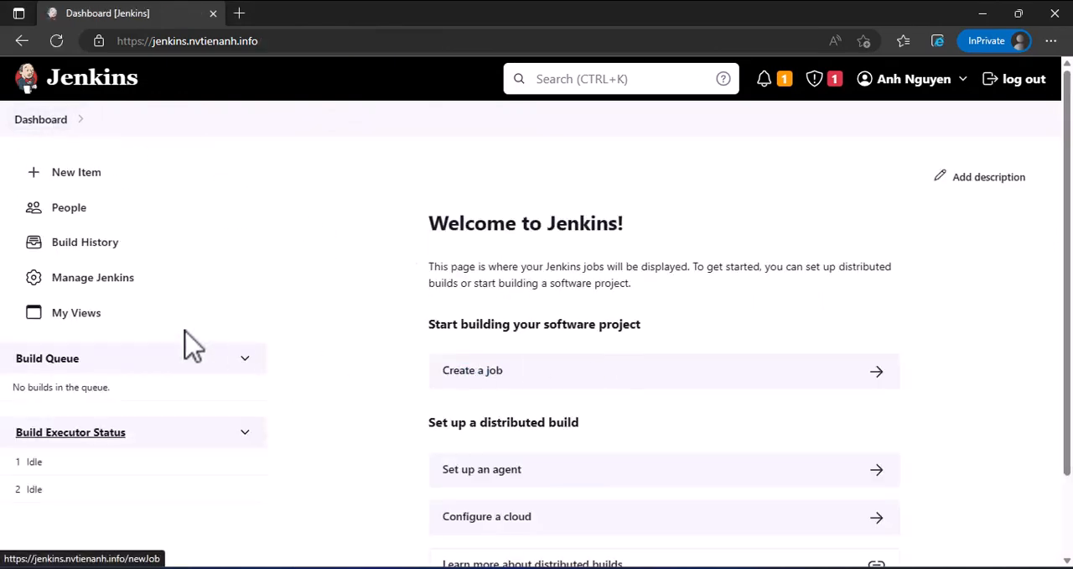
# Step: Create a new Kubernetes-type cloud named HomeLab from Manage Jenkins > Clouds
pyautogui.click(93, 276)
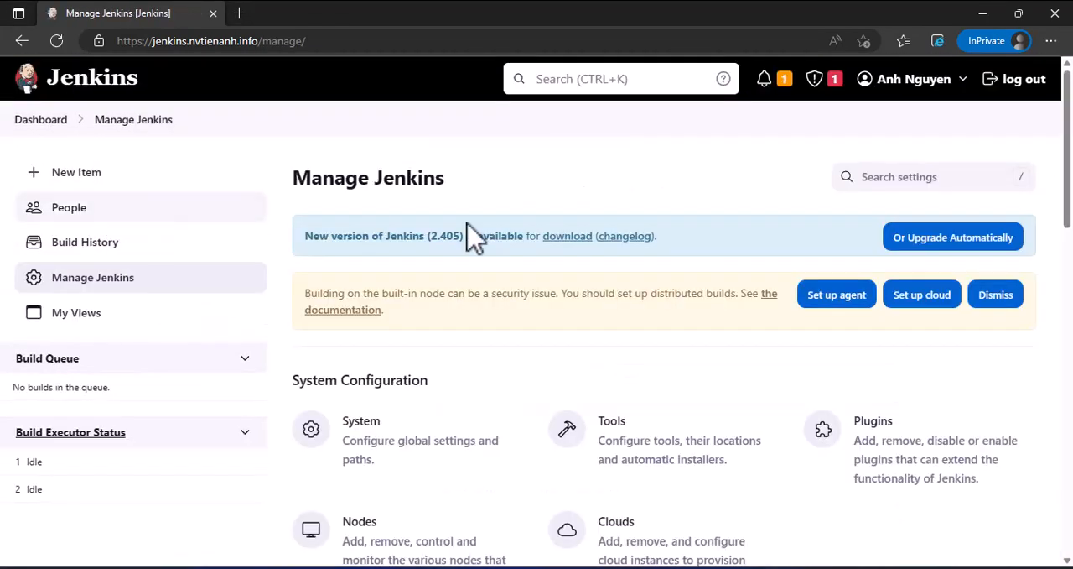
pyautogui.click(921, 294)
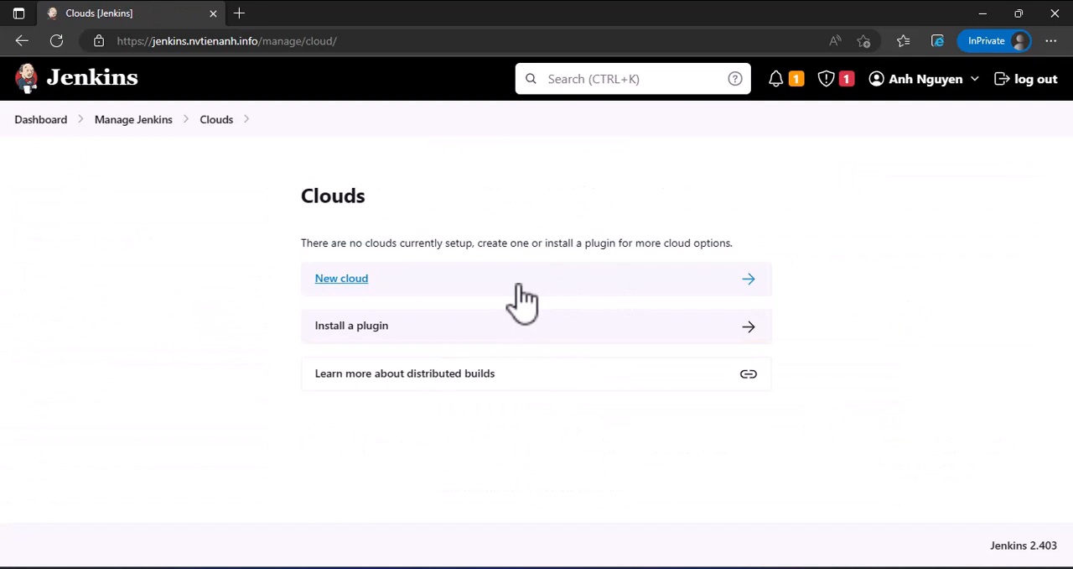
pyautogui.click(341, 278)
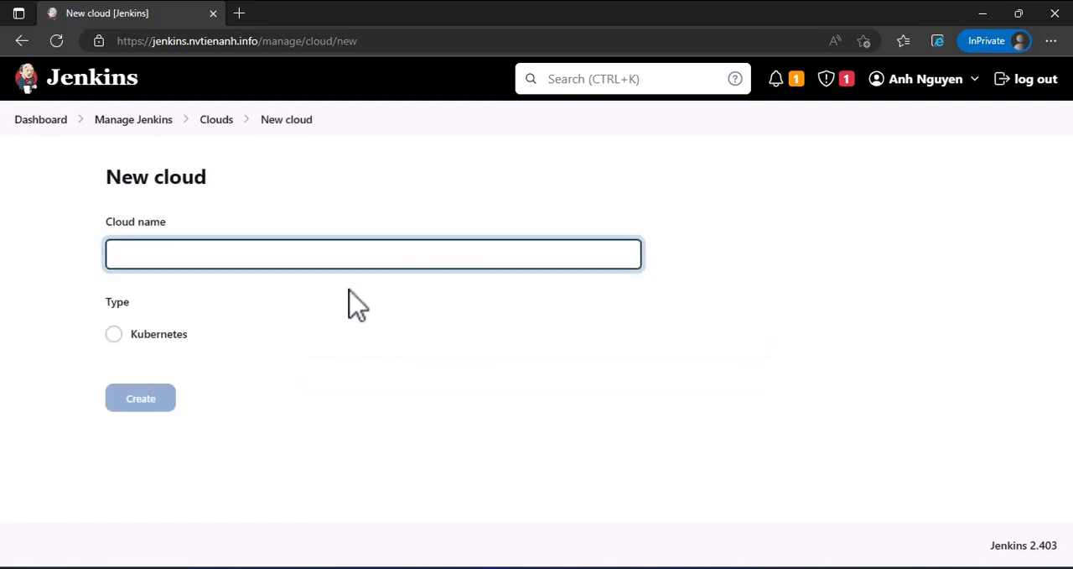
pyautogui.click(113, 334)
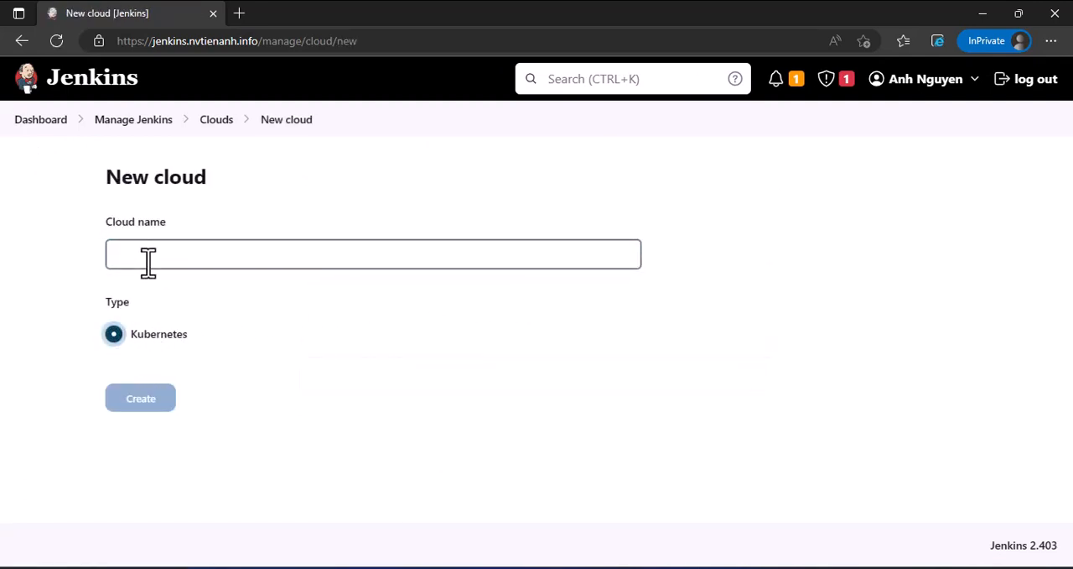
pyautogui.write('H')
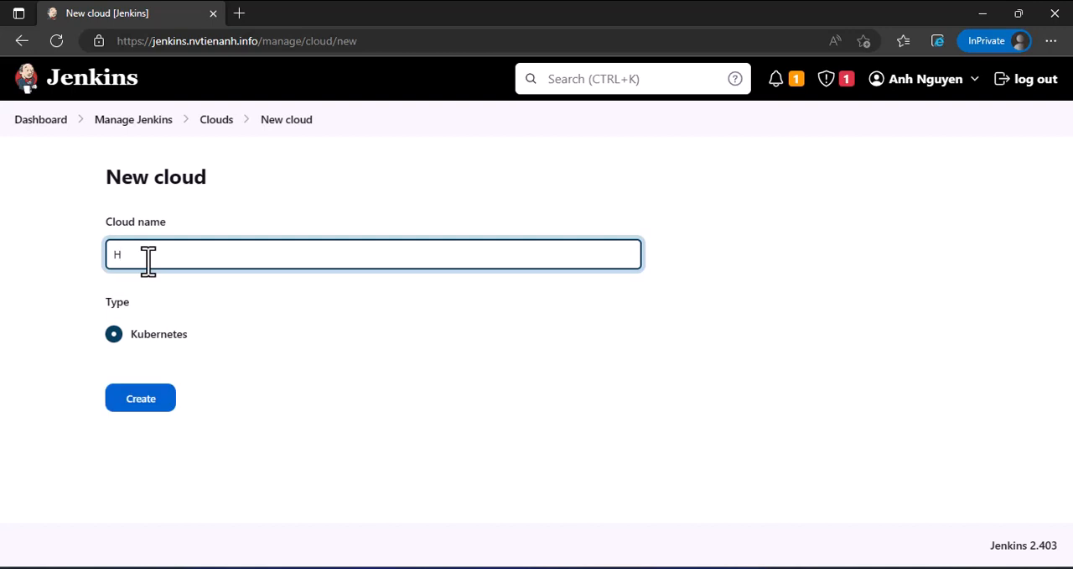
pyautogui.write('omelab')
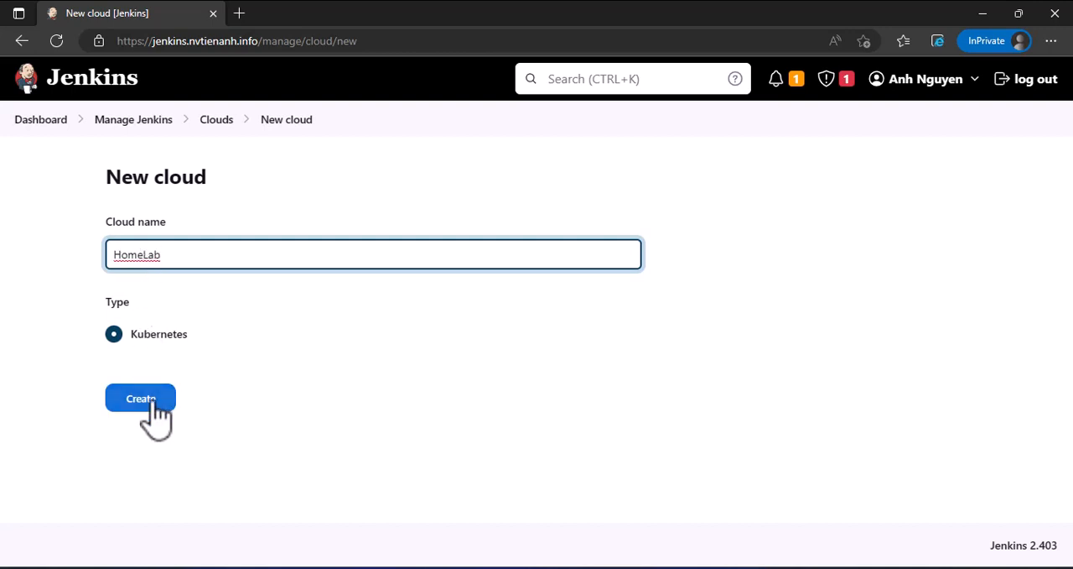
pyautogui.click(140, 397)
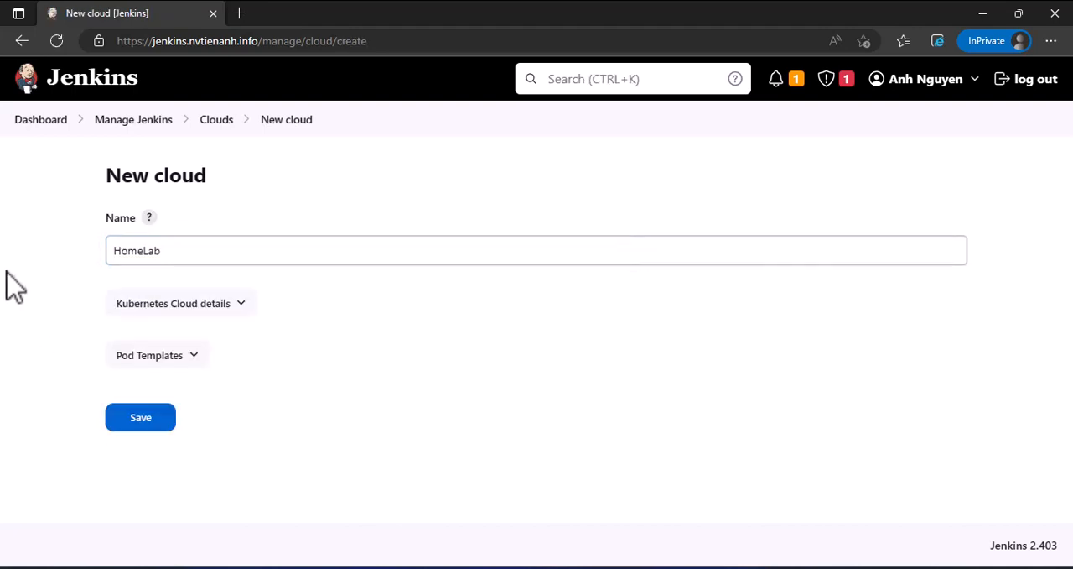
# Step: Change the Kubernetes URL host from k8s-master.nvtienanh.local to 192.168.1.10, port 6443
pyautogui.click(173, 303)
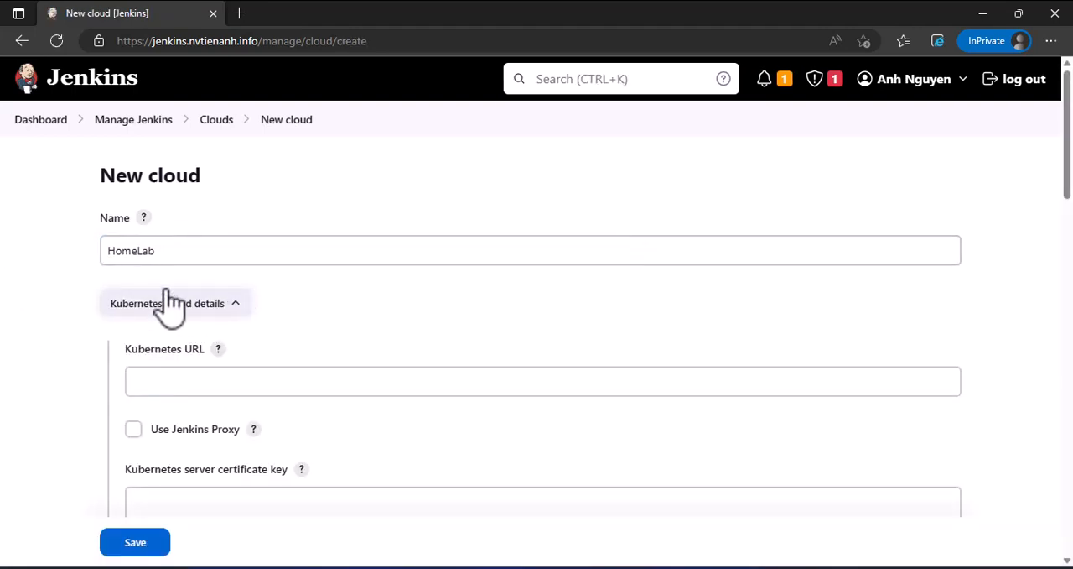
pyautogui.scroll(-3)
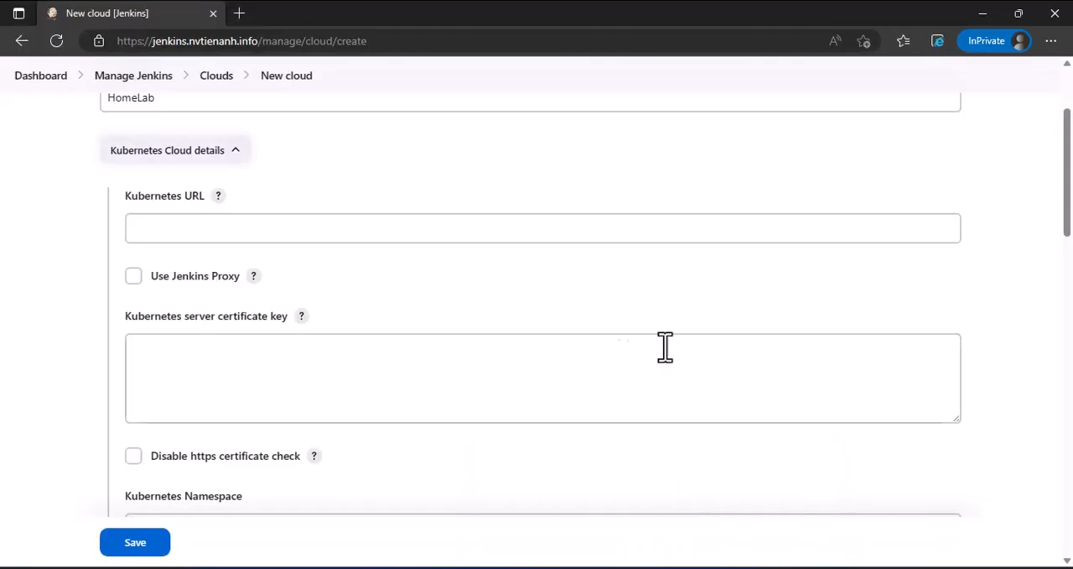
pyautogui.write('https://k8s-master.nvtienanh.local:443')
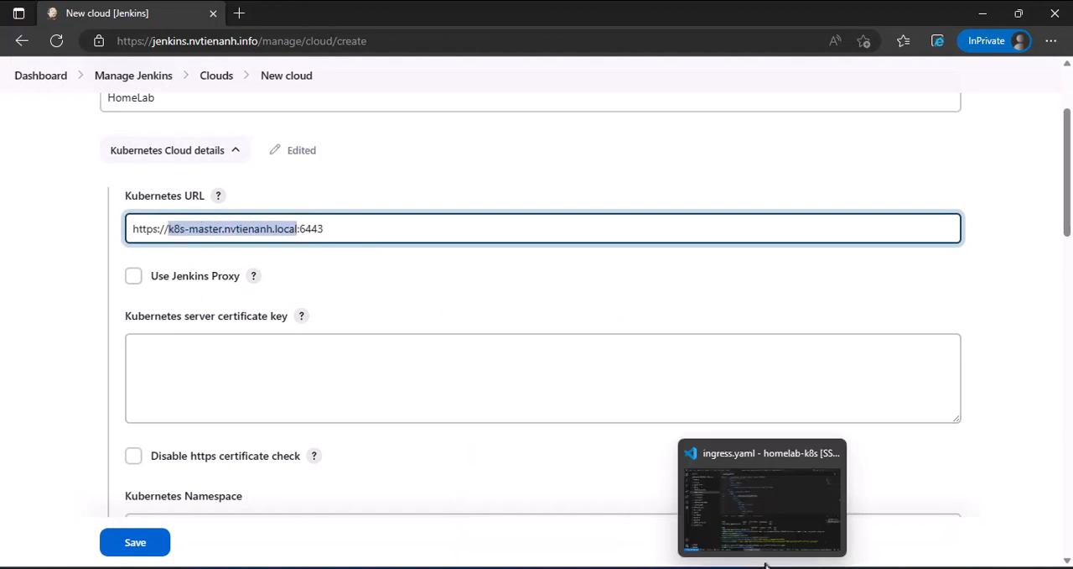
pyautogui.click(762, 496)
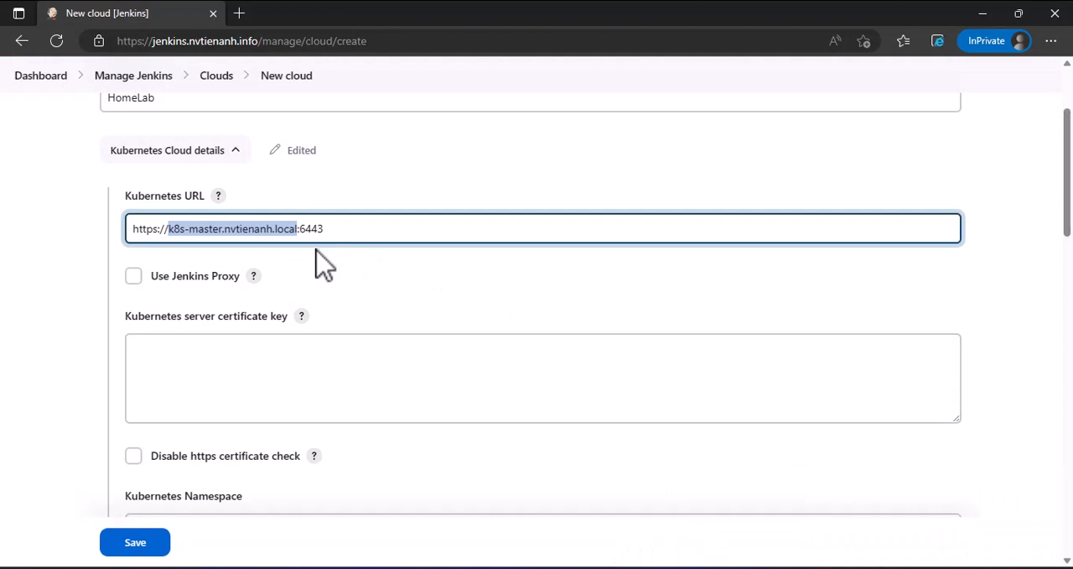
pyautogui.write('192:6443')
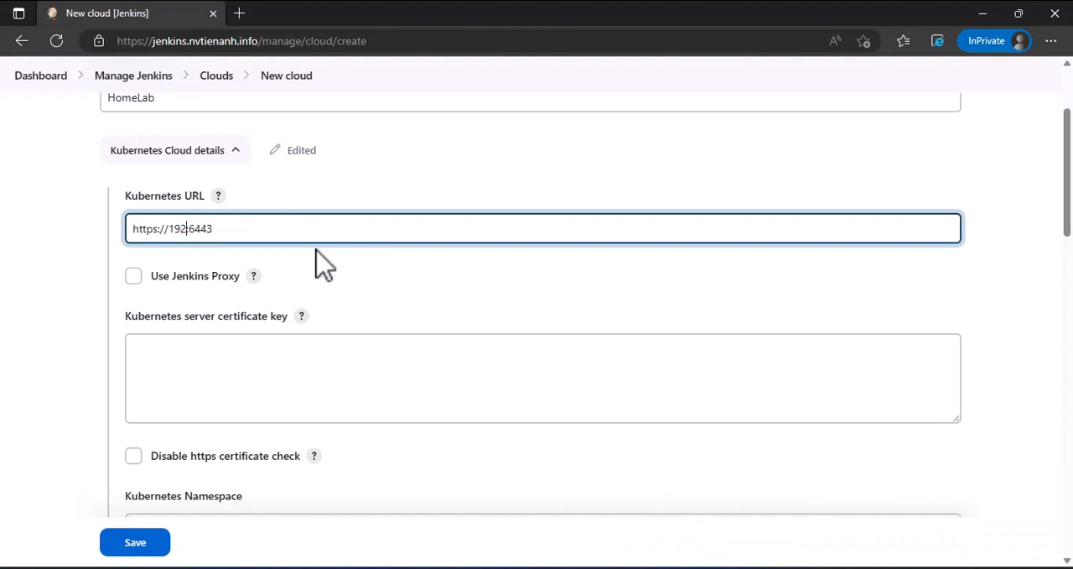
pyautogui.write('.168:')
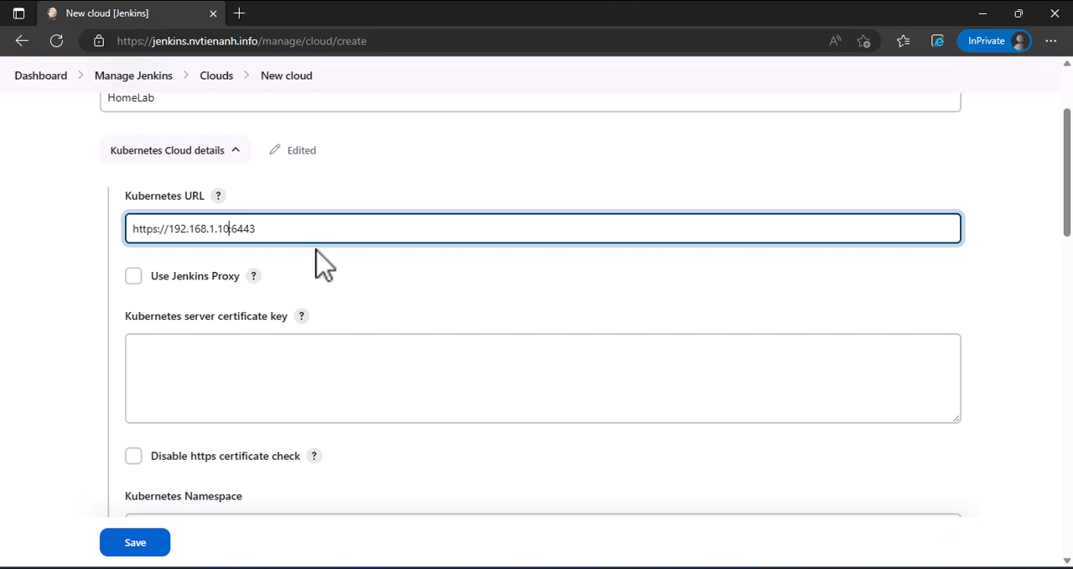
pyautogui.write(':')
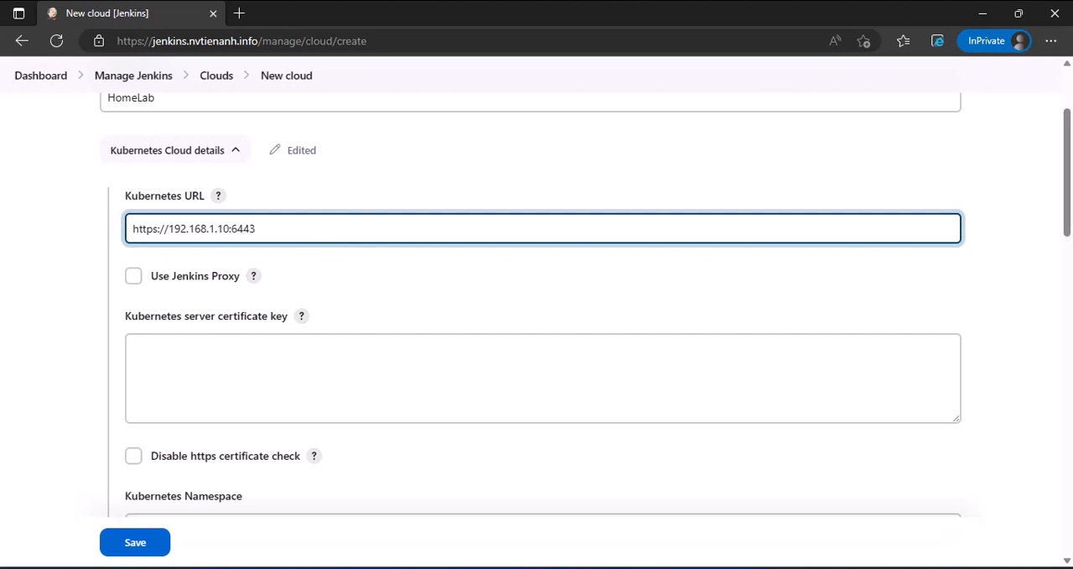
pyautogui.moveTo(317, 309)
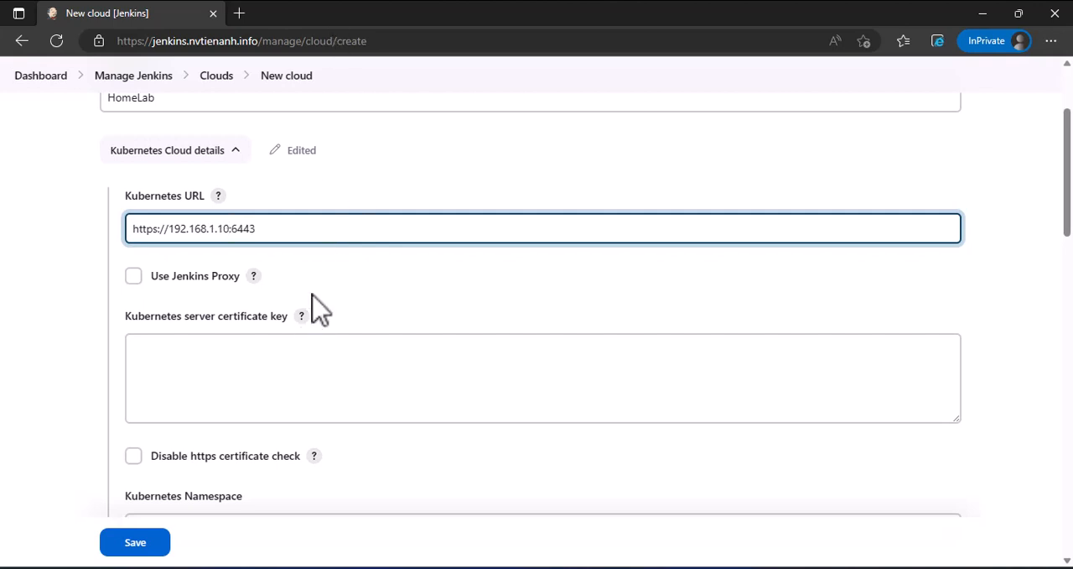
# Step: Test the cloud connection and confirm it reaches Kubernetes v1.26.1
pyautogui.scroll(-3)
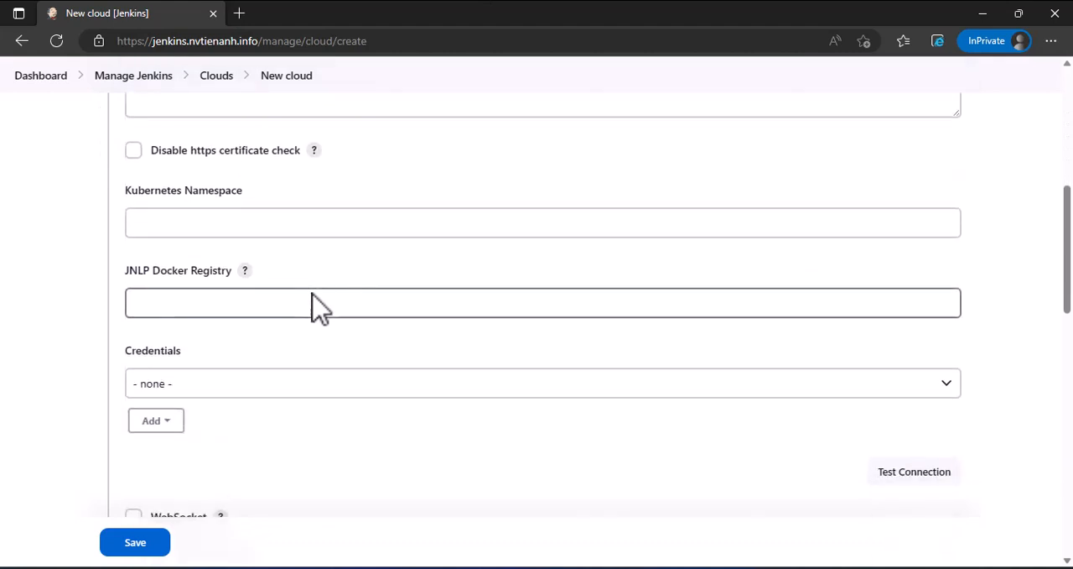
pyautogui.scroll(-3)
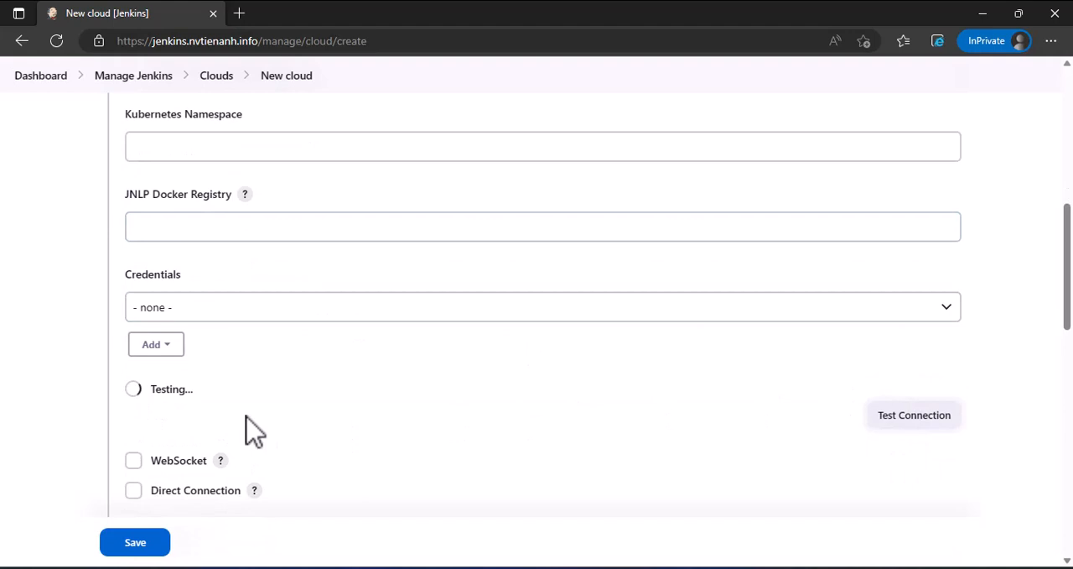
pyautogui.click(914, 414)
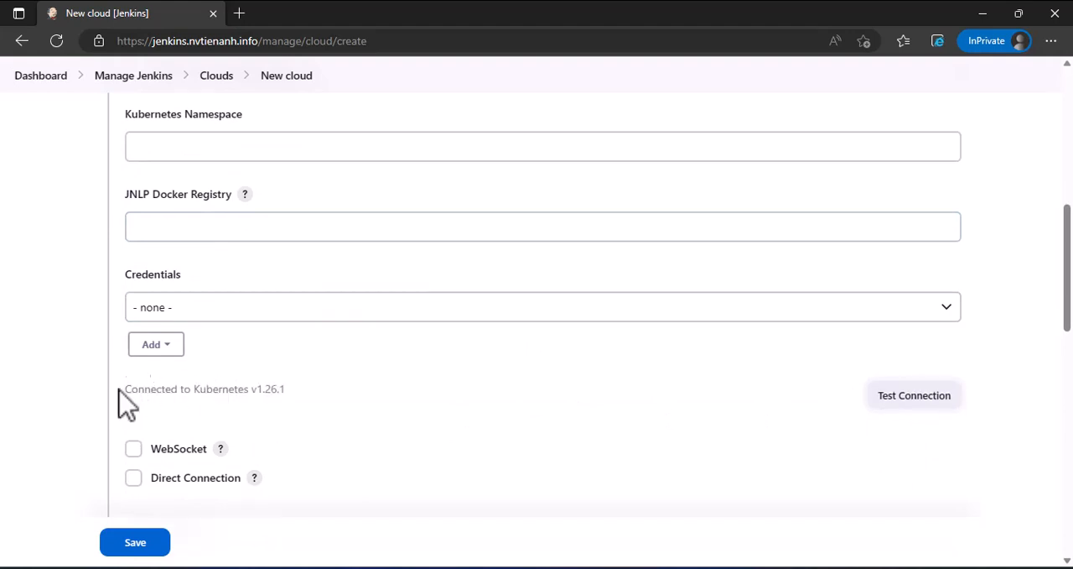
# Step: Start entering the jenkins service-based address in the Jenkins URL field
pyautogui.scroll(-3)
pyautogui.write('http://')
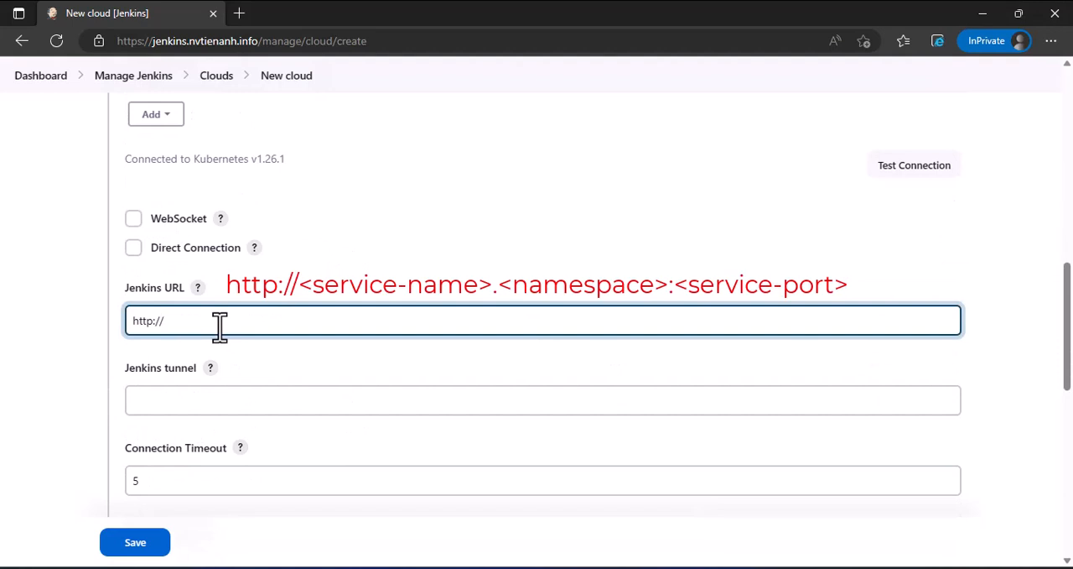
pyautogui.write('jenkins.')
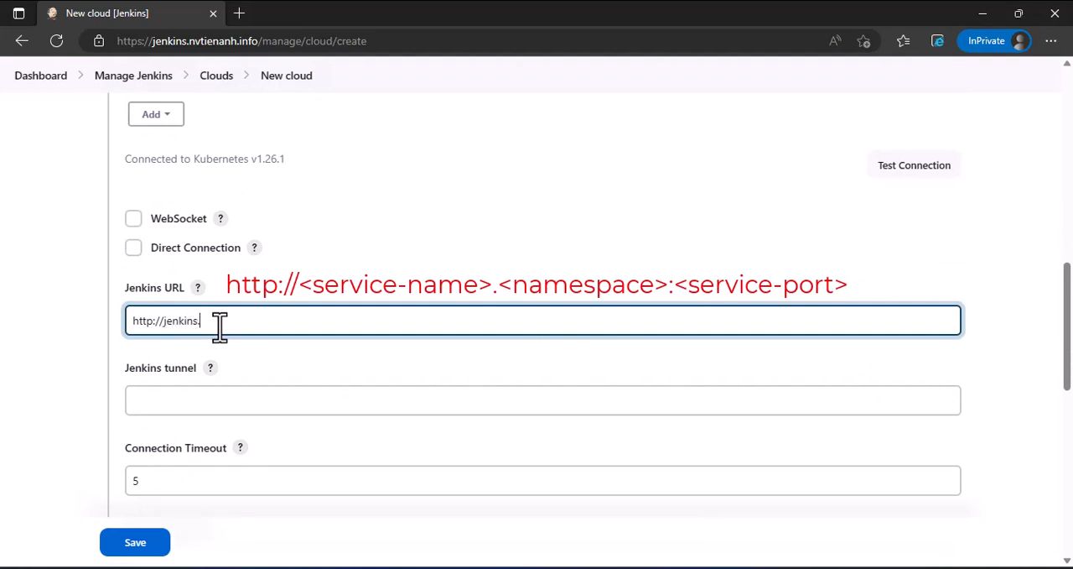
pyautogui.write('jen')
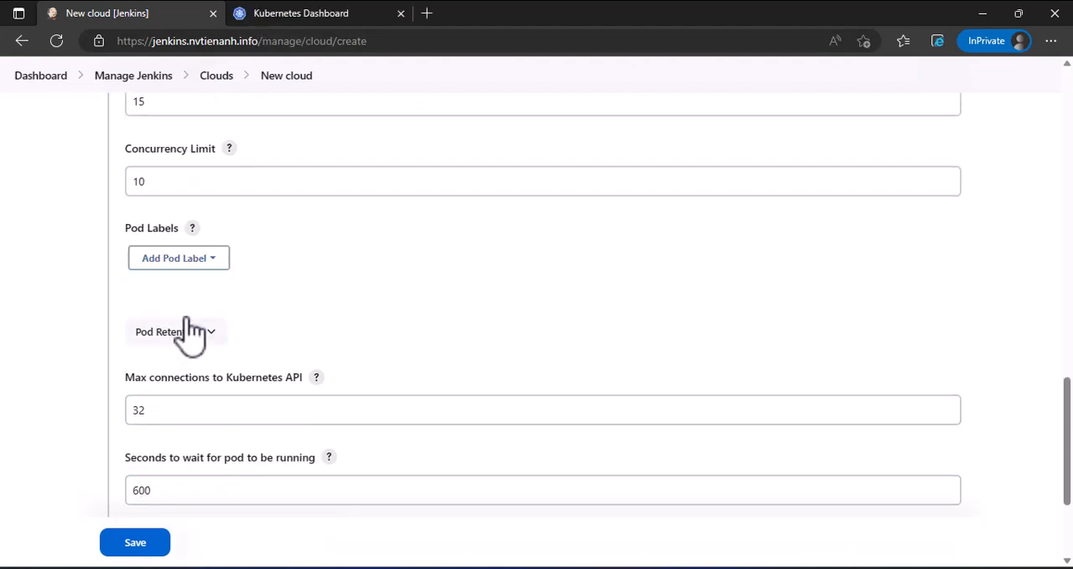
# Step: Add a new pod template under Pod Templates named nodejs-agent
pyautogui.scroll(-3)
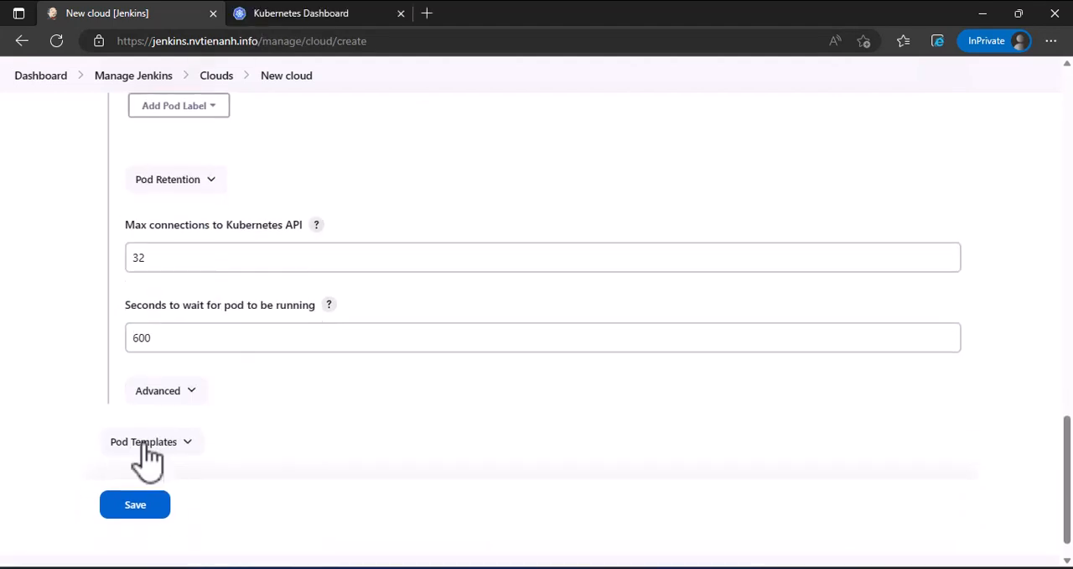
pyautogui.click(151, 441)
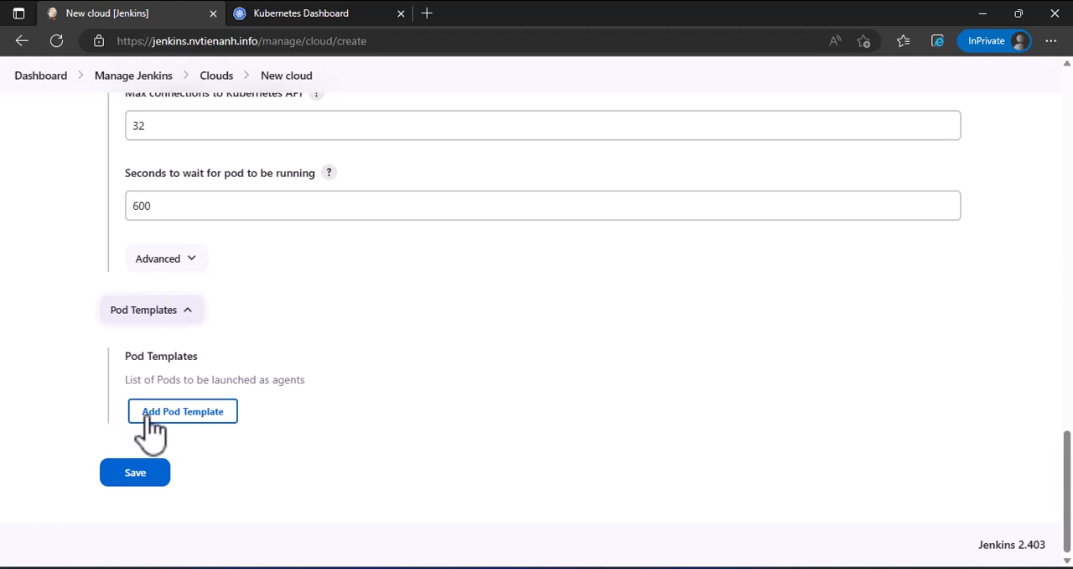
pyautogui.click(182, 411)
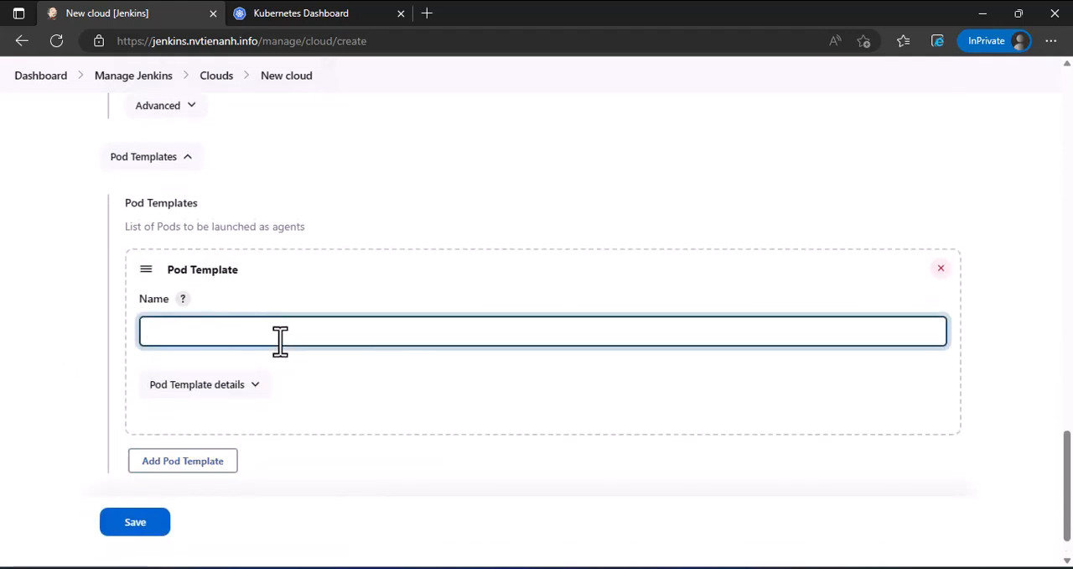
pyautogui.write('no')
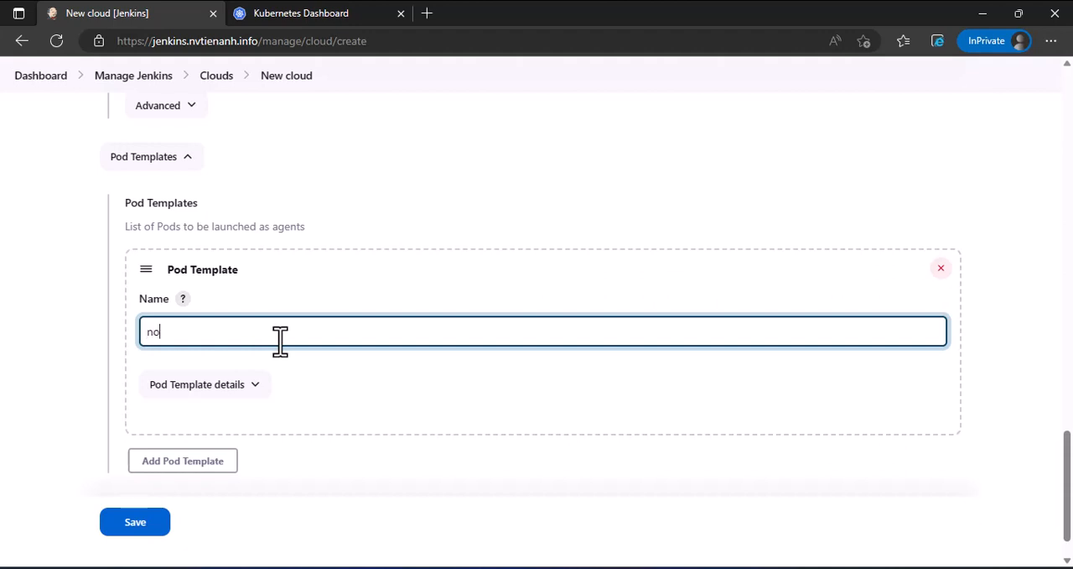
pyautogui.write('dejs')
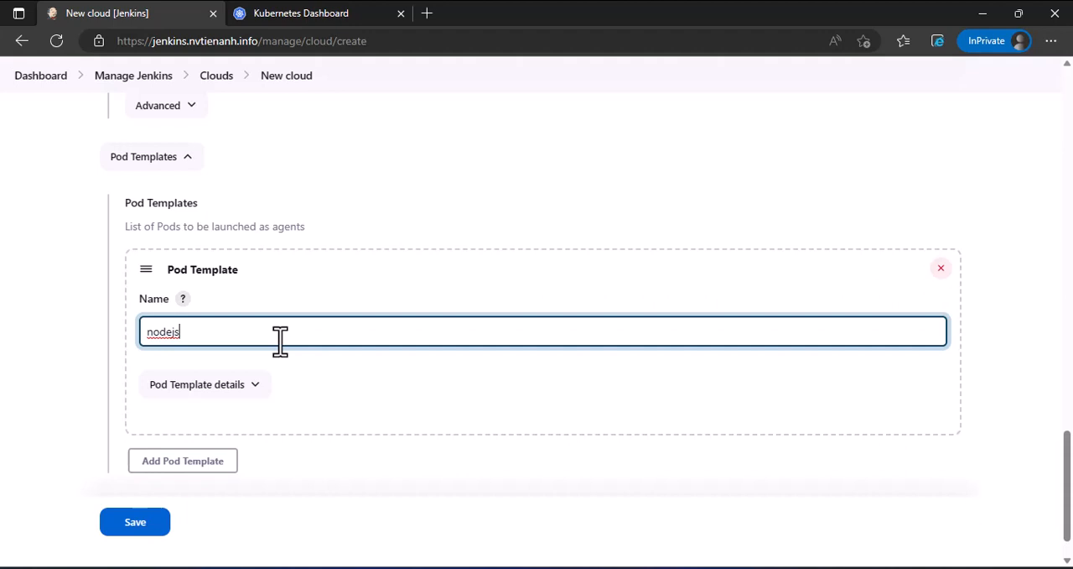
pyautogui.write('-agent')
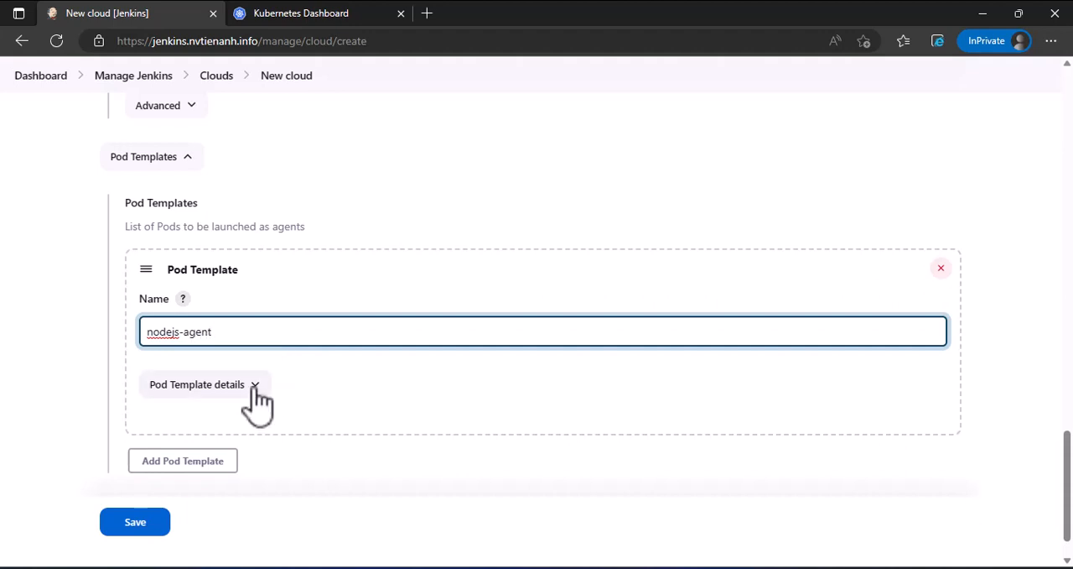
# Step: Set the nodejs-agent template's namespace to jenkins and give it a nodejs-agent label
pyautogui.click(198, 385)
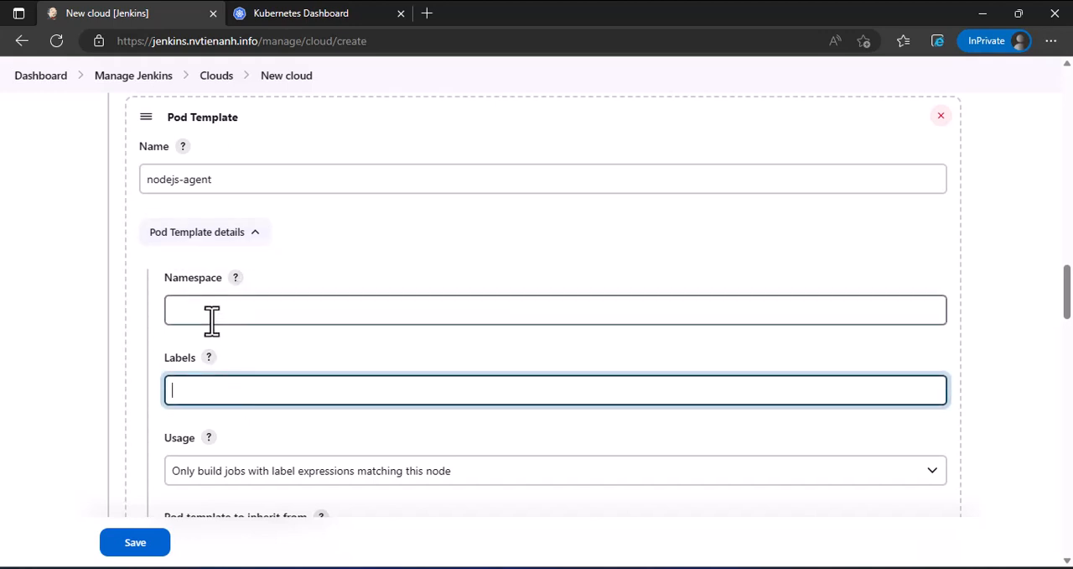
pyautogui.write('jenkins')
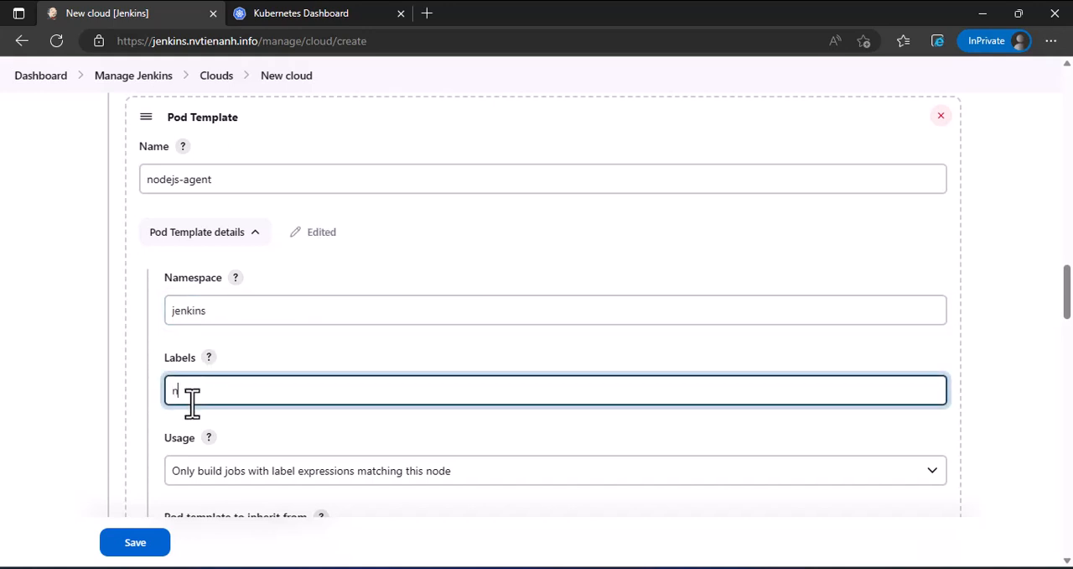
pyautogui.write('odejs-ag')
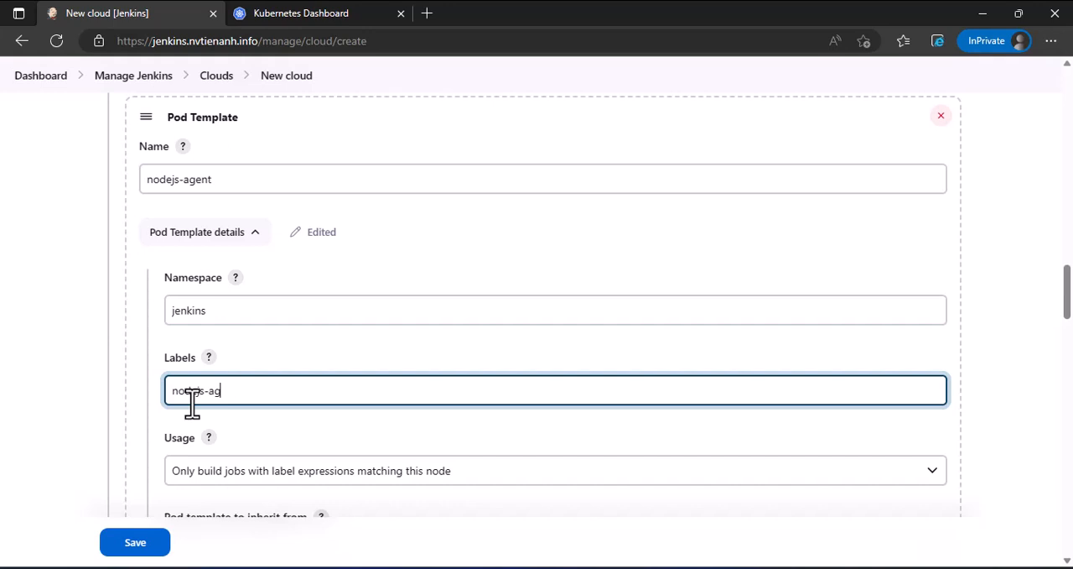
pyautogui.click(555, 470)
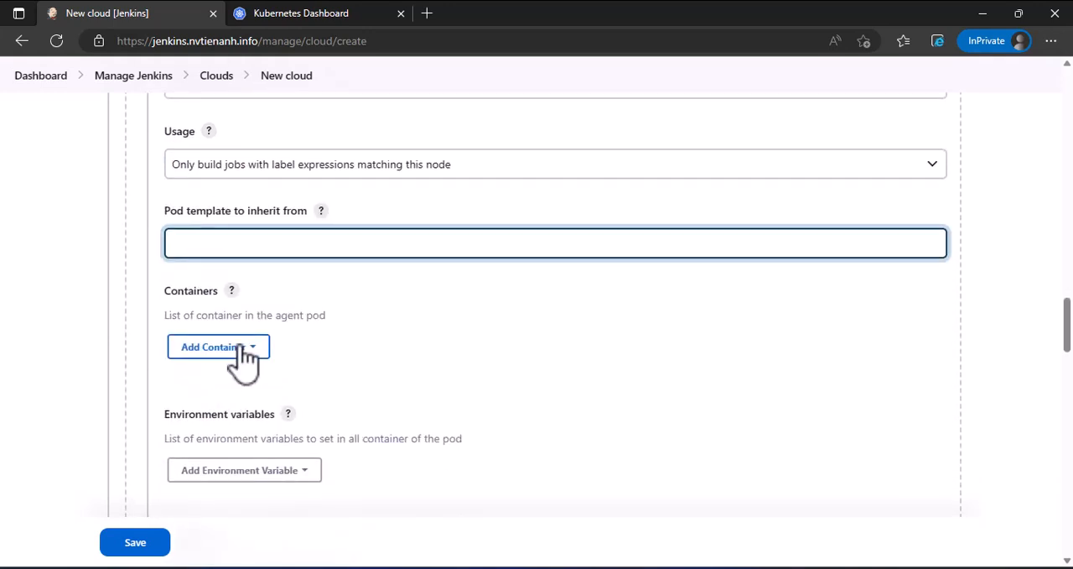
# Step: Add a container template to the pod and name it jnlp
pyautogui.click(218, 346)
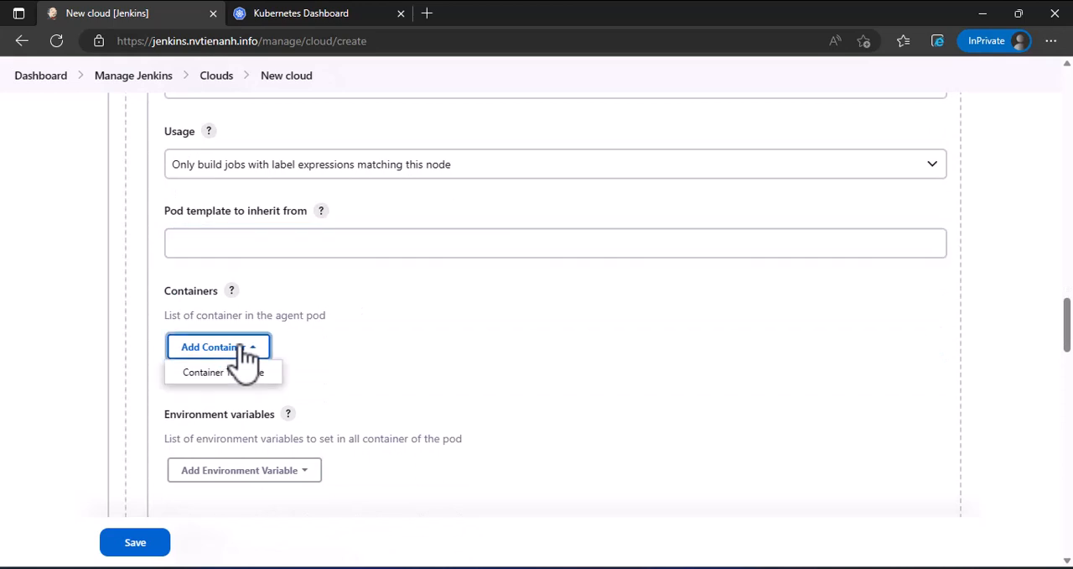
pyautogui.click(224, 371)
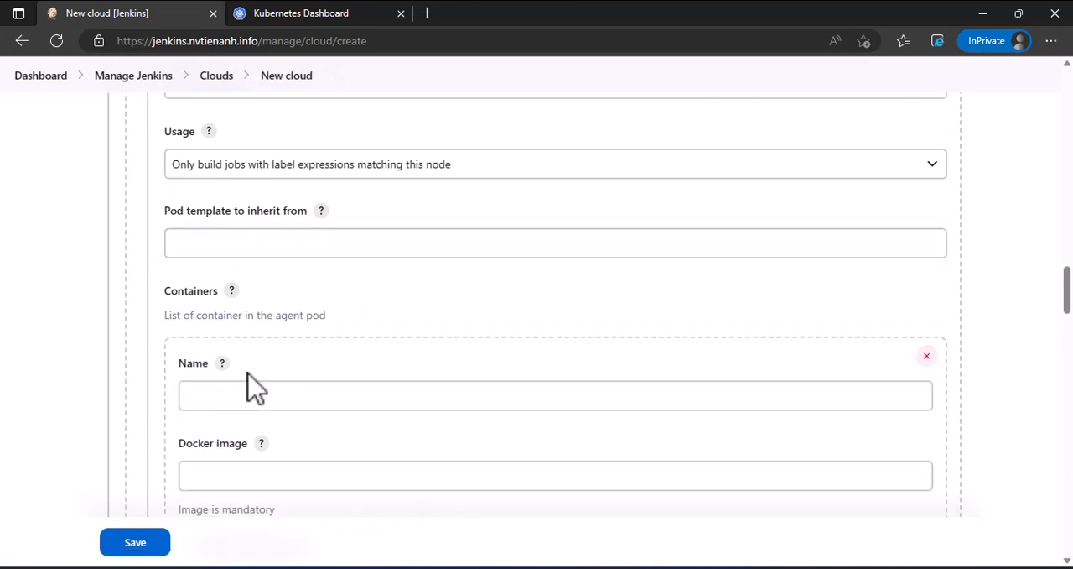
pyautogui.scroll(-3)
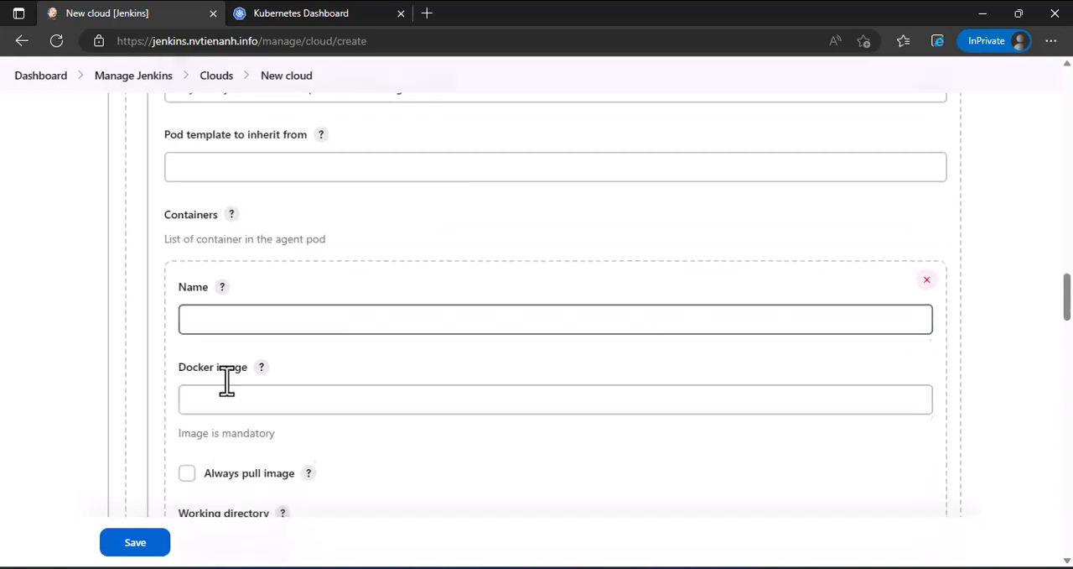
pyautogui.write('jnlp')
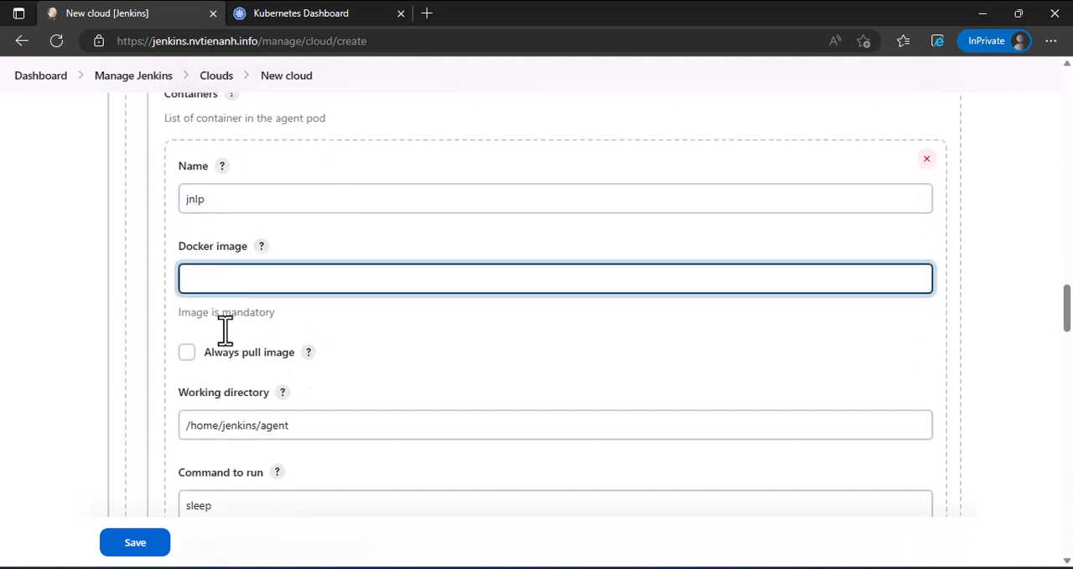
pyautogui.scroll(3)
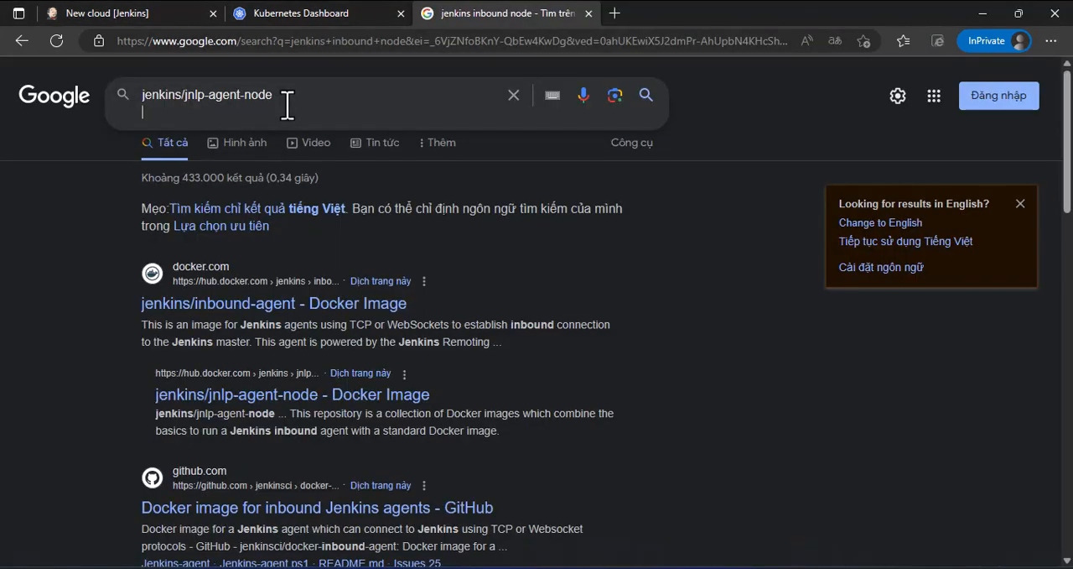
# Step: Search Docker Hub for jenkins/jnlp-agent-node and open its image page
pyautogui.press('Return')
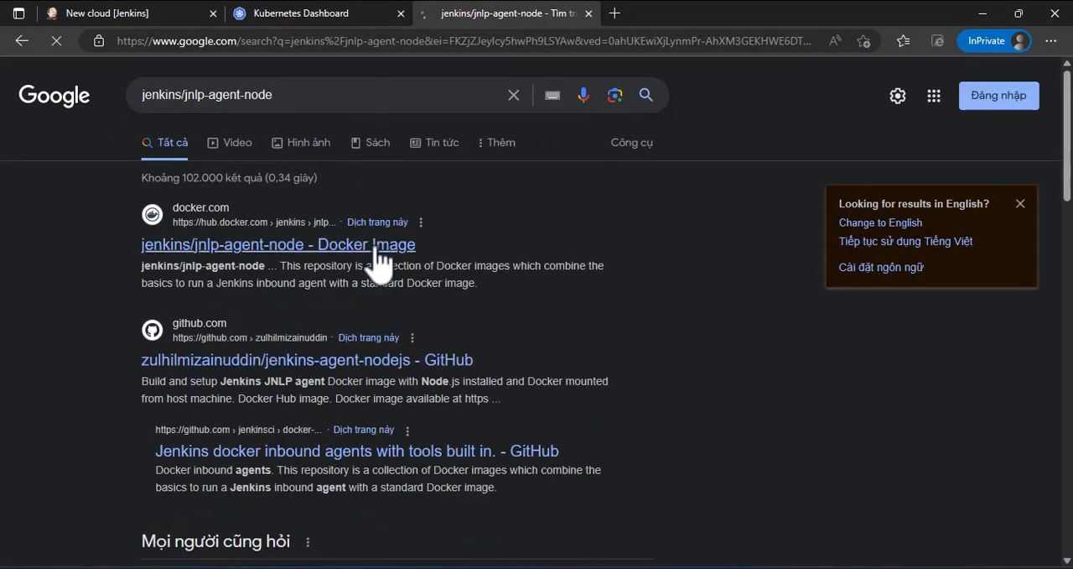
pyautogui.click(278, 244)
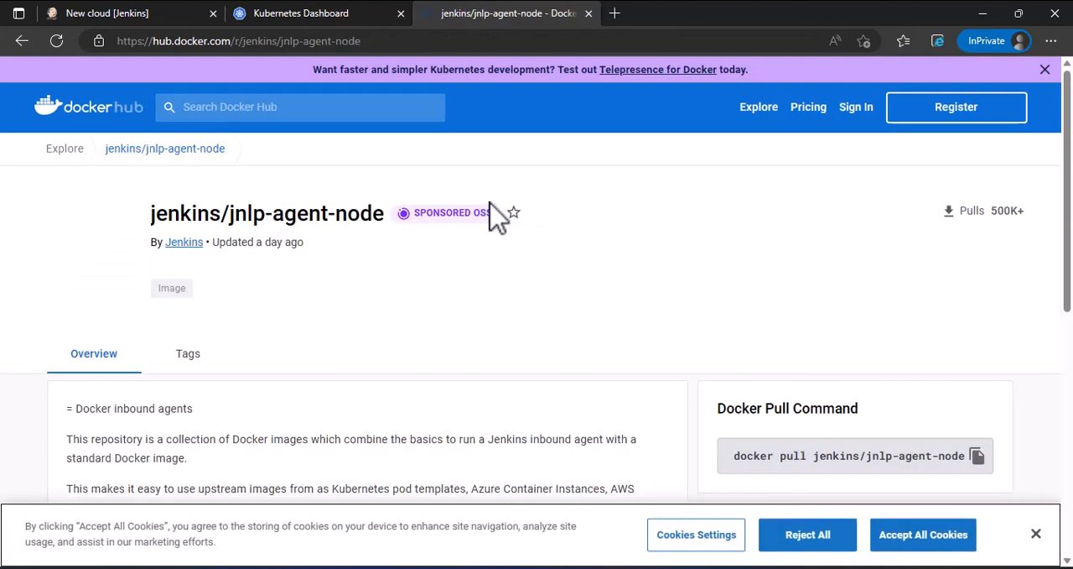
pyautogui.scroll(-3)
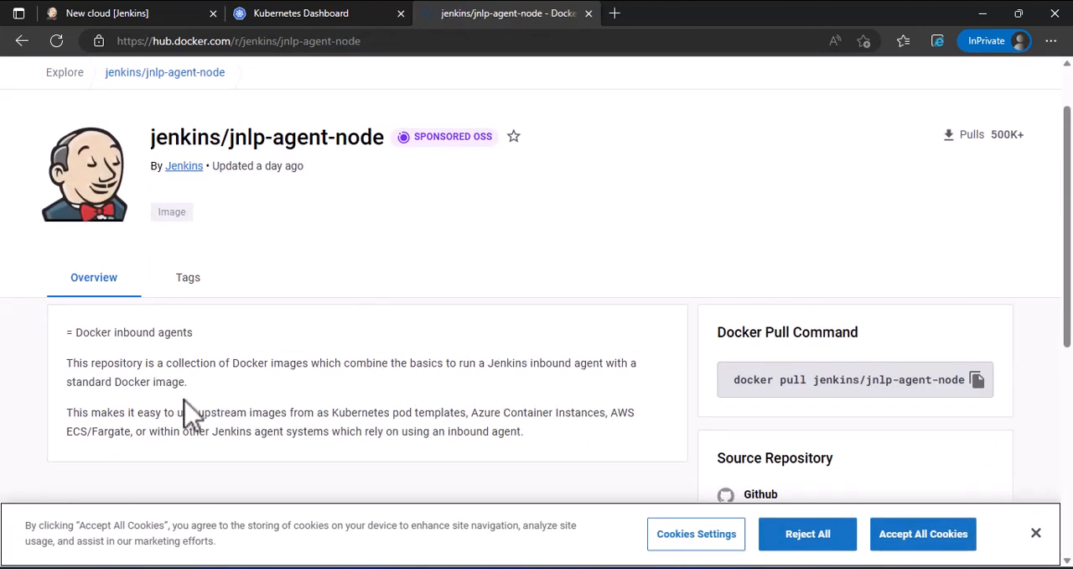
pyautogui.scroll(-3)
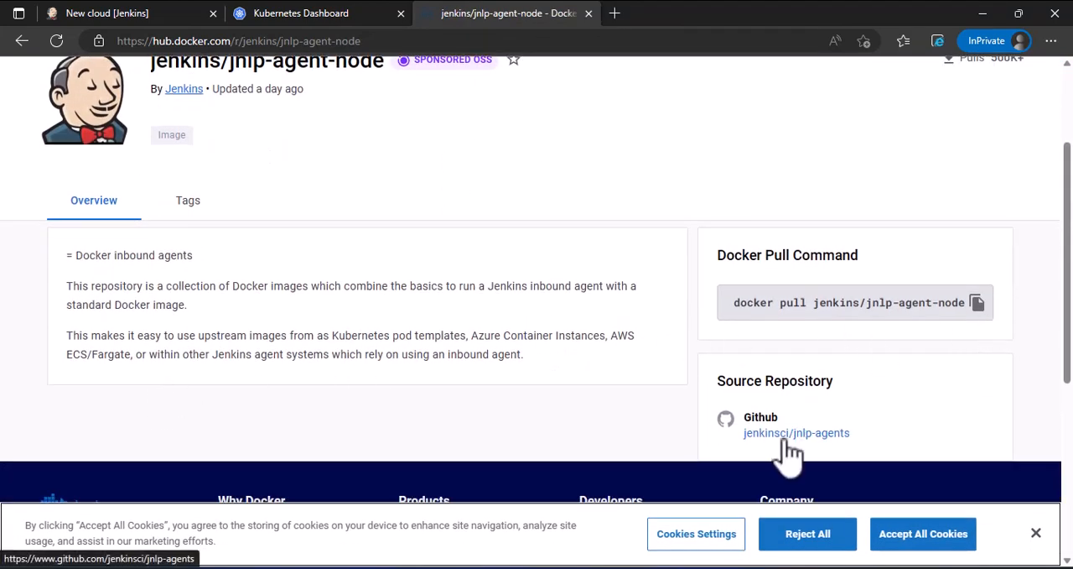
# Step: Read node/Dockerfile on GitHub, confirming FROM node:alpine, then return to Jenkins
pyautogui.click(797, 432)
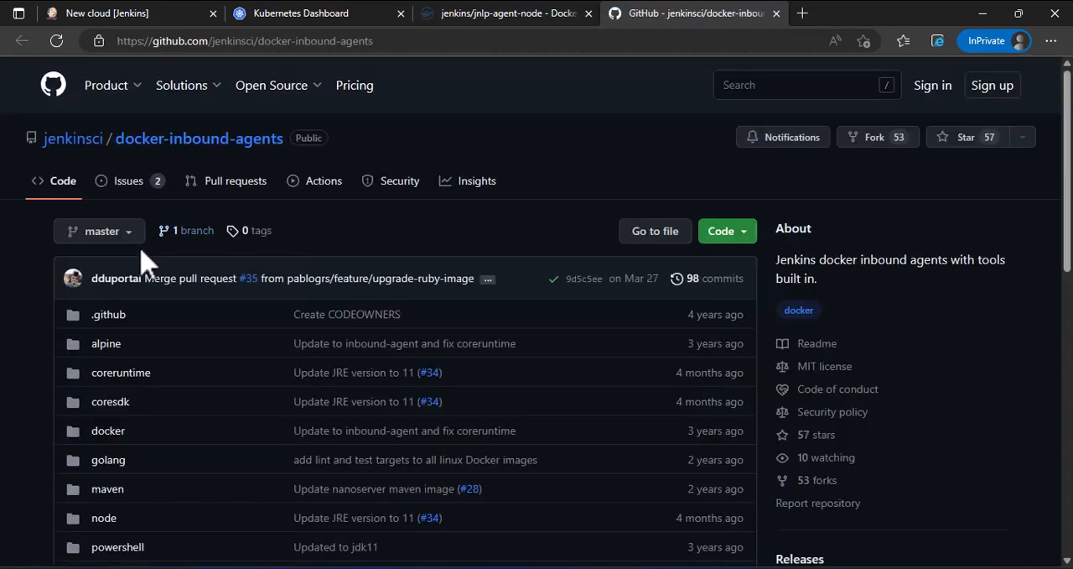
pyautogui.click(104, 518)
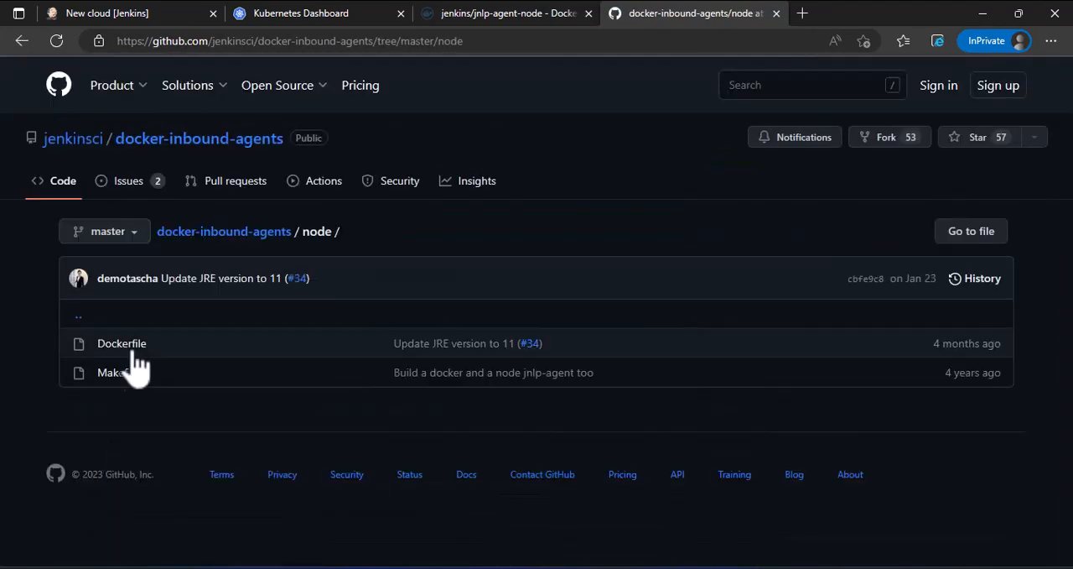
pyautogui.click(109, 372)
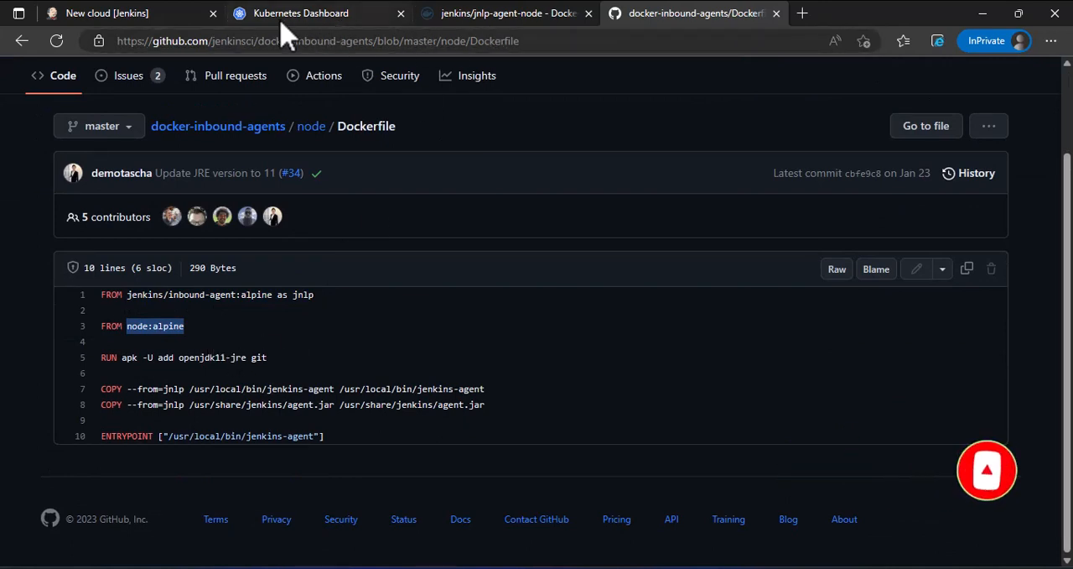
pyautogui.click(107, 12)
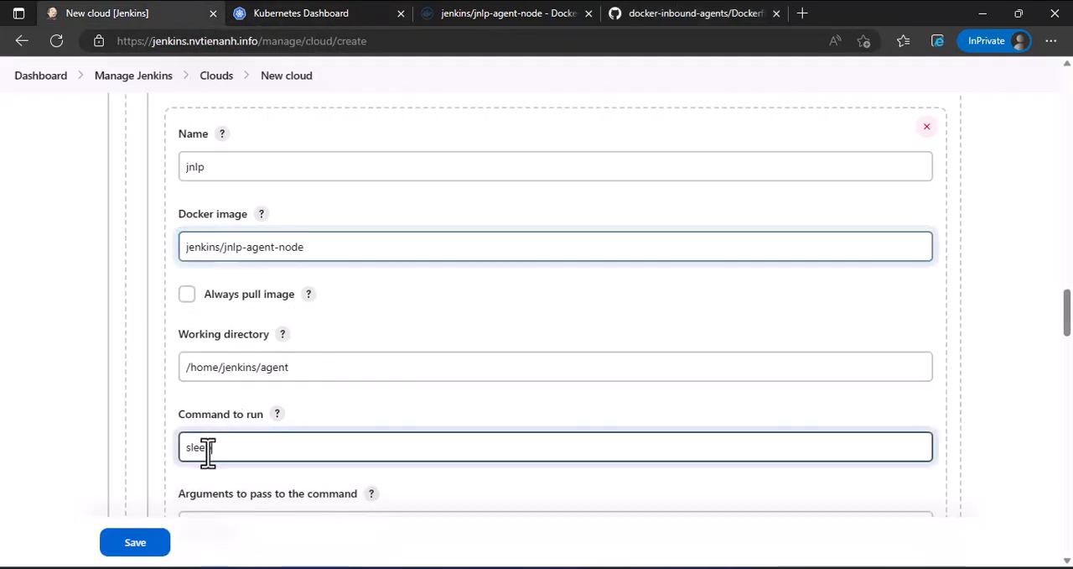
# Step: Save the HomeLab cloud configuration from the bottom of the New cloud form
pyautogui.scroll(-3)
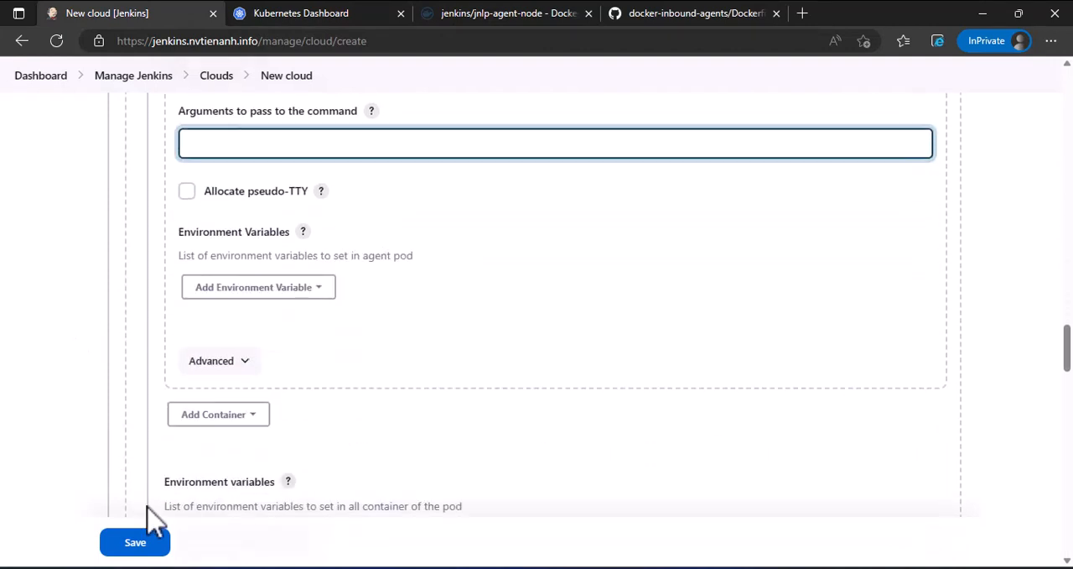
pyautogui.click(134, 542)
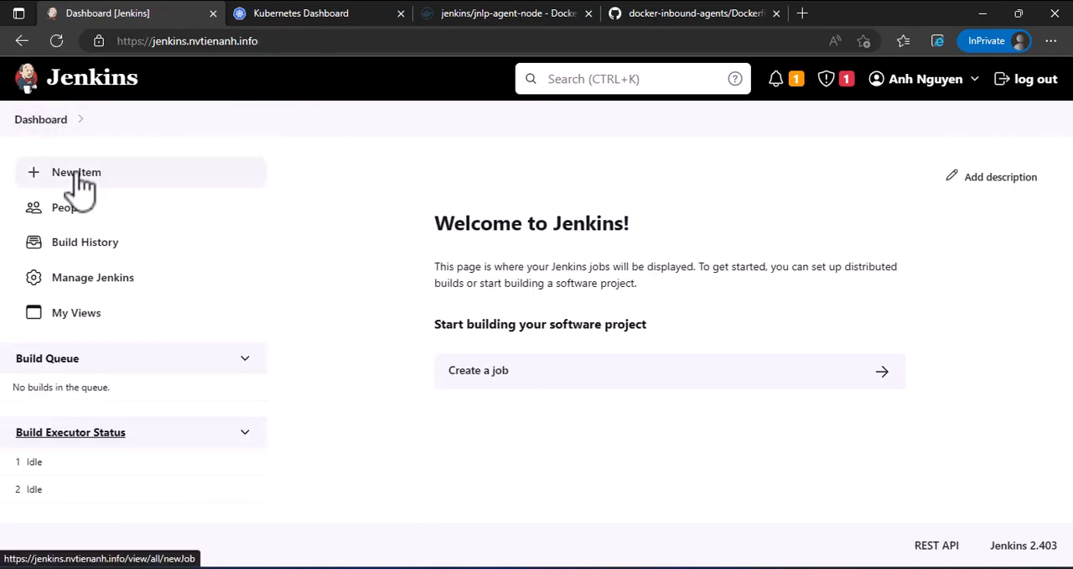
# Step: Create and save a Pipeline job named Test whose script runs node -v on nodejs-agent
pyautogui.click(75, 172)
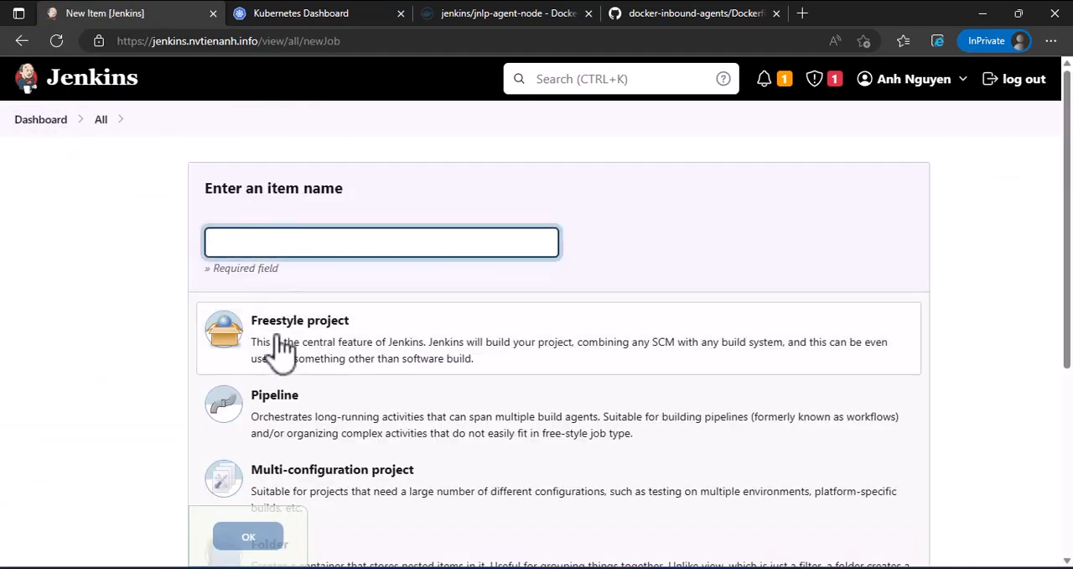
pyautogui.write('Test')
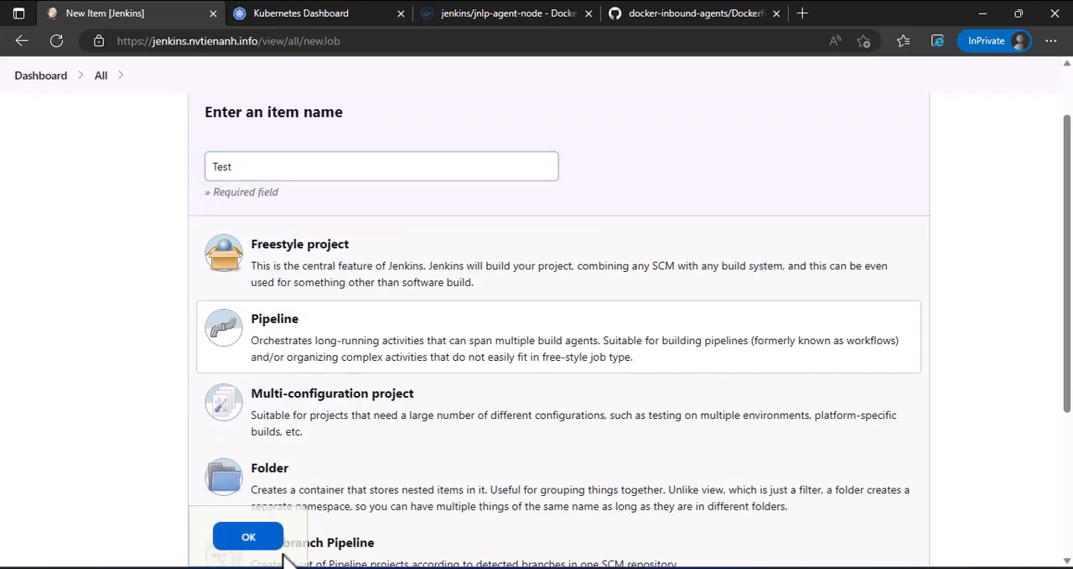
pyautogui.click(249, 536)
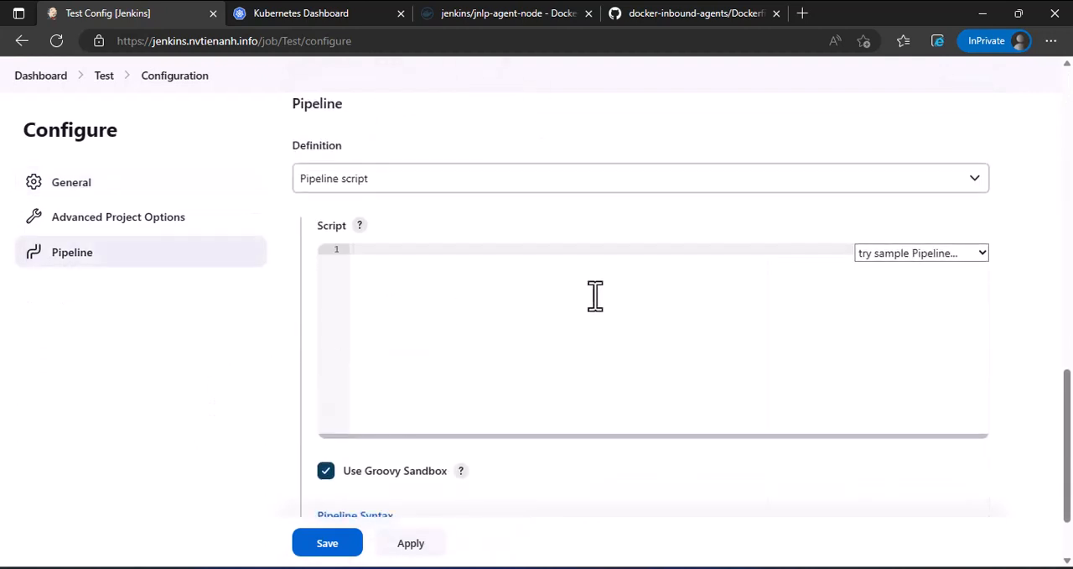
pyautogui.moveTo(887, 277)
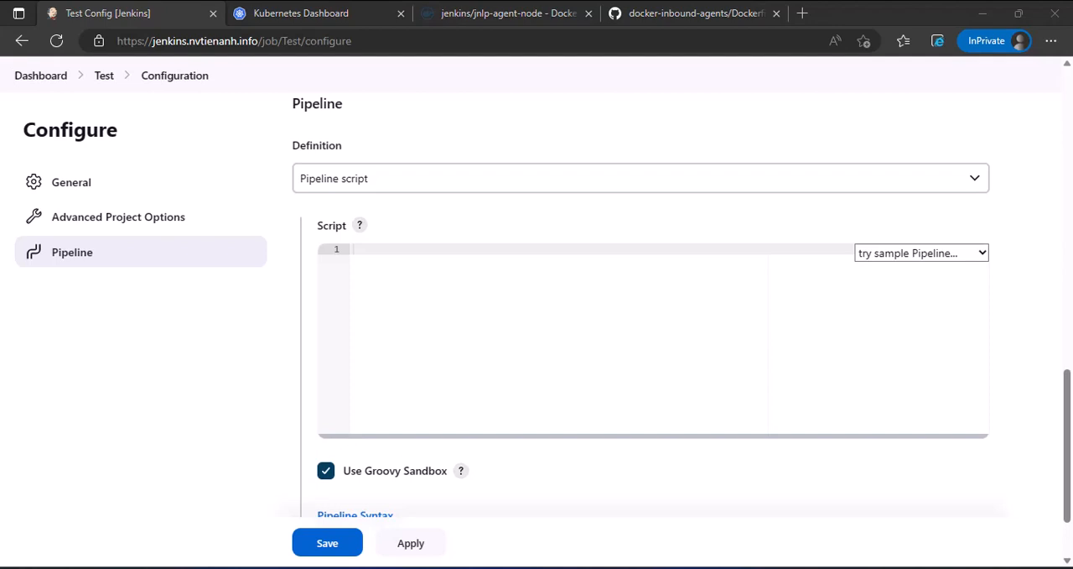
pyautogui.write('pipeline {')
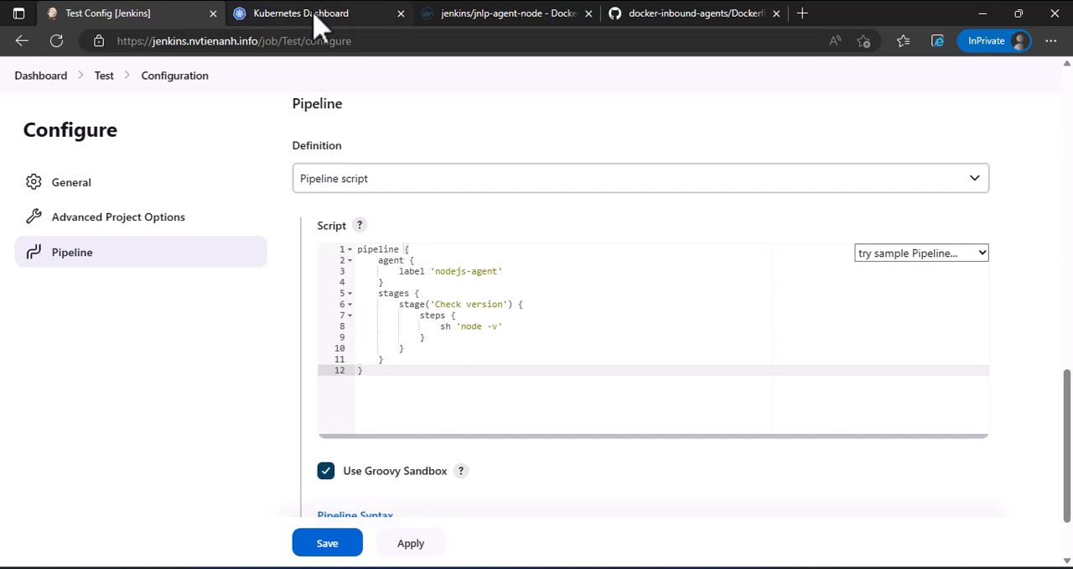
pyautogui.moveTo(358, 515)
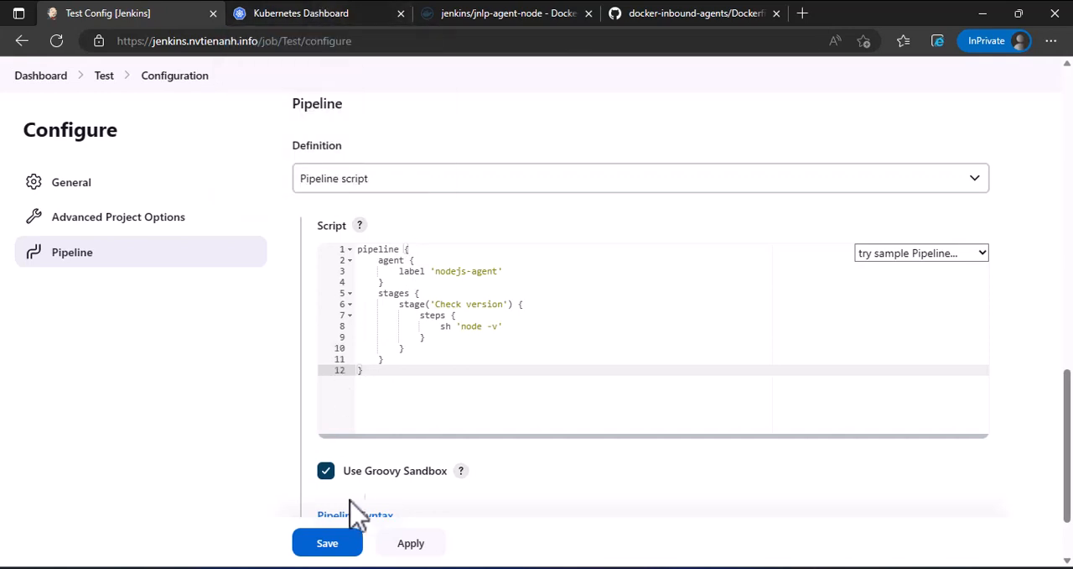
pyautogui.click(327, 543)
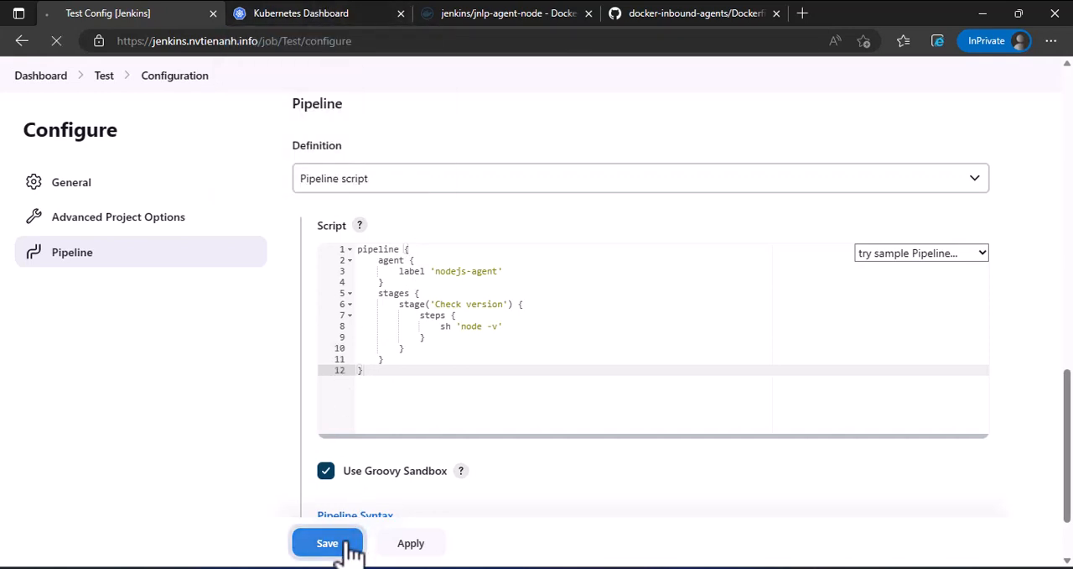
# Step: Start build #1 of the Test pipeline
pyautogui.click(327, 542)
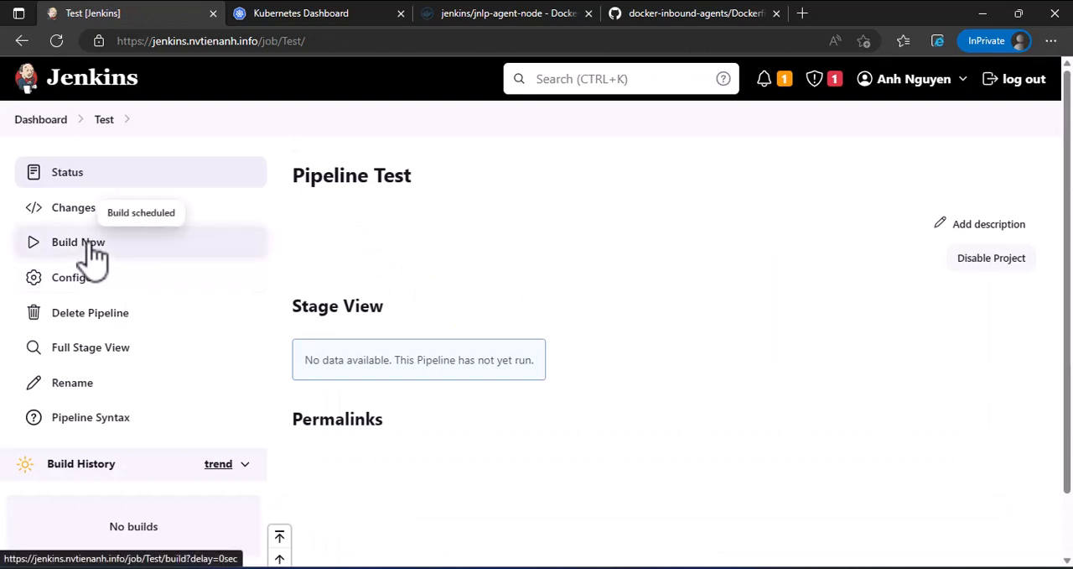
pyautogui.click(78, 241)
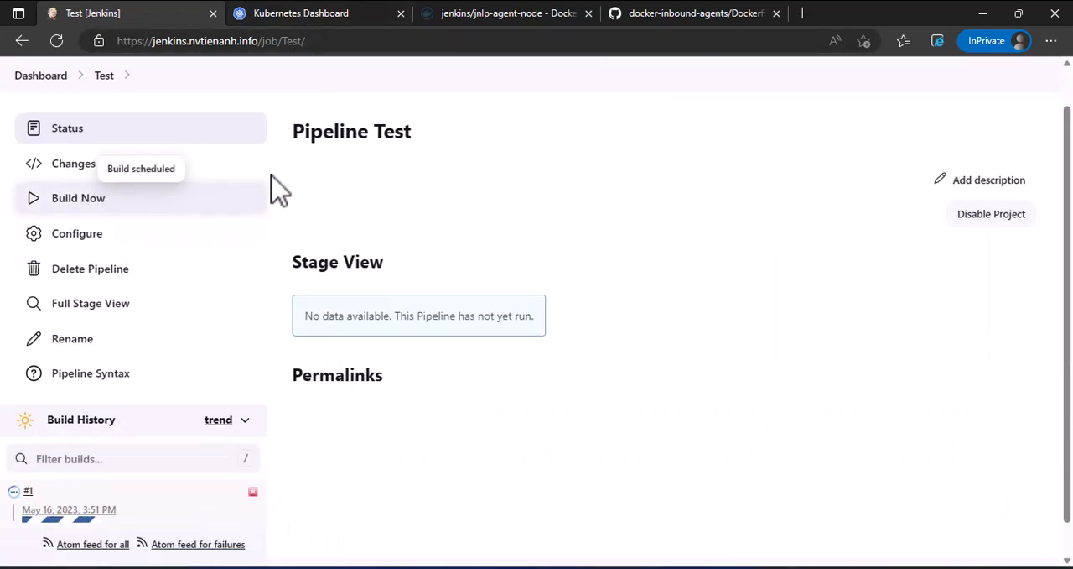
pyautogui.scroll(-3)
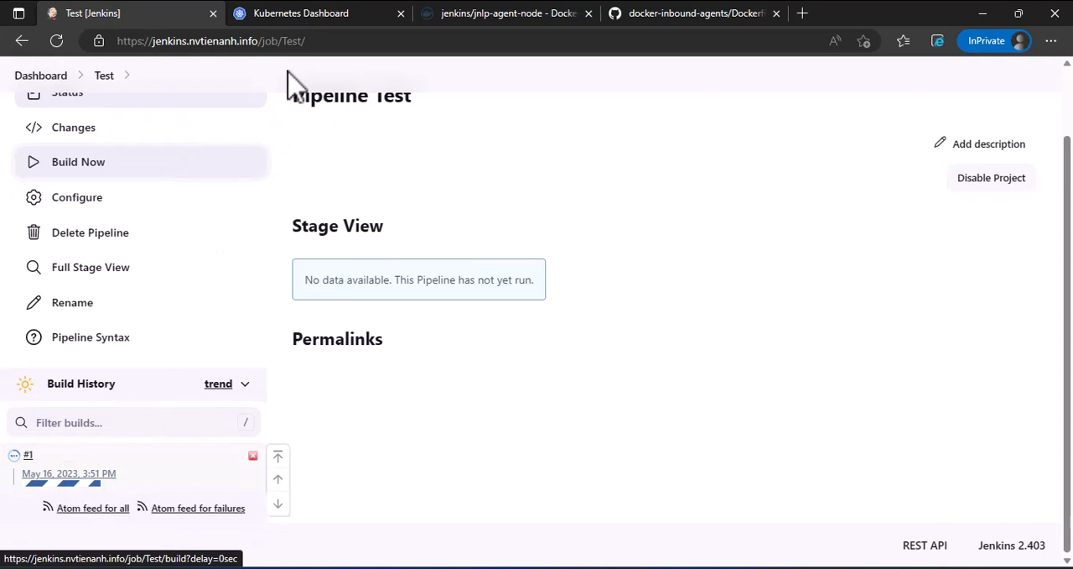
pyautogui.click(300, 13)
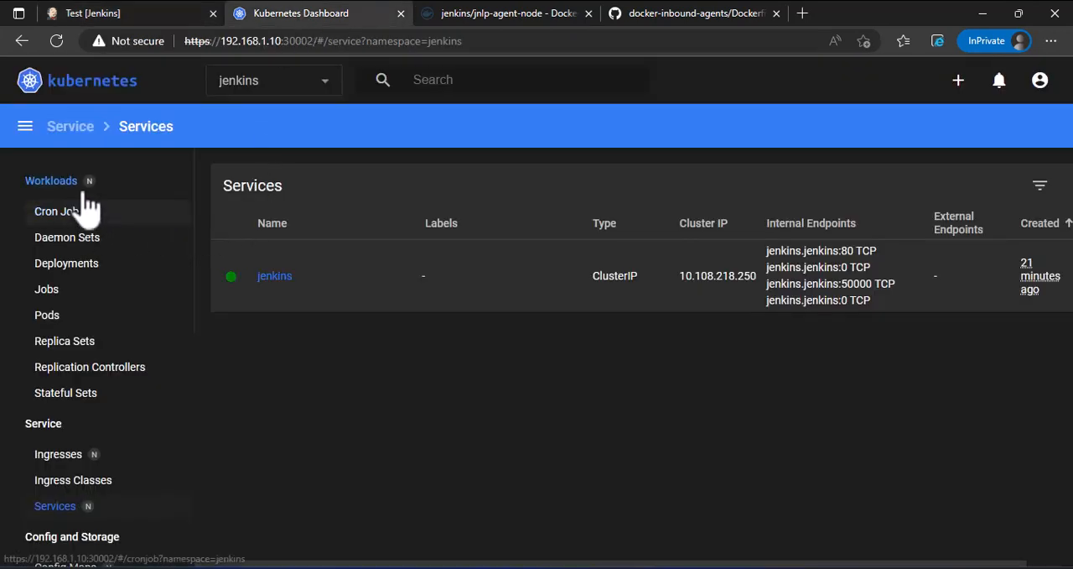
# Step: Watch the nodejs-agent pod run under Workloads in the jenkins namespace, then return to Jenkins
pyautogui.click(51, 181)
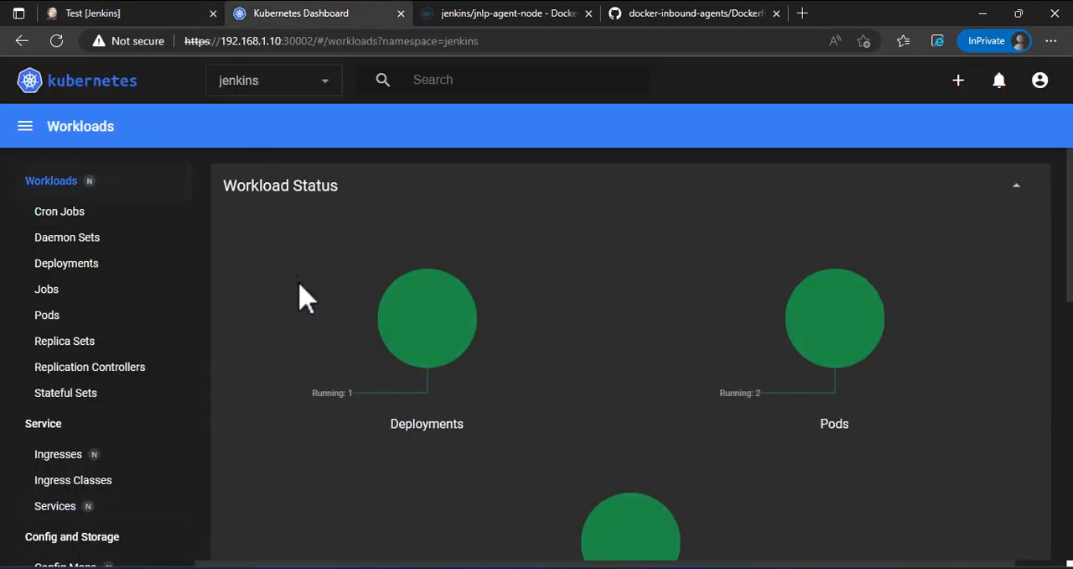
pyautogui.scroll(-3)
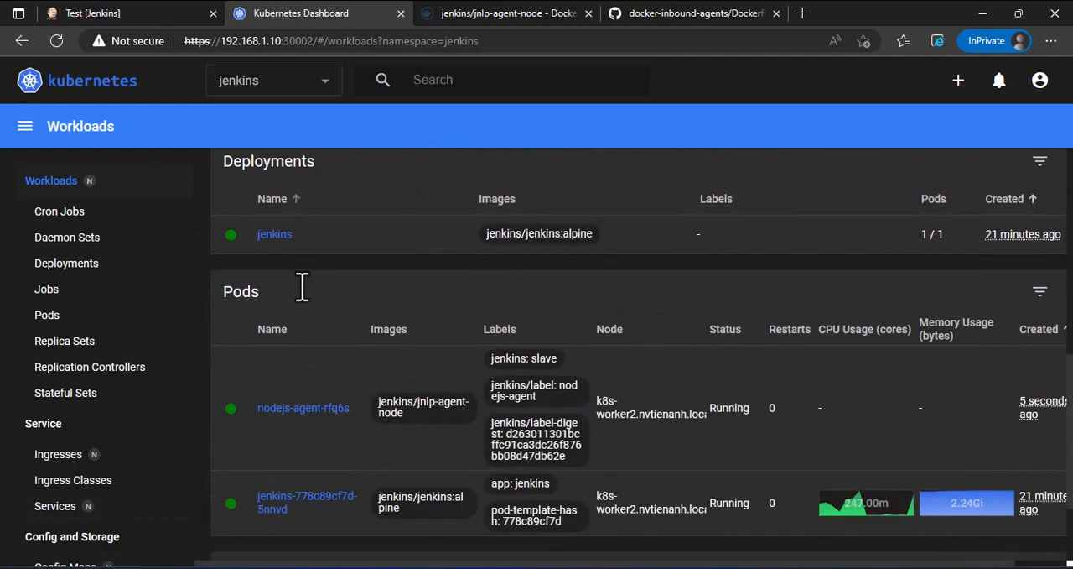
pyautogui.moveTo(231, 331)
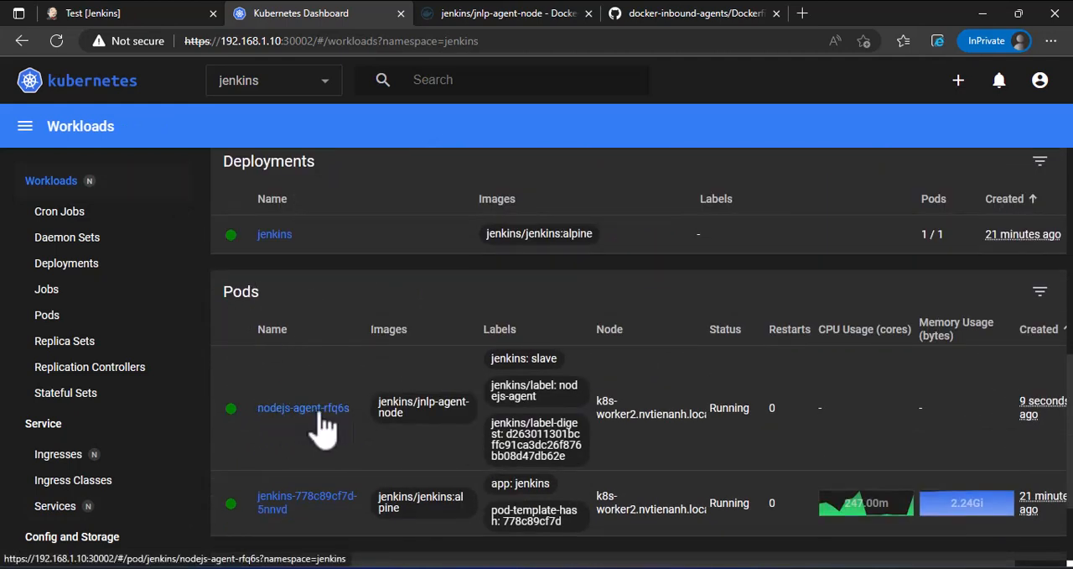
pyautogui.moveTo(424, 417)
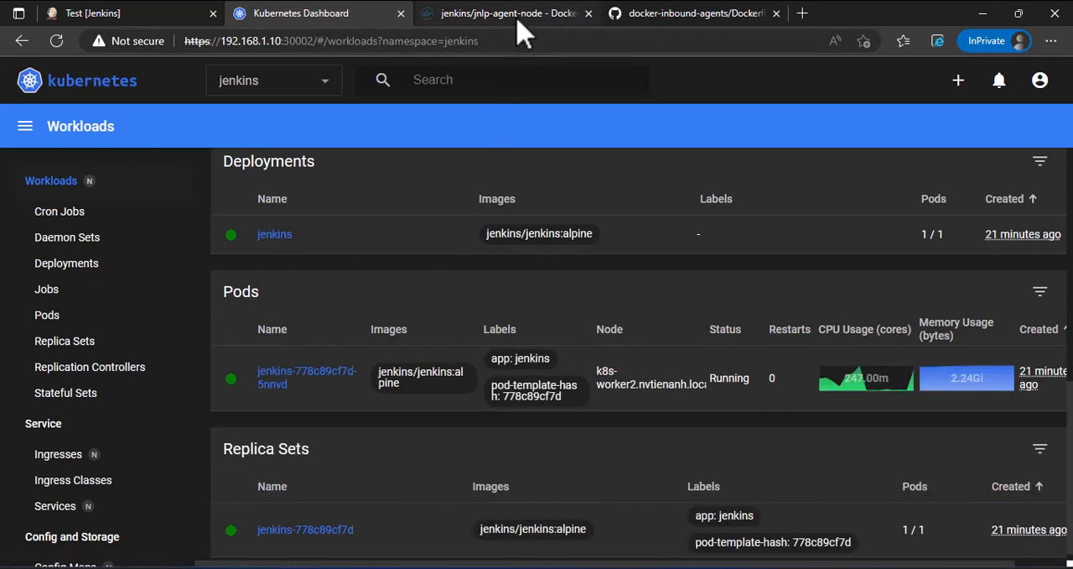
pyautogui.moveTo(503, 12)
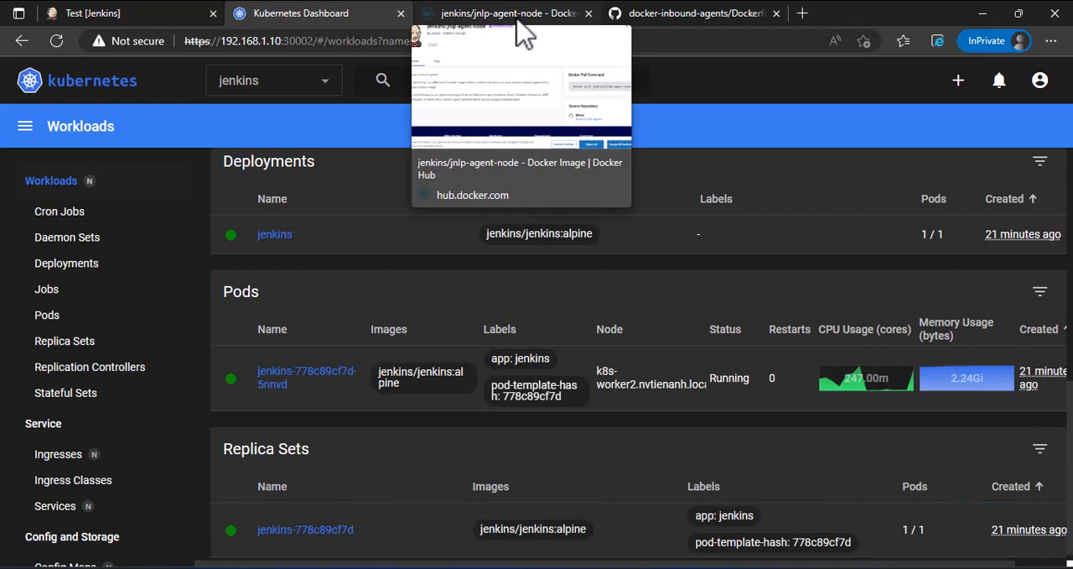
pyautogui.click(117, 13)
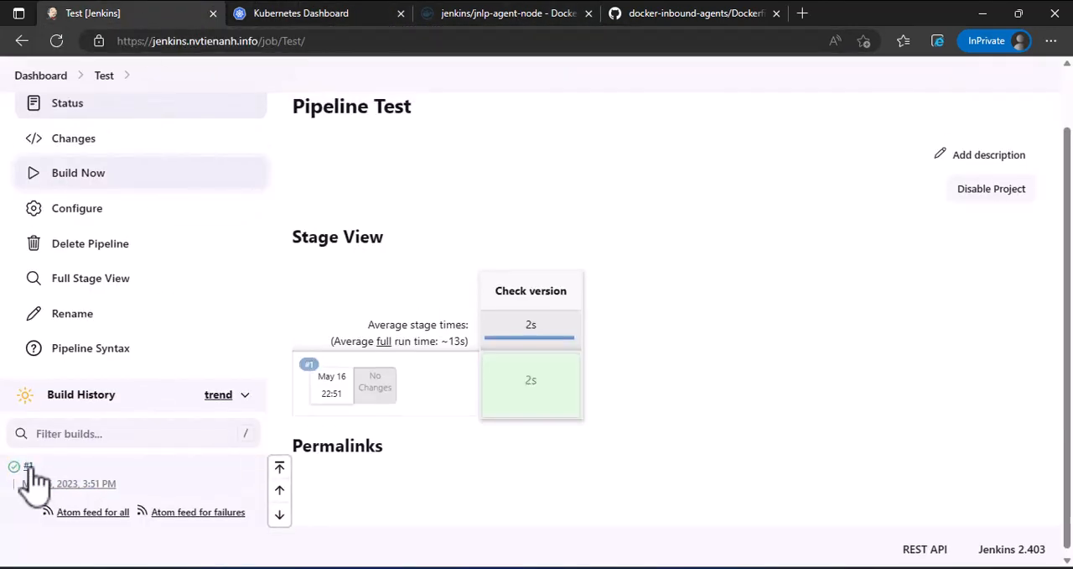
# Step: Open build #1's console log and scroll to node v20.0.0 and Finished: SUCCESS
pyautogui.click(28, 466)
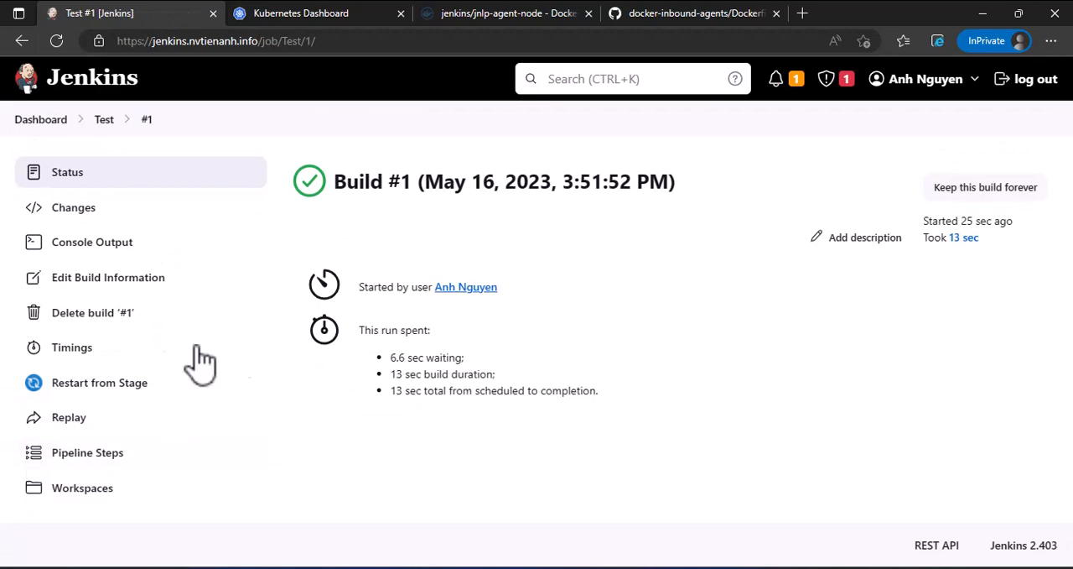
pyautogui.click(91, 241)
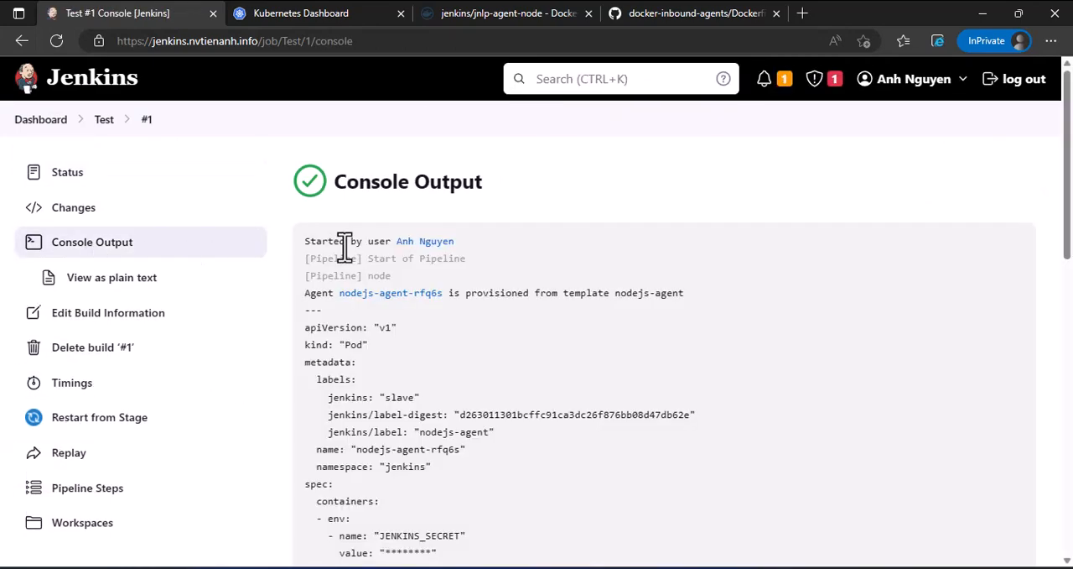
pyautogui.scroll(-3)
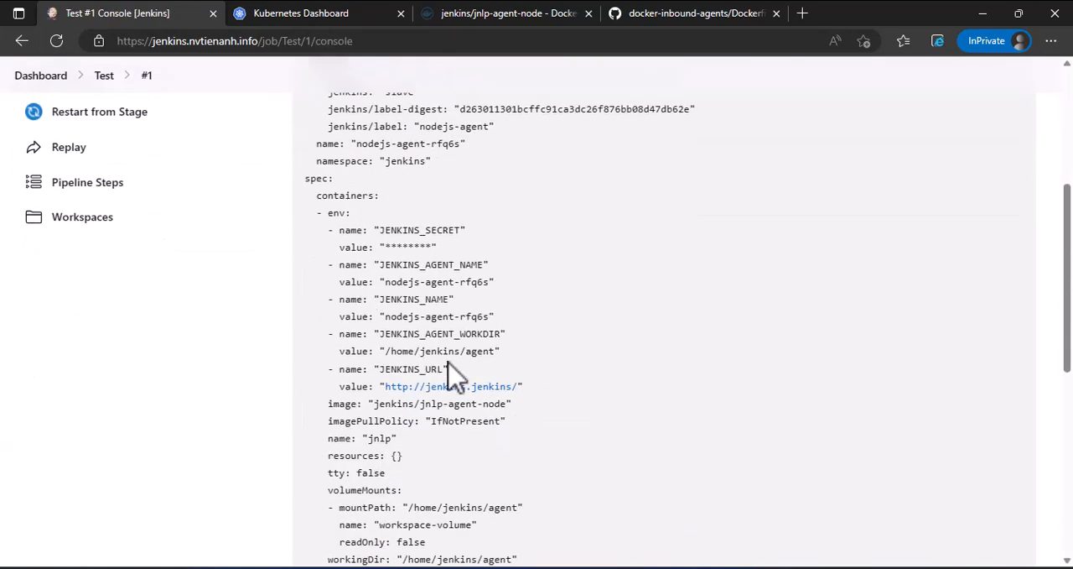
pyautogui.scroll(-3)
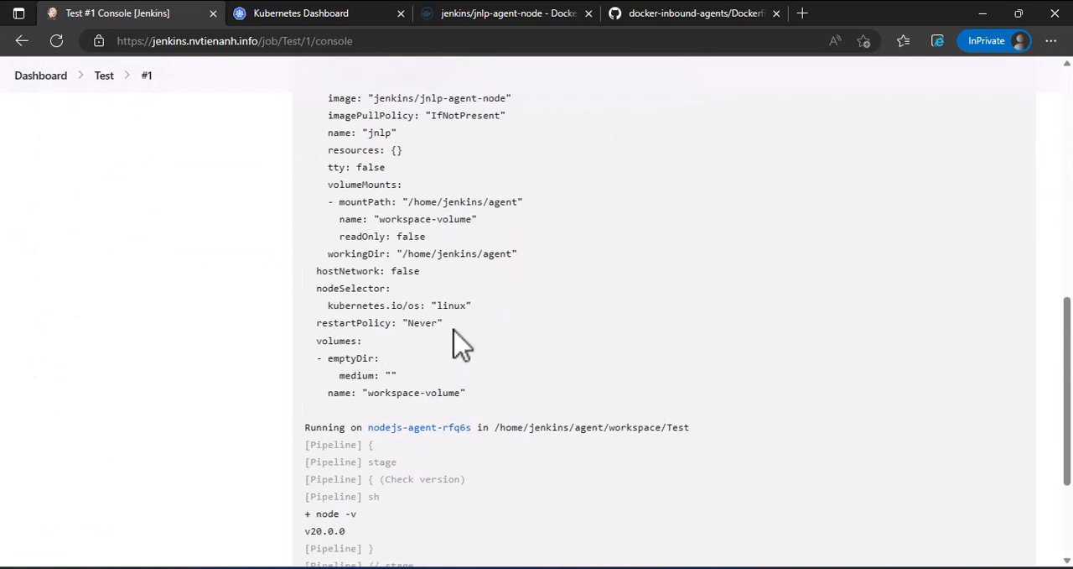
pyautogui.scroll(-3)
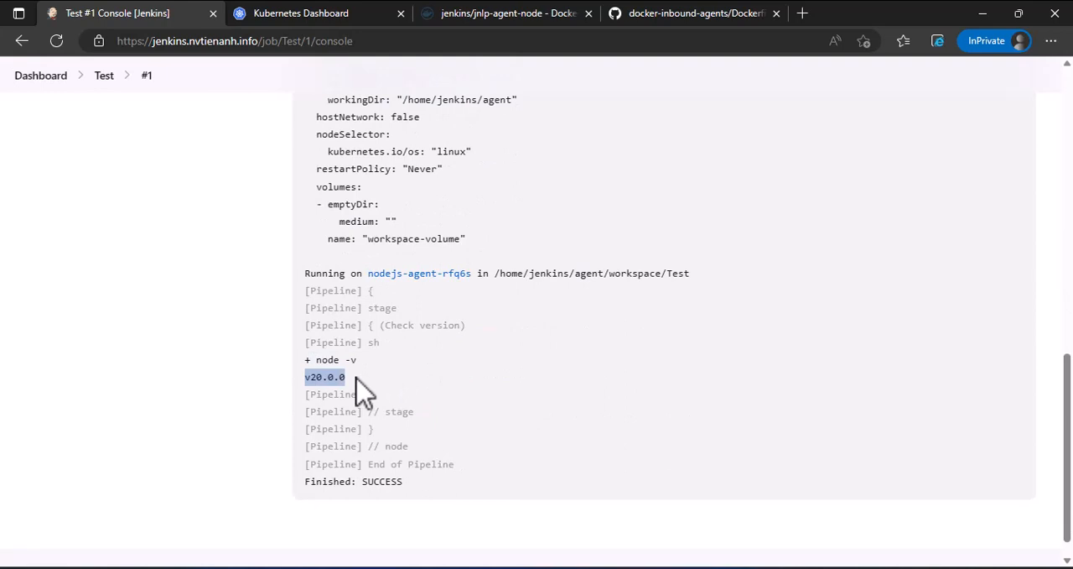
pyautogui.moveTo(390, 348)
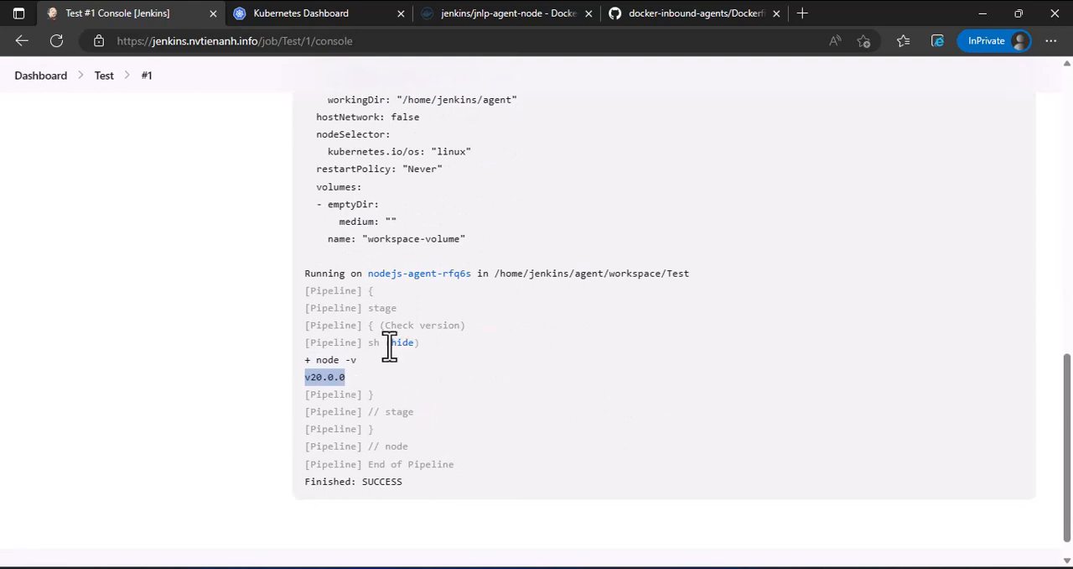